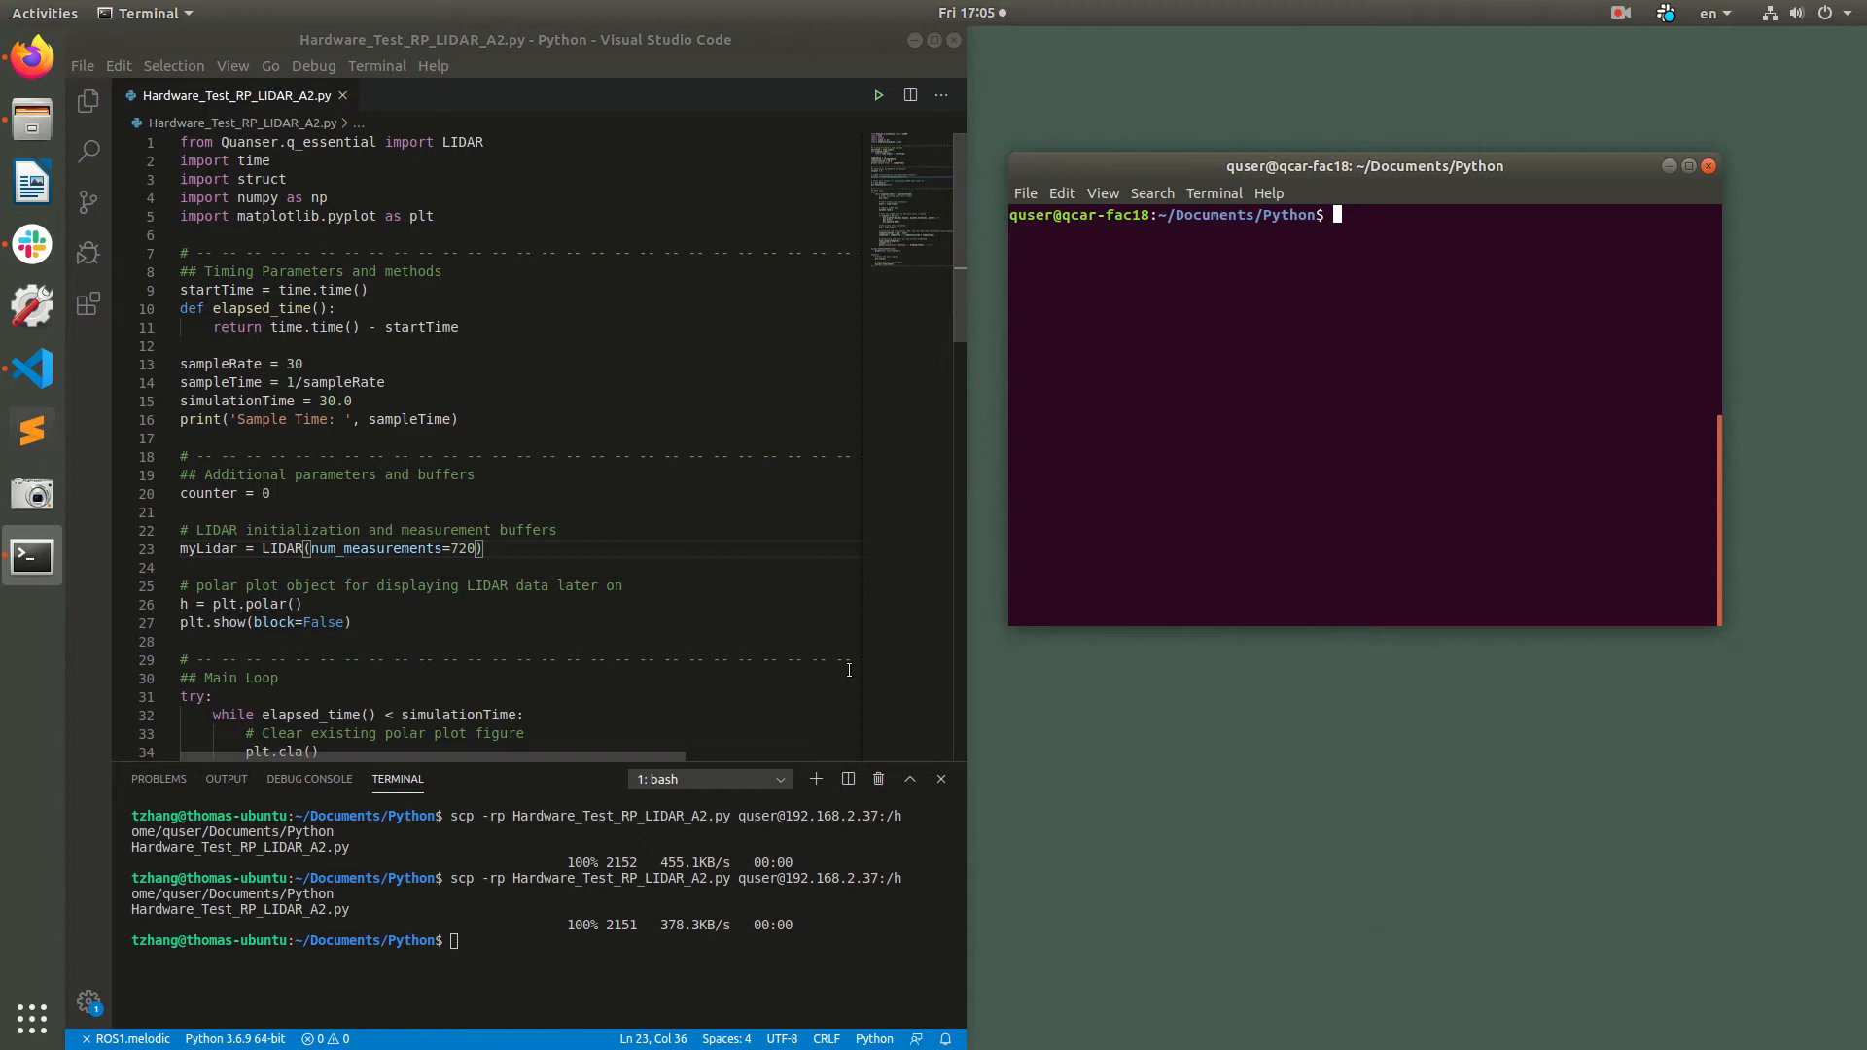
mouse_move(760, 673)
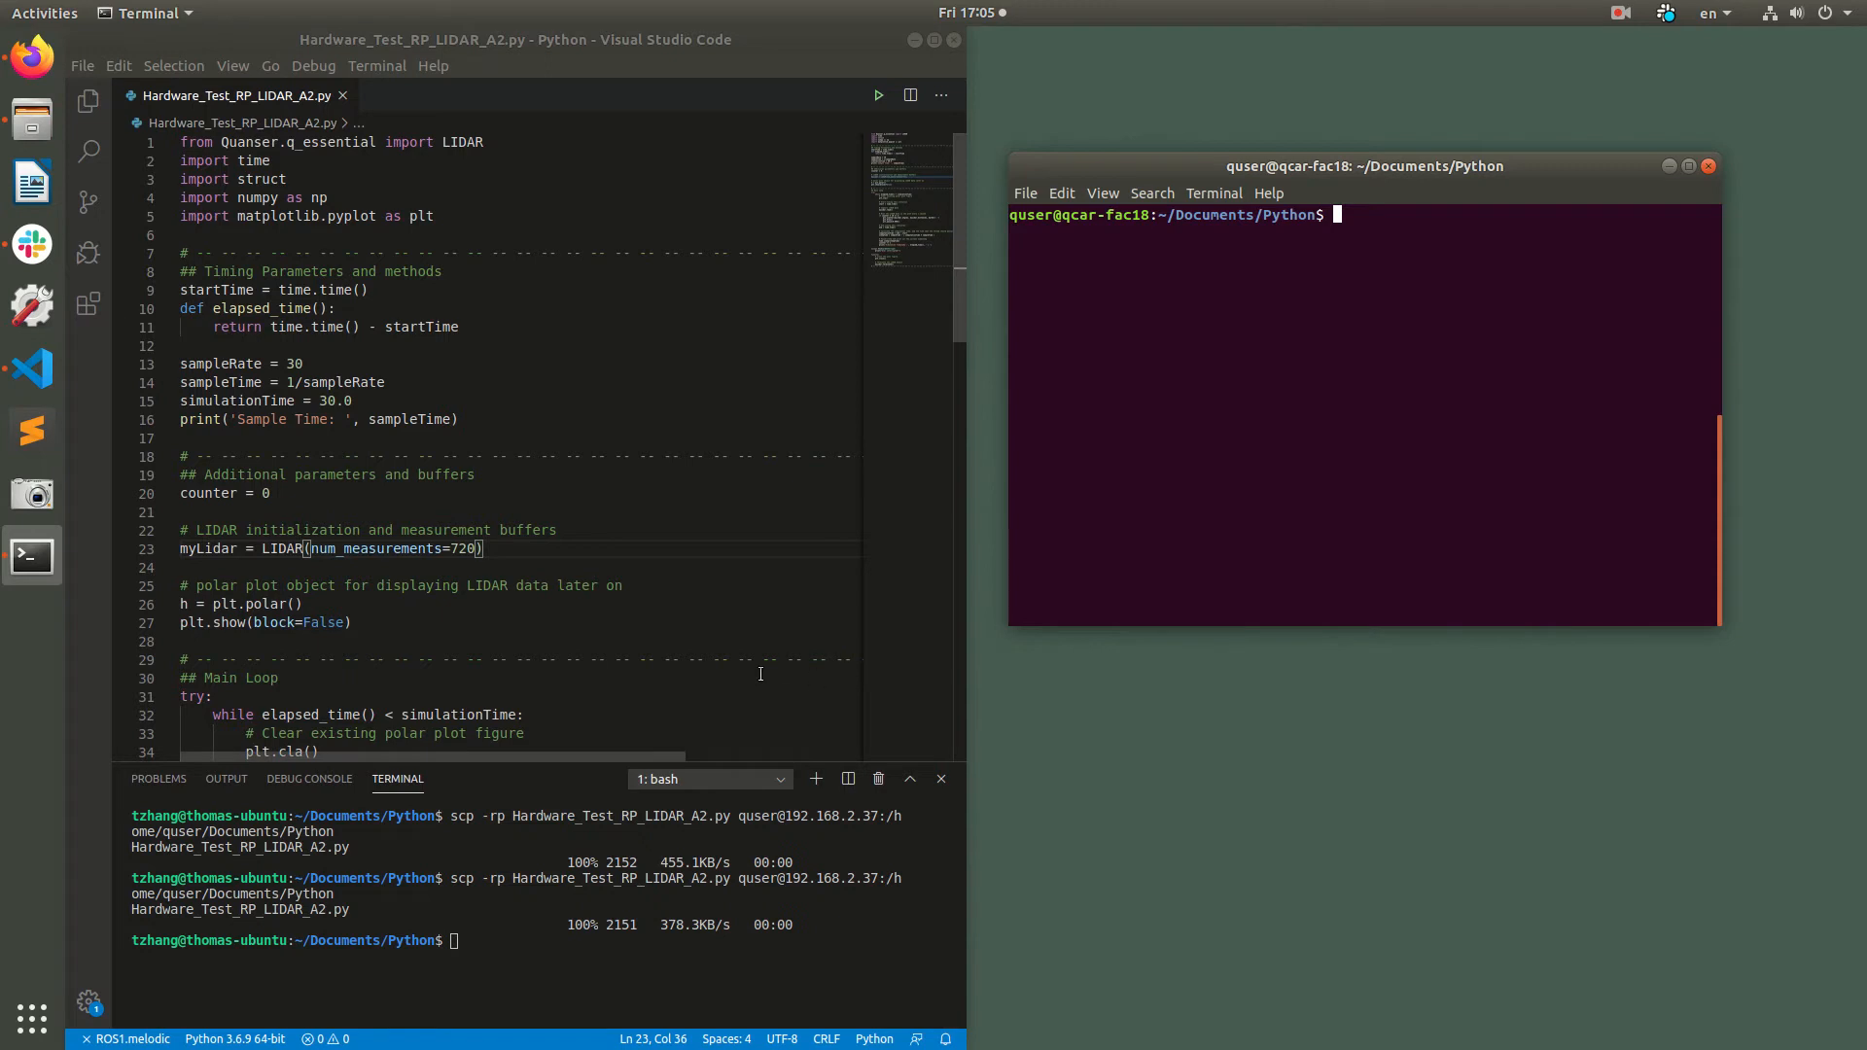
mouse_move(1181, 545)
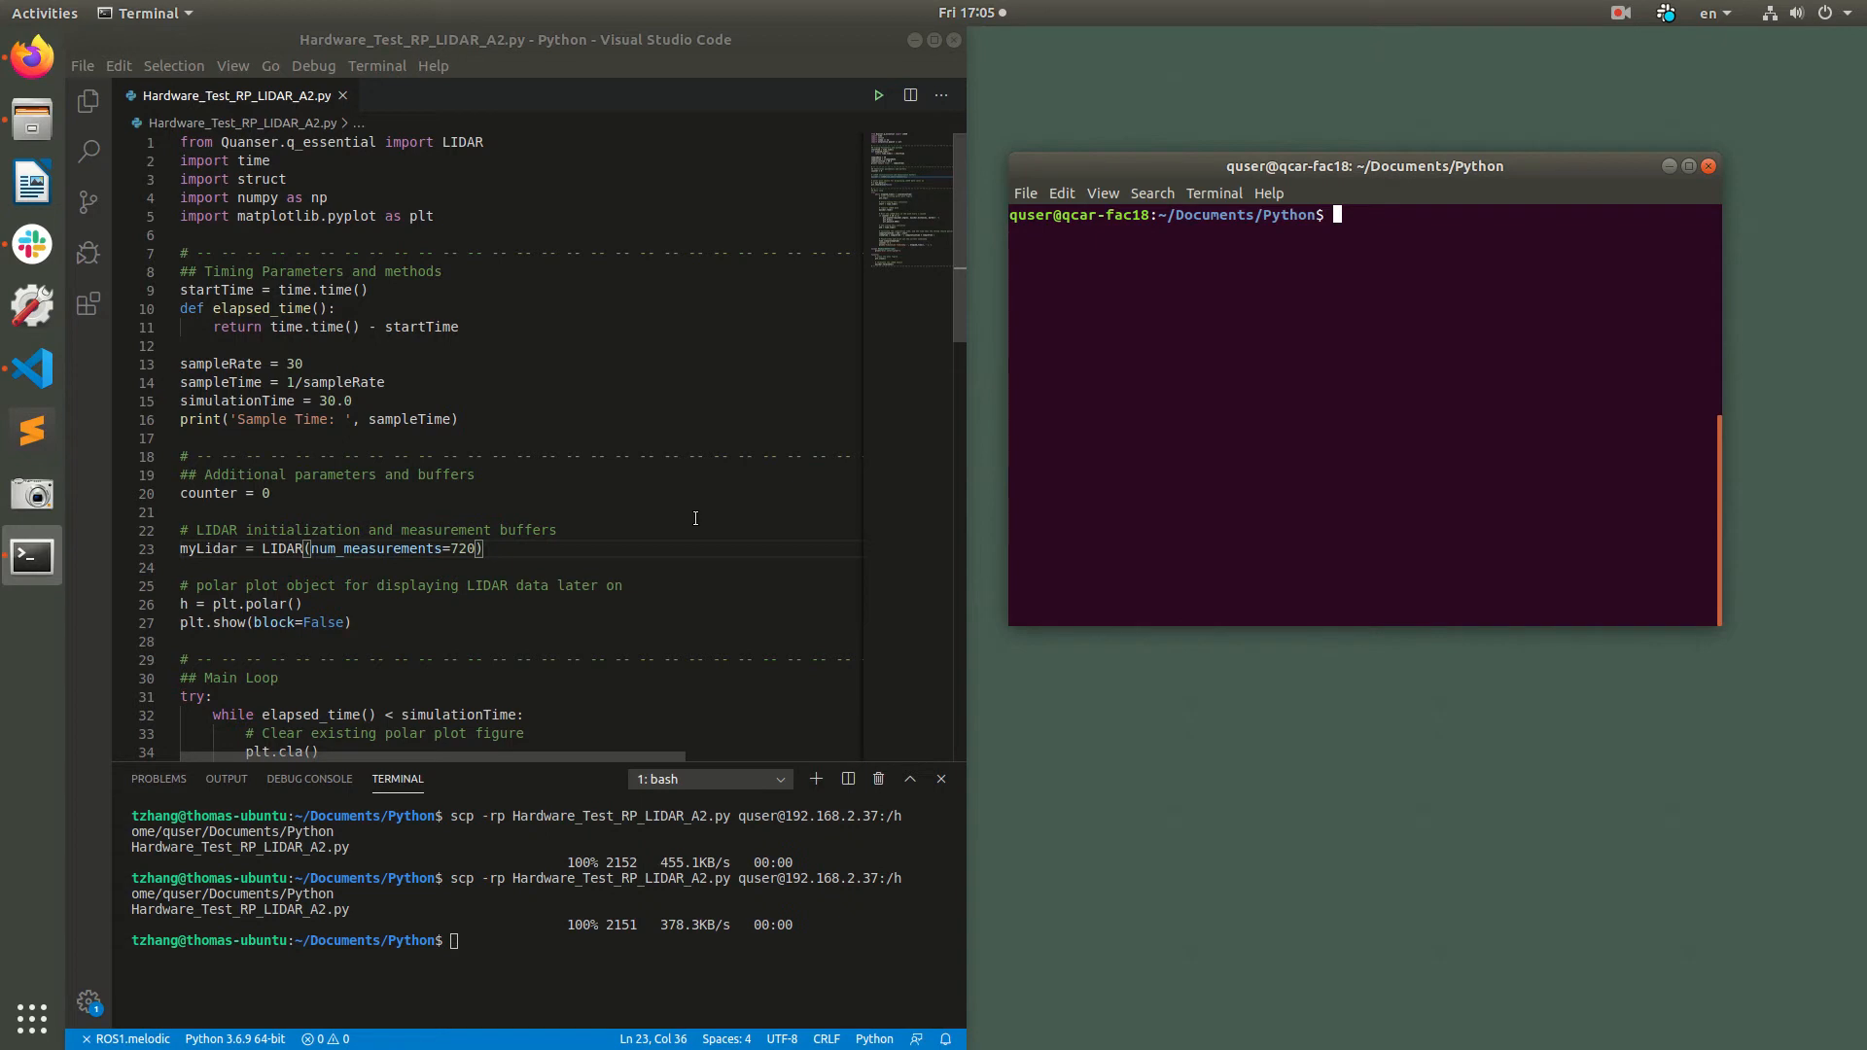
mouse_move(1256, 442)
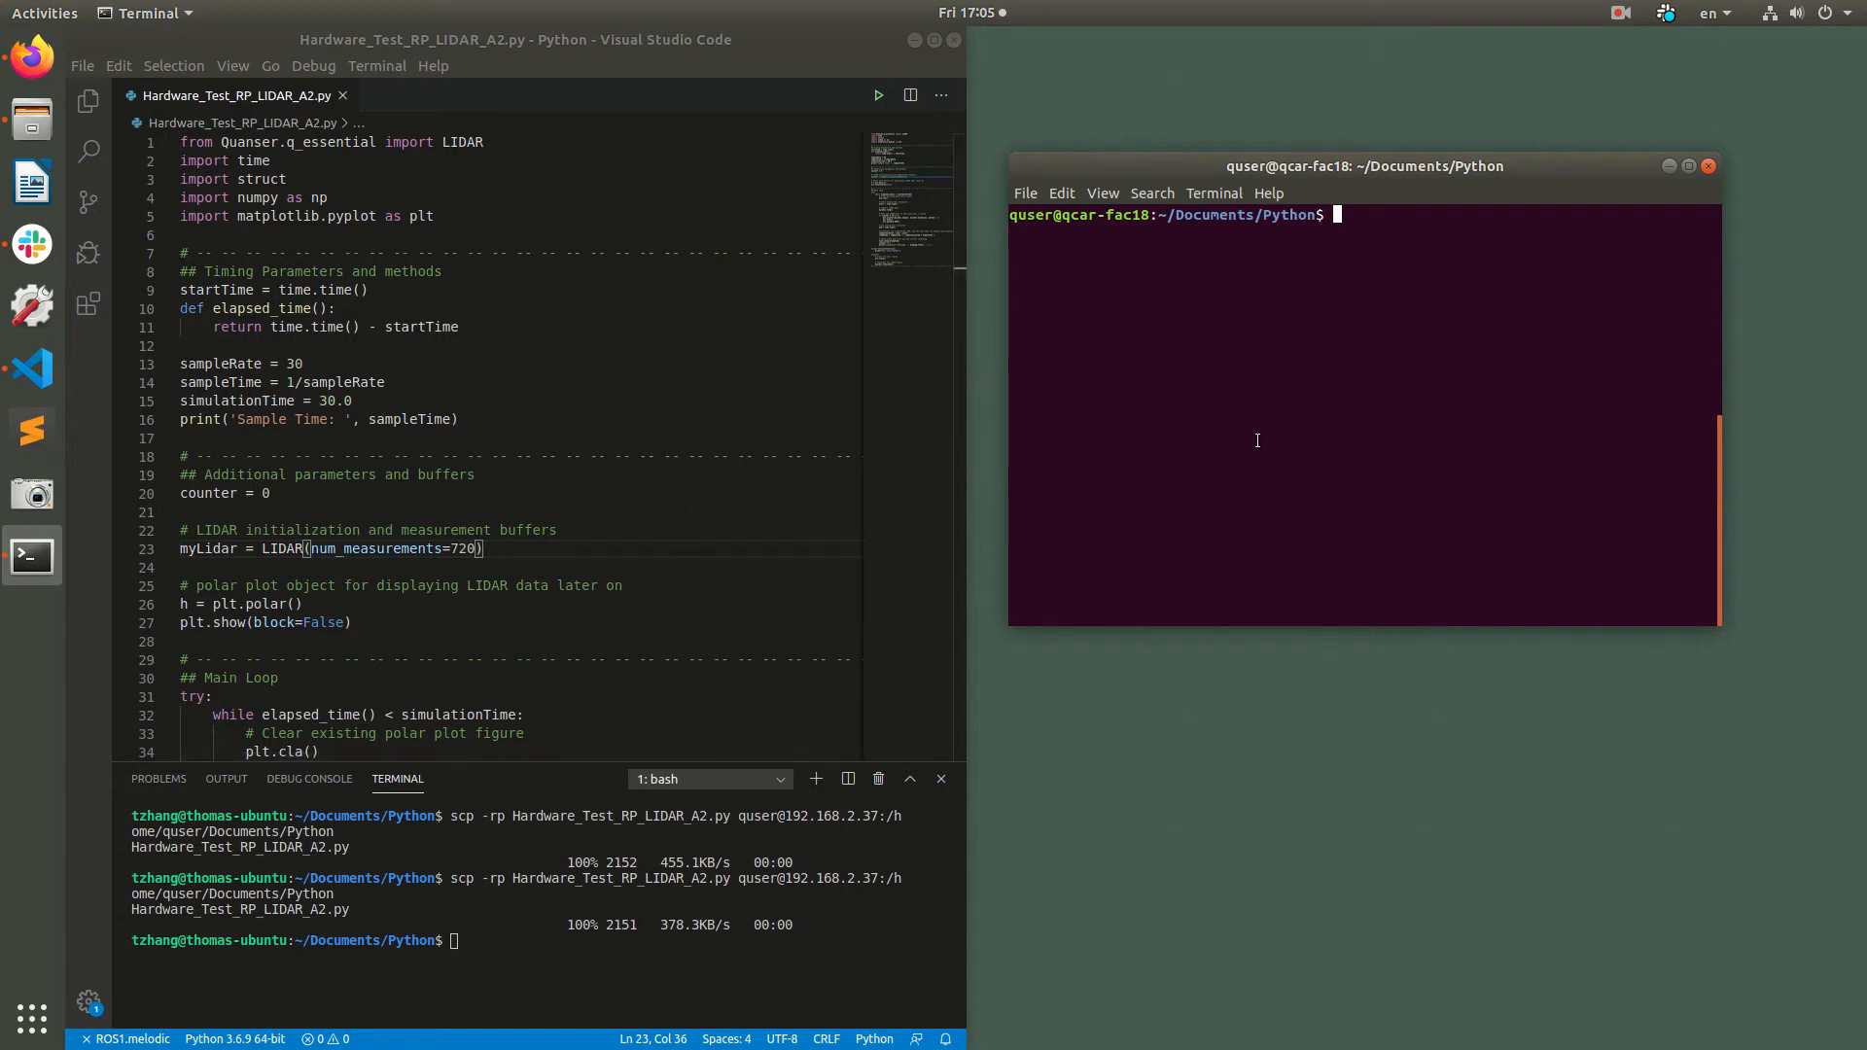
mouse_move(1272, 410)
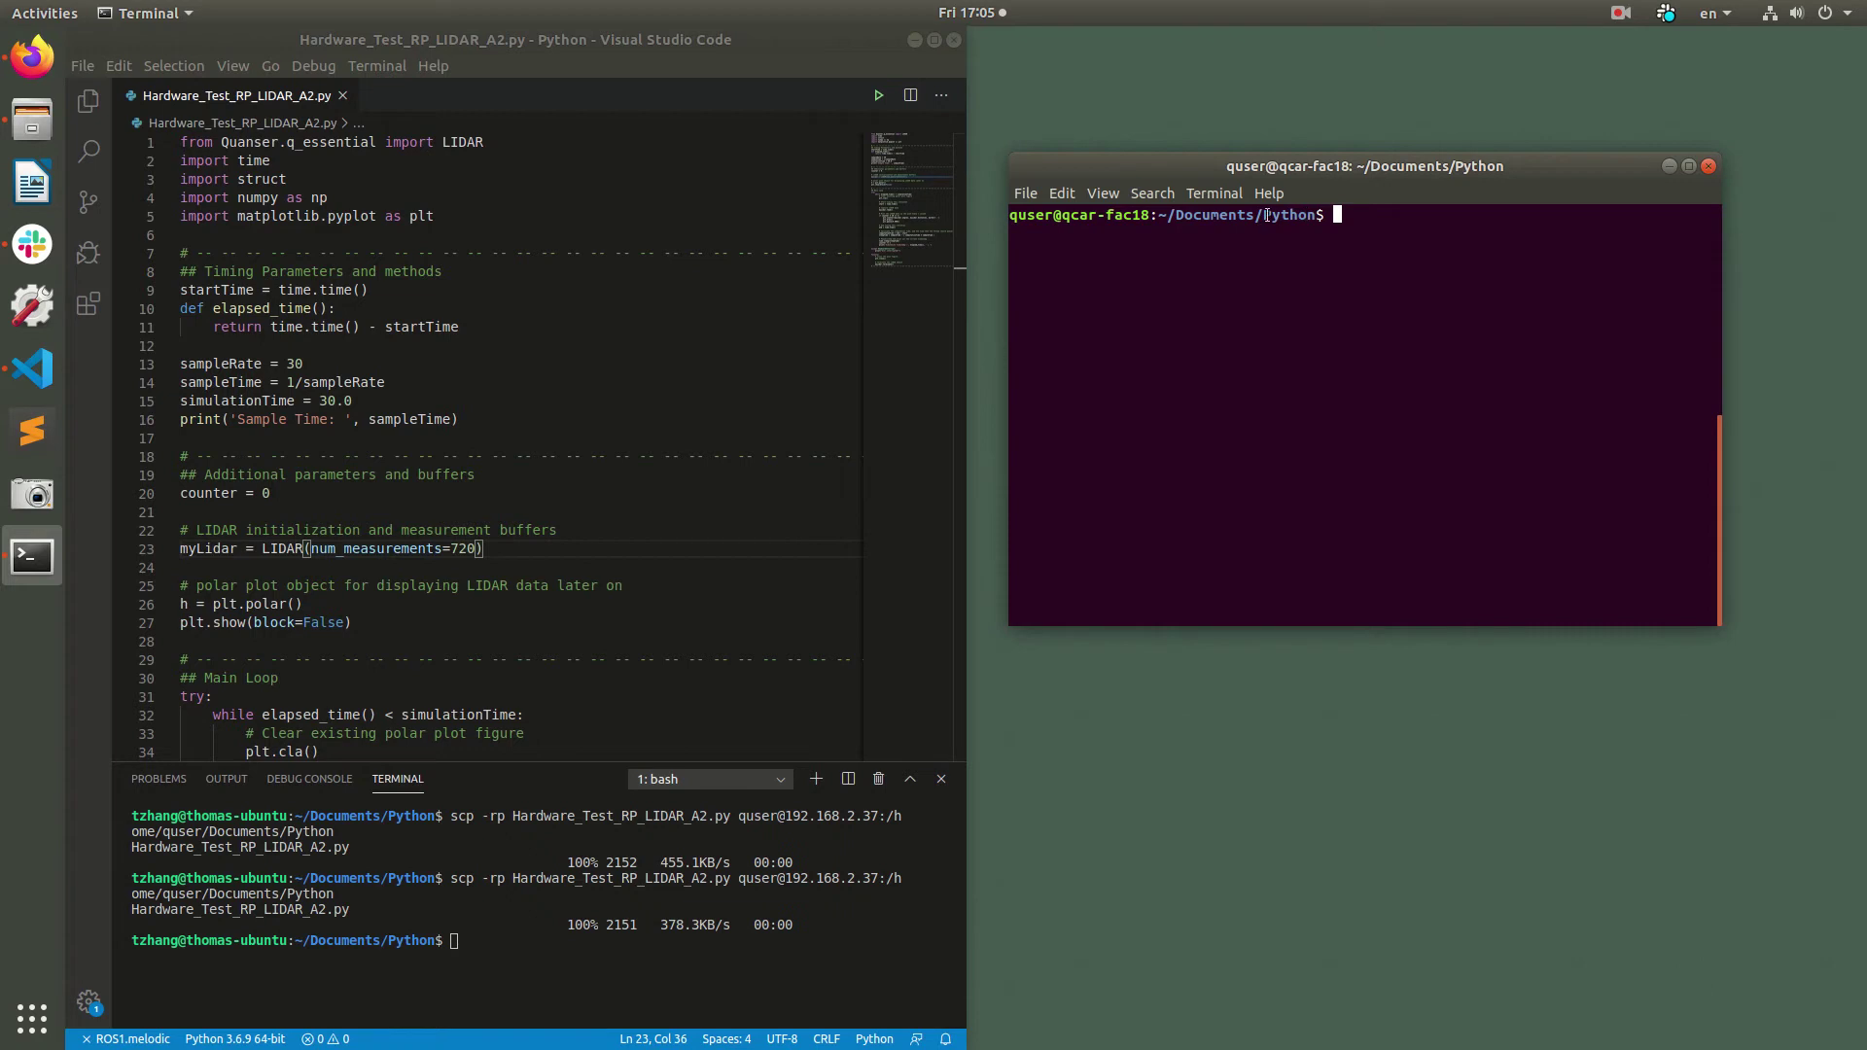
mouse_move(1467, 267)
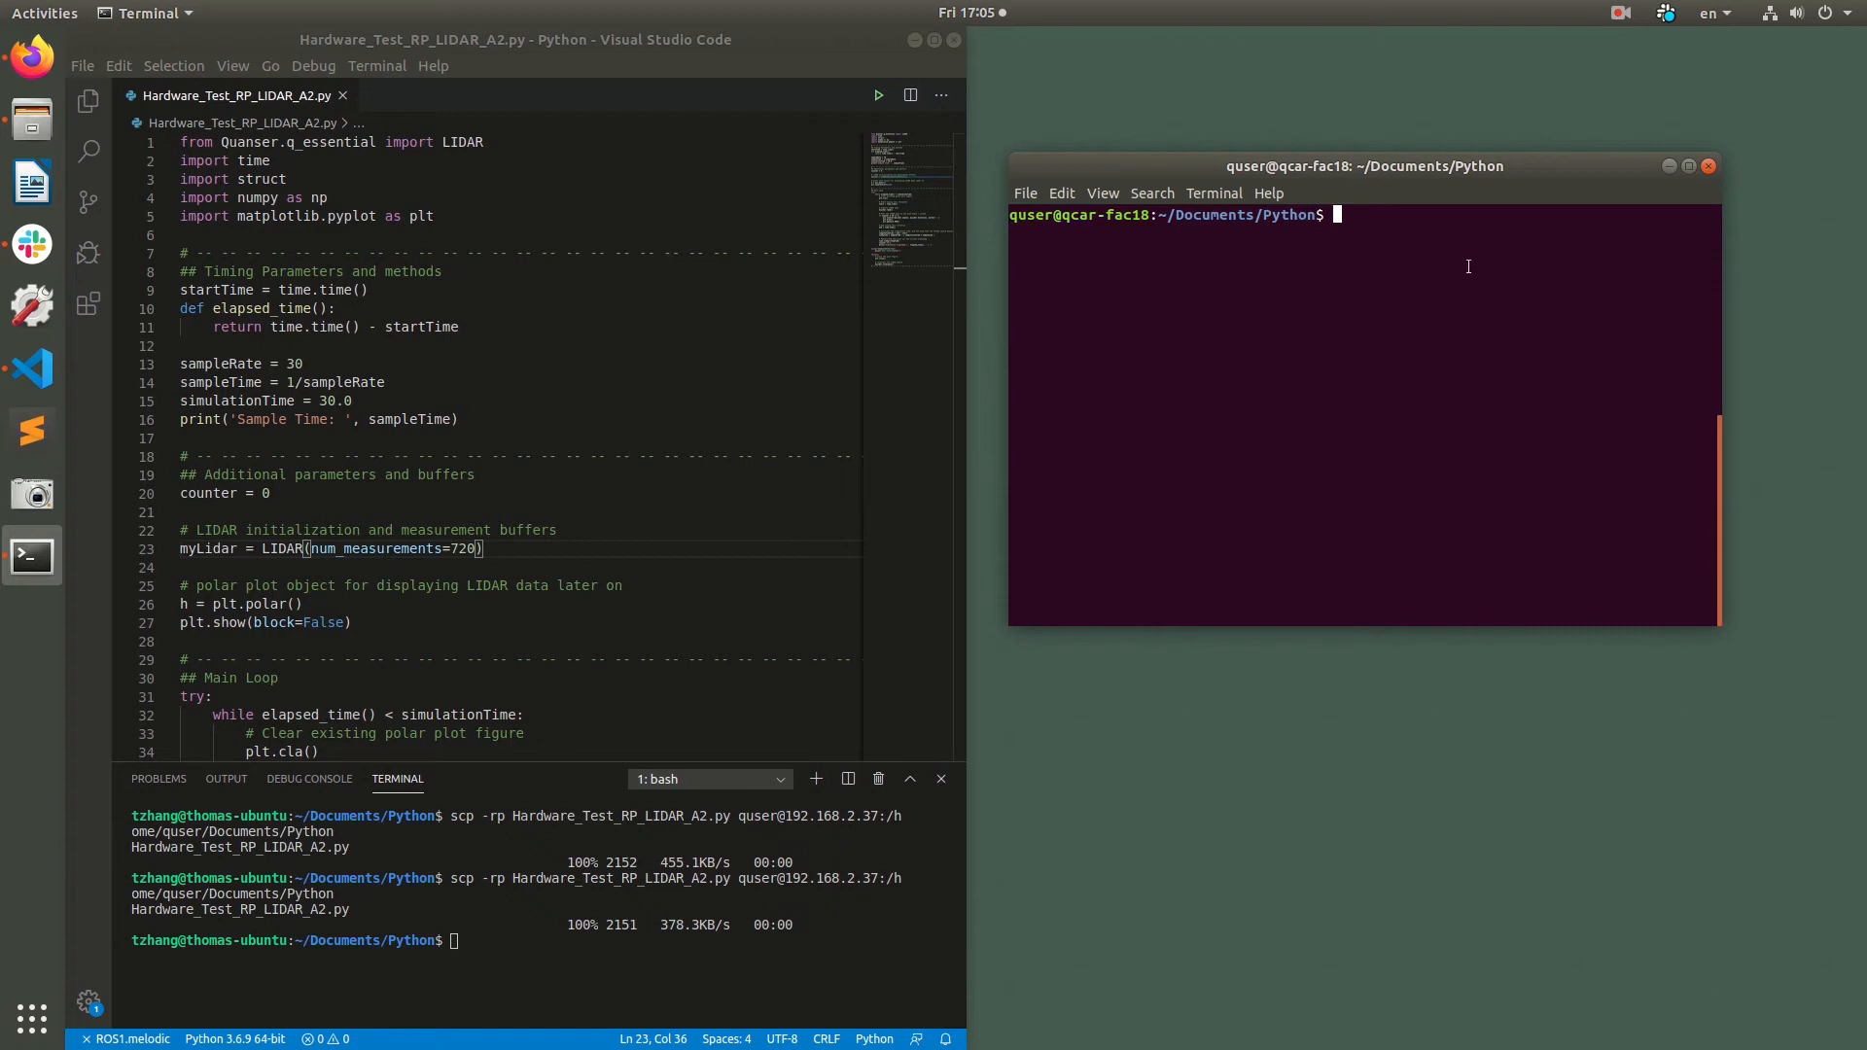
- Clear the terminal and run sudo python3 Hardware_Test_RP_LIDAR_A2.py to start the live polar plot
text(clear)
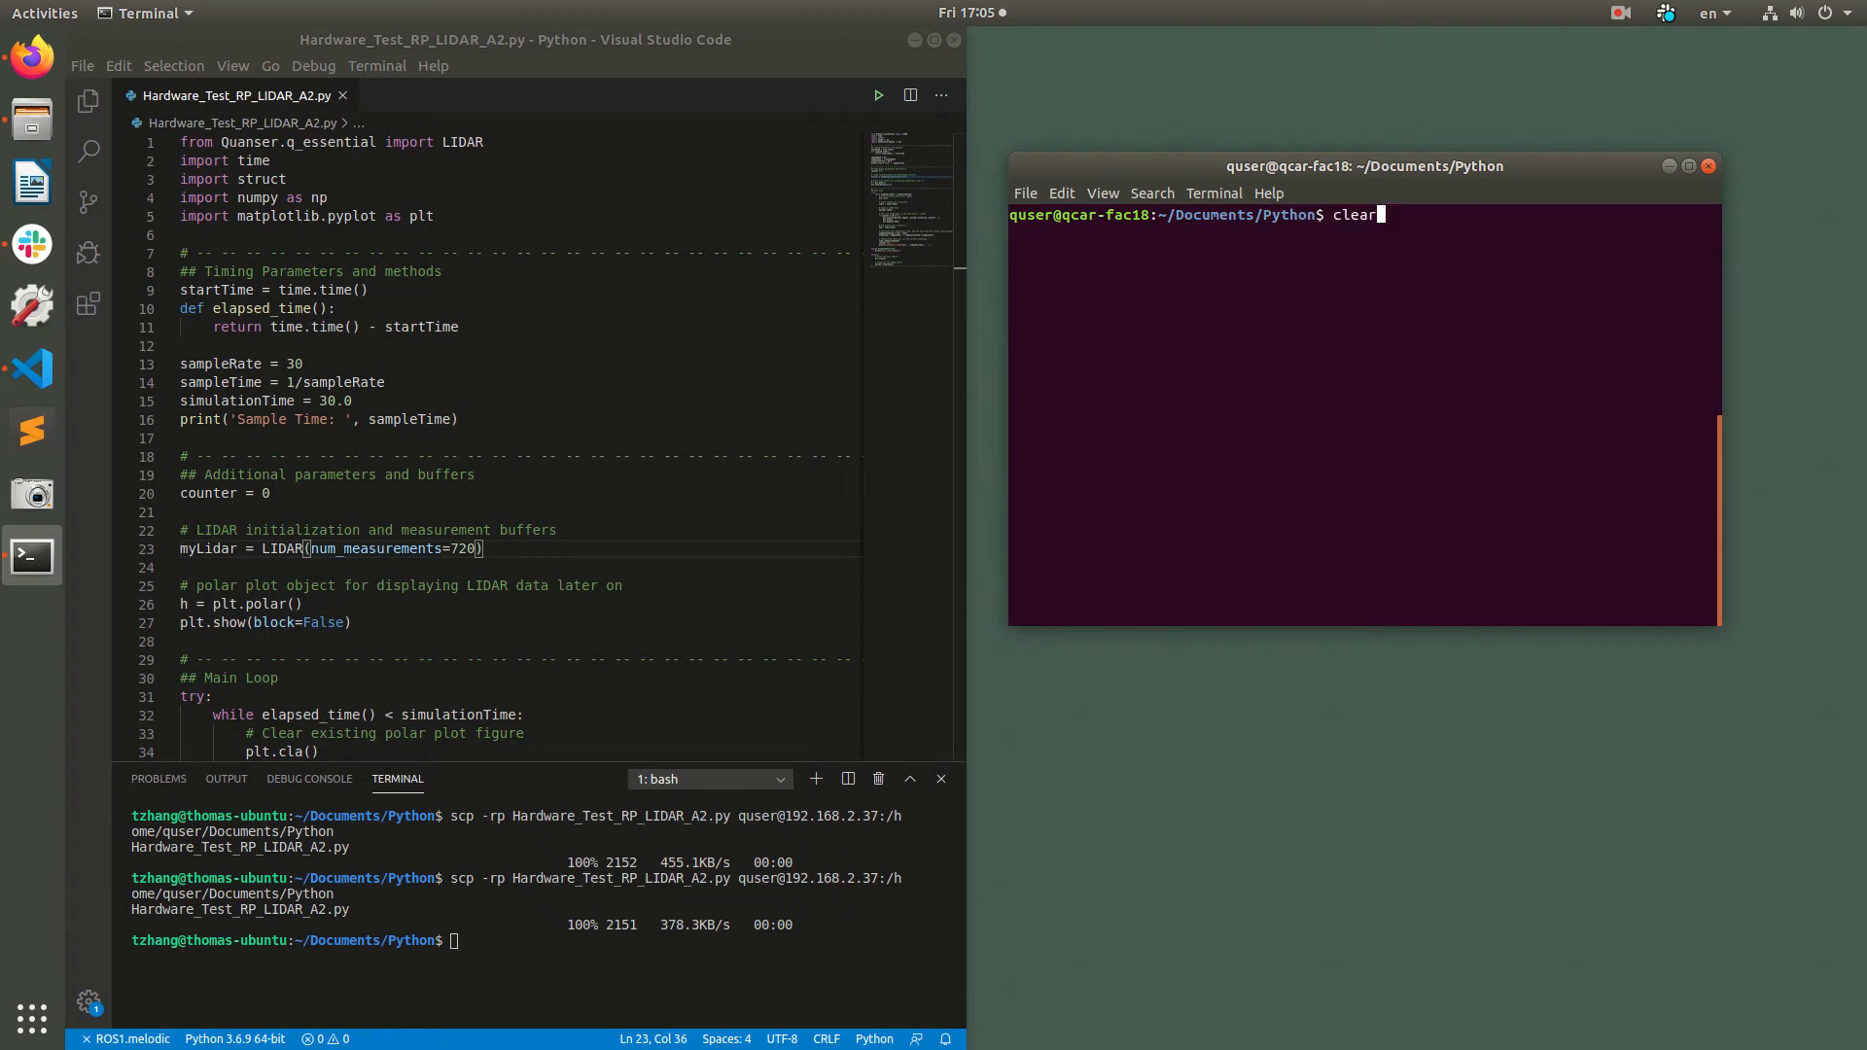
text(sudo python3 Hardware_Test_RP_LIDAR_A2.py)
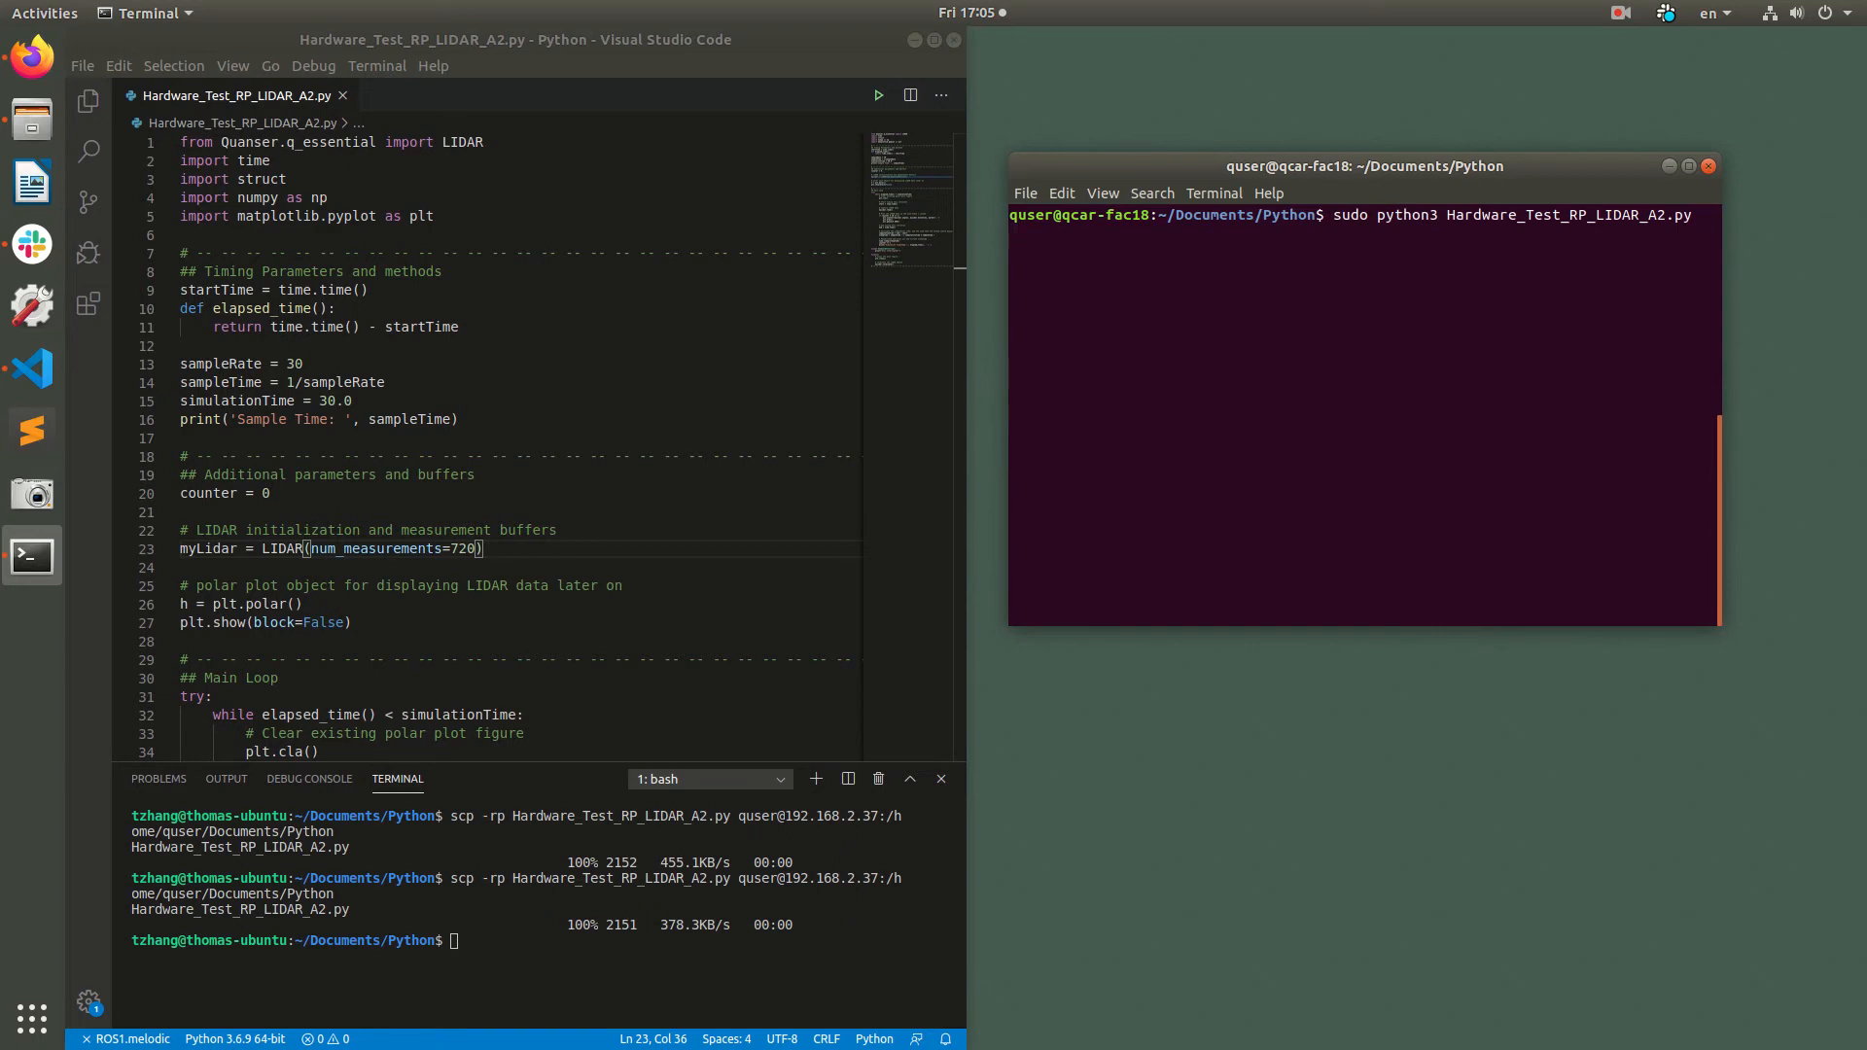
key(Return)
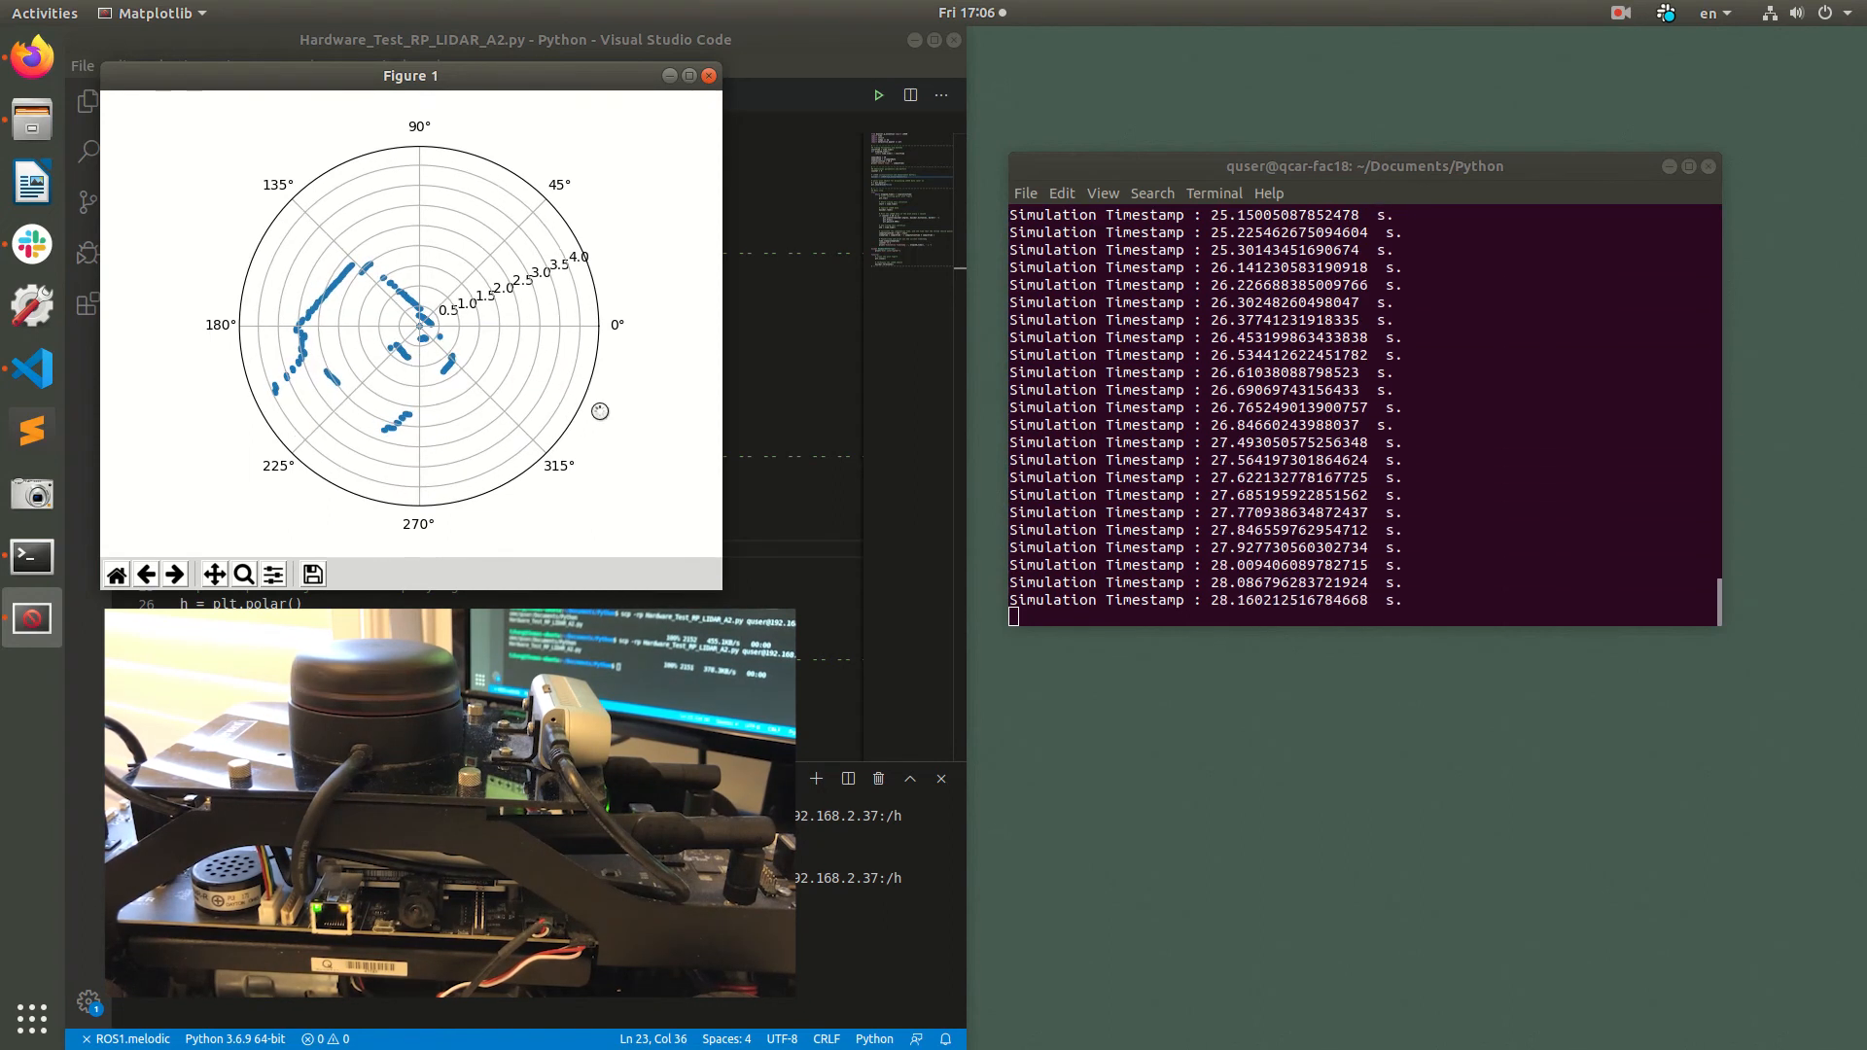
click(708, 76)
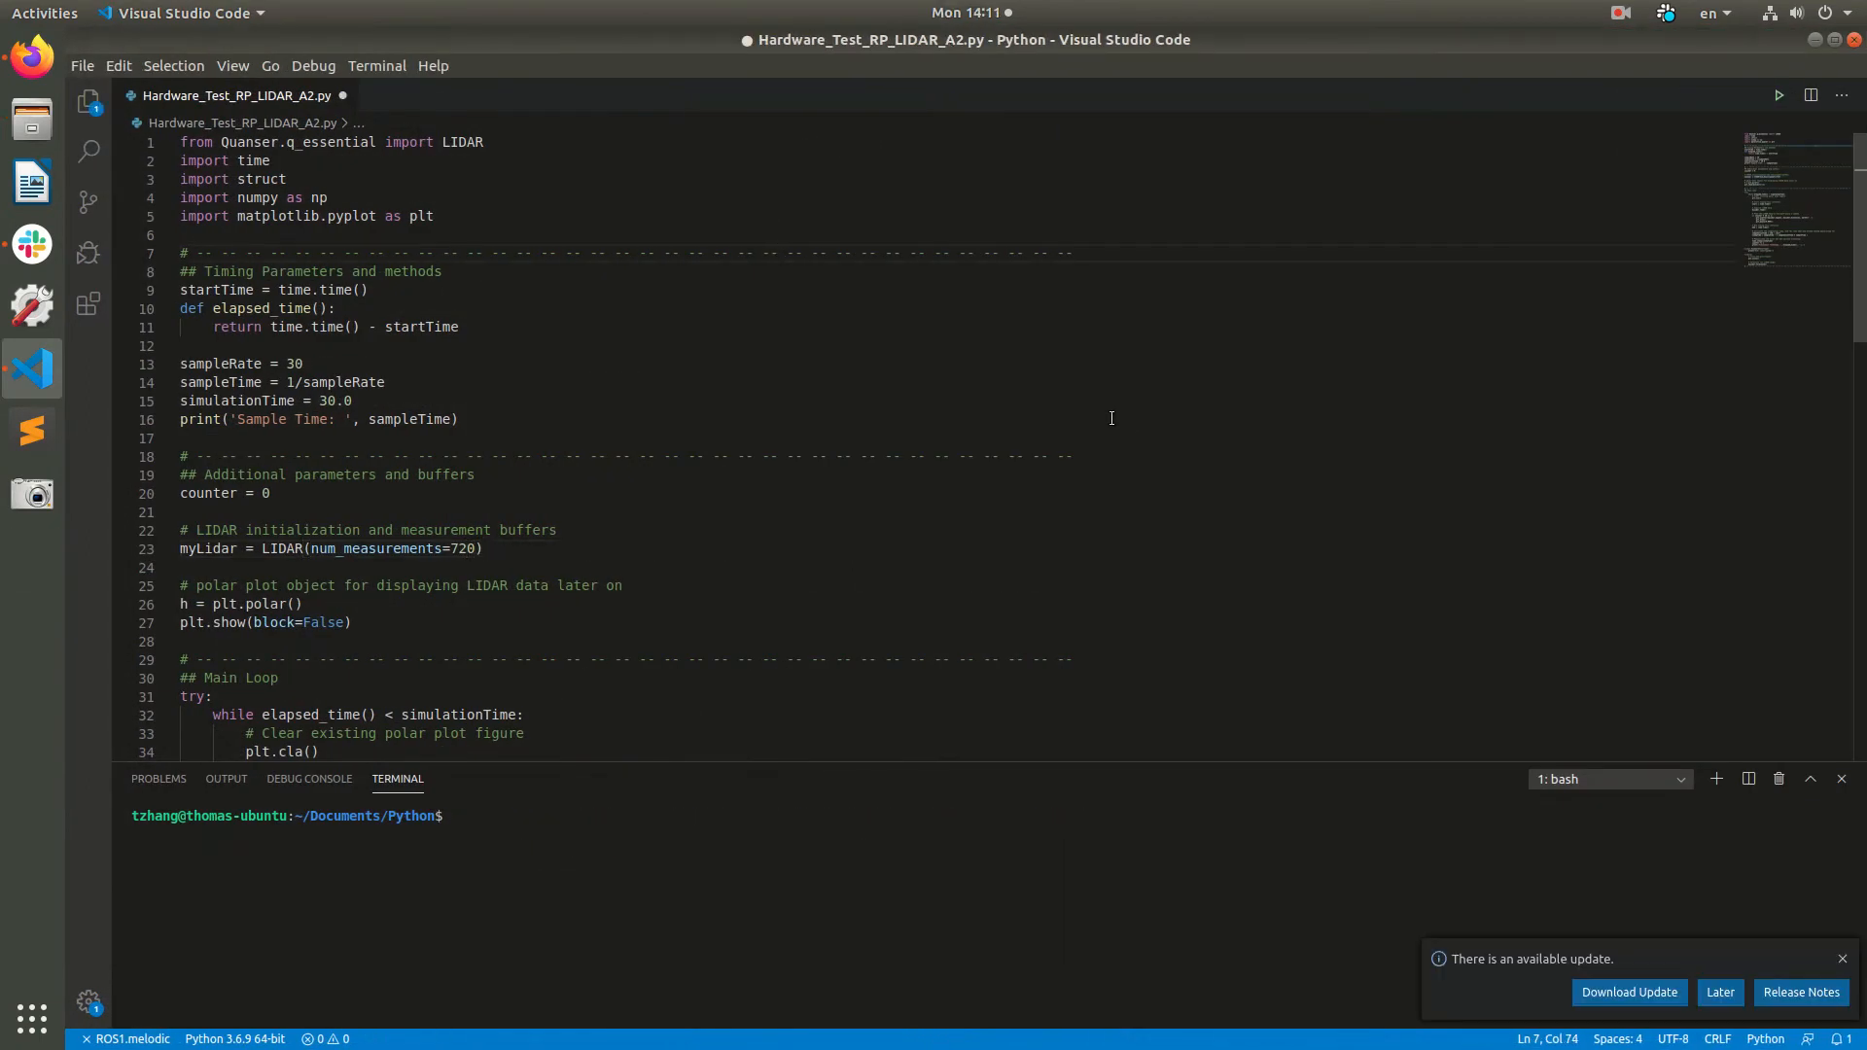
mouse_move(953, 412)
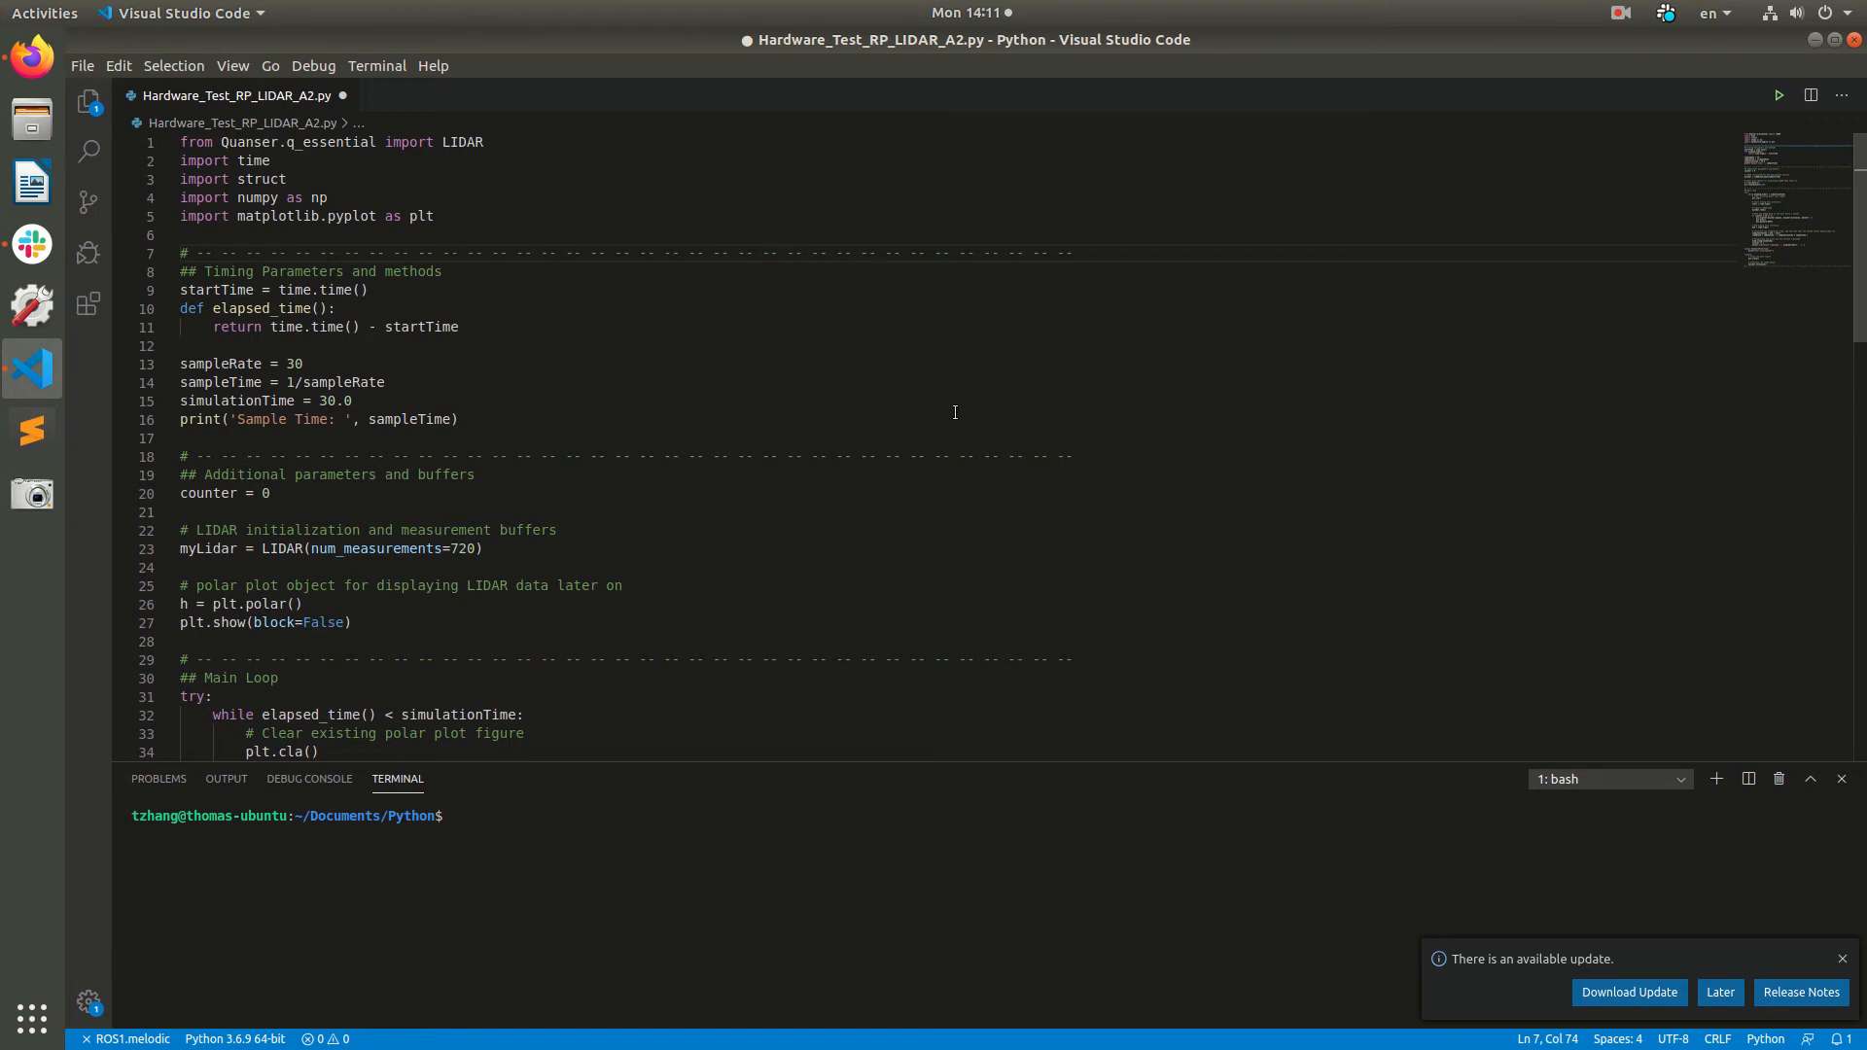
- Point out the Quanser q_essential import line at the top of the test script
click(294, 142)
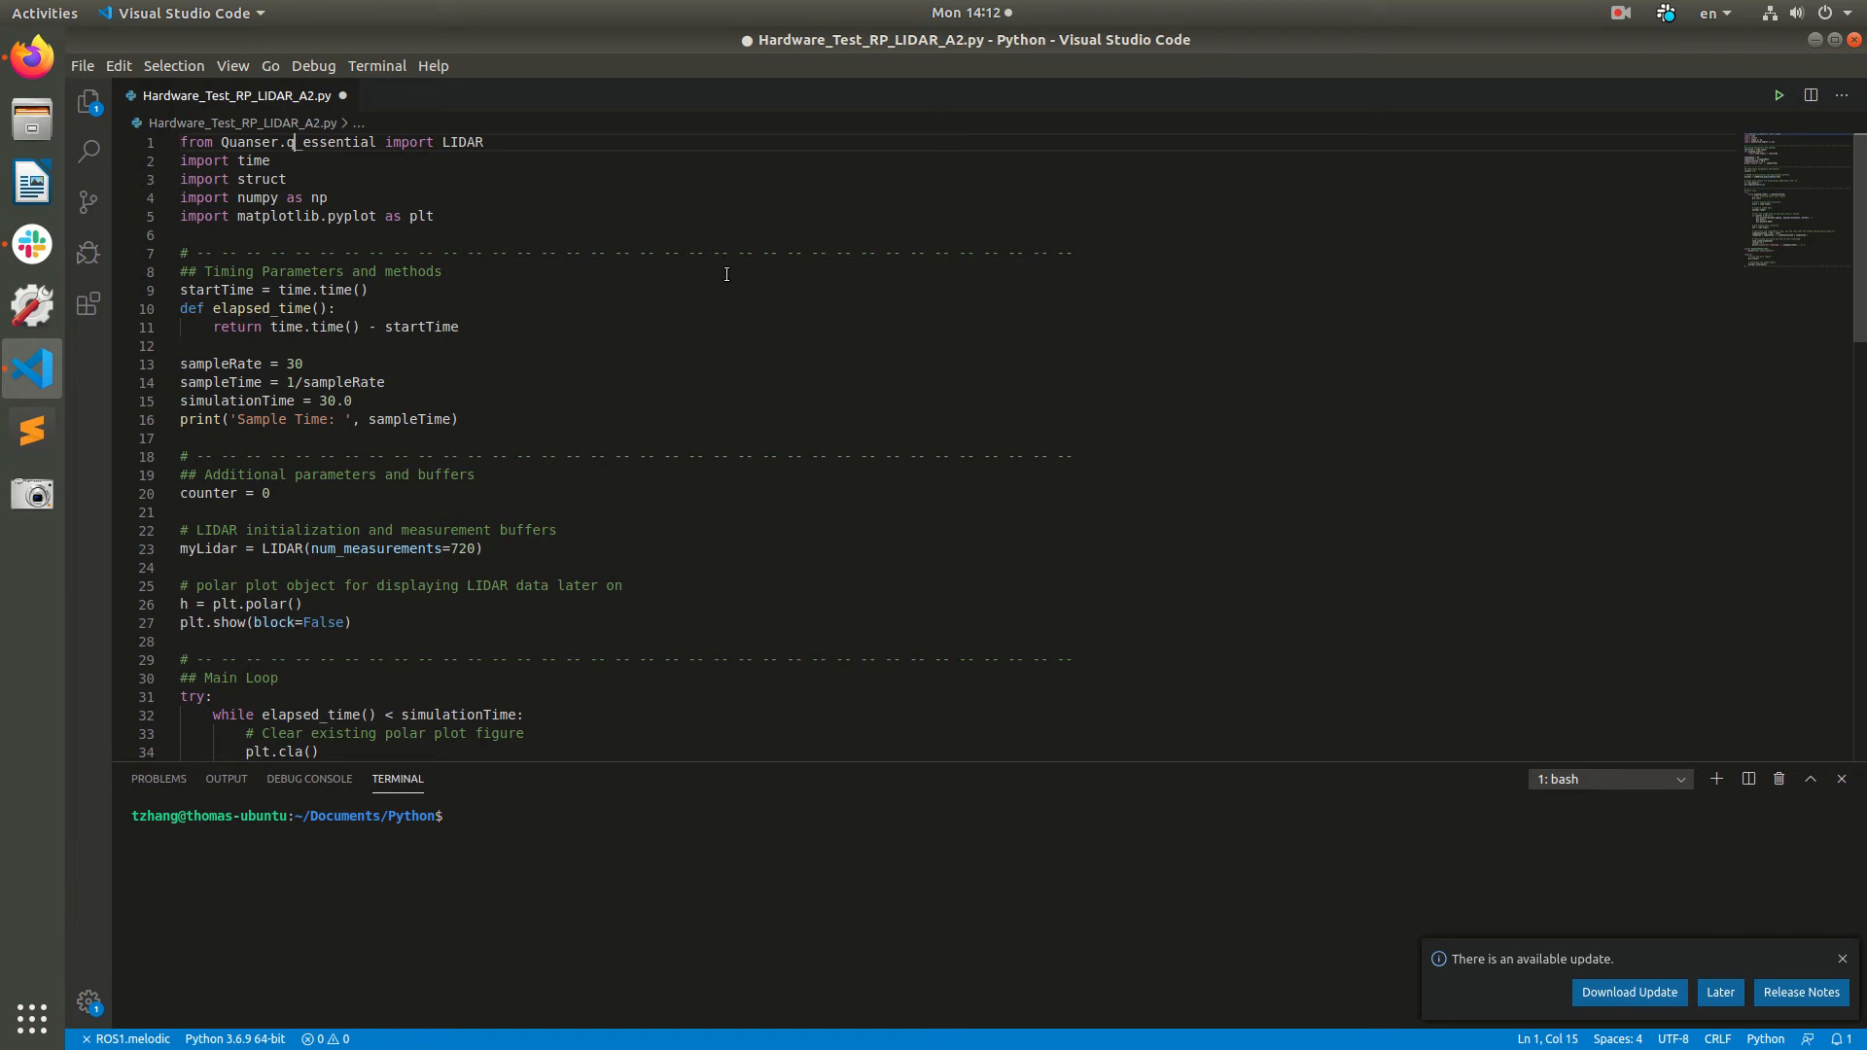
mouse_move(720, 274)
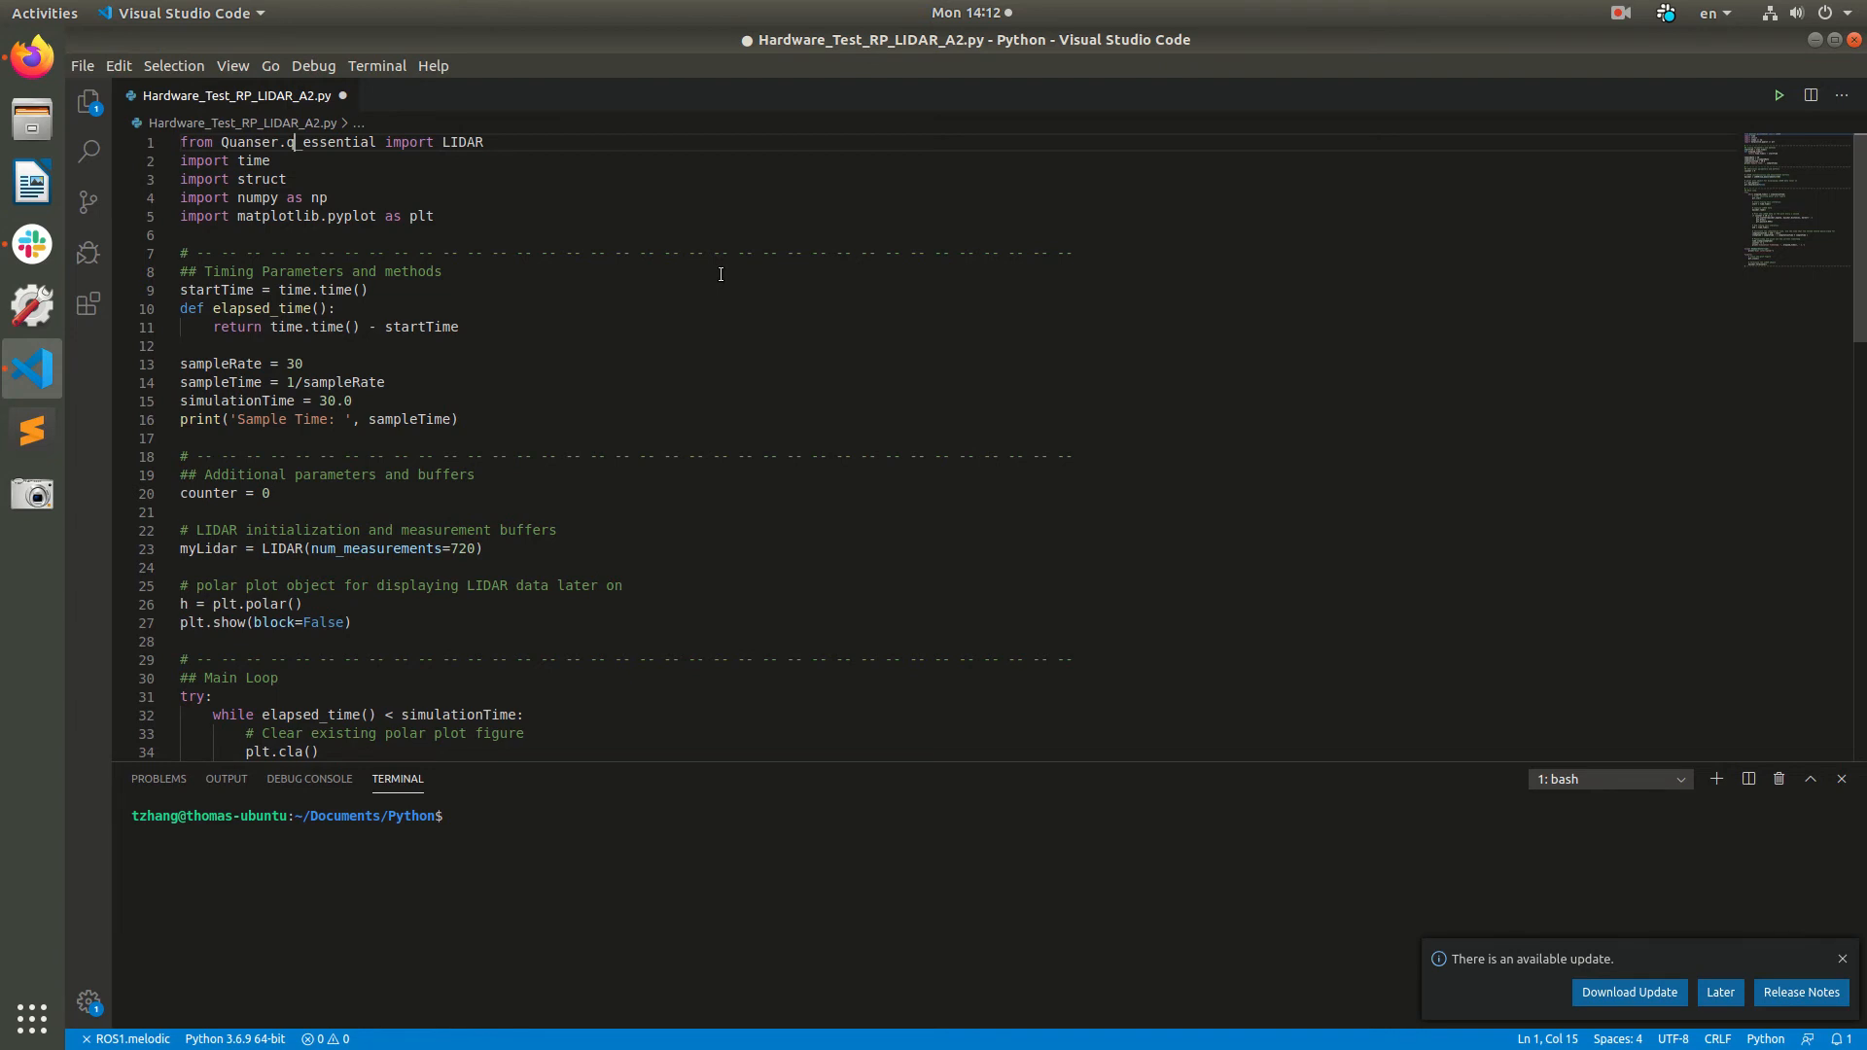
mouse_move(537, 202)
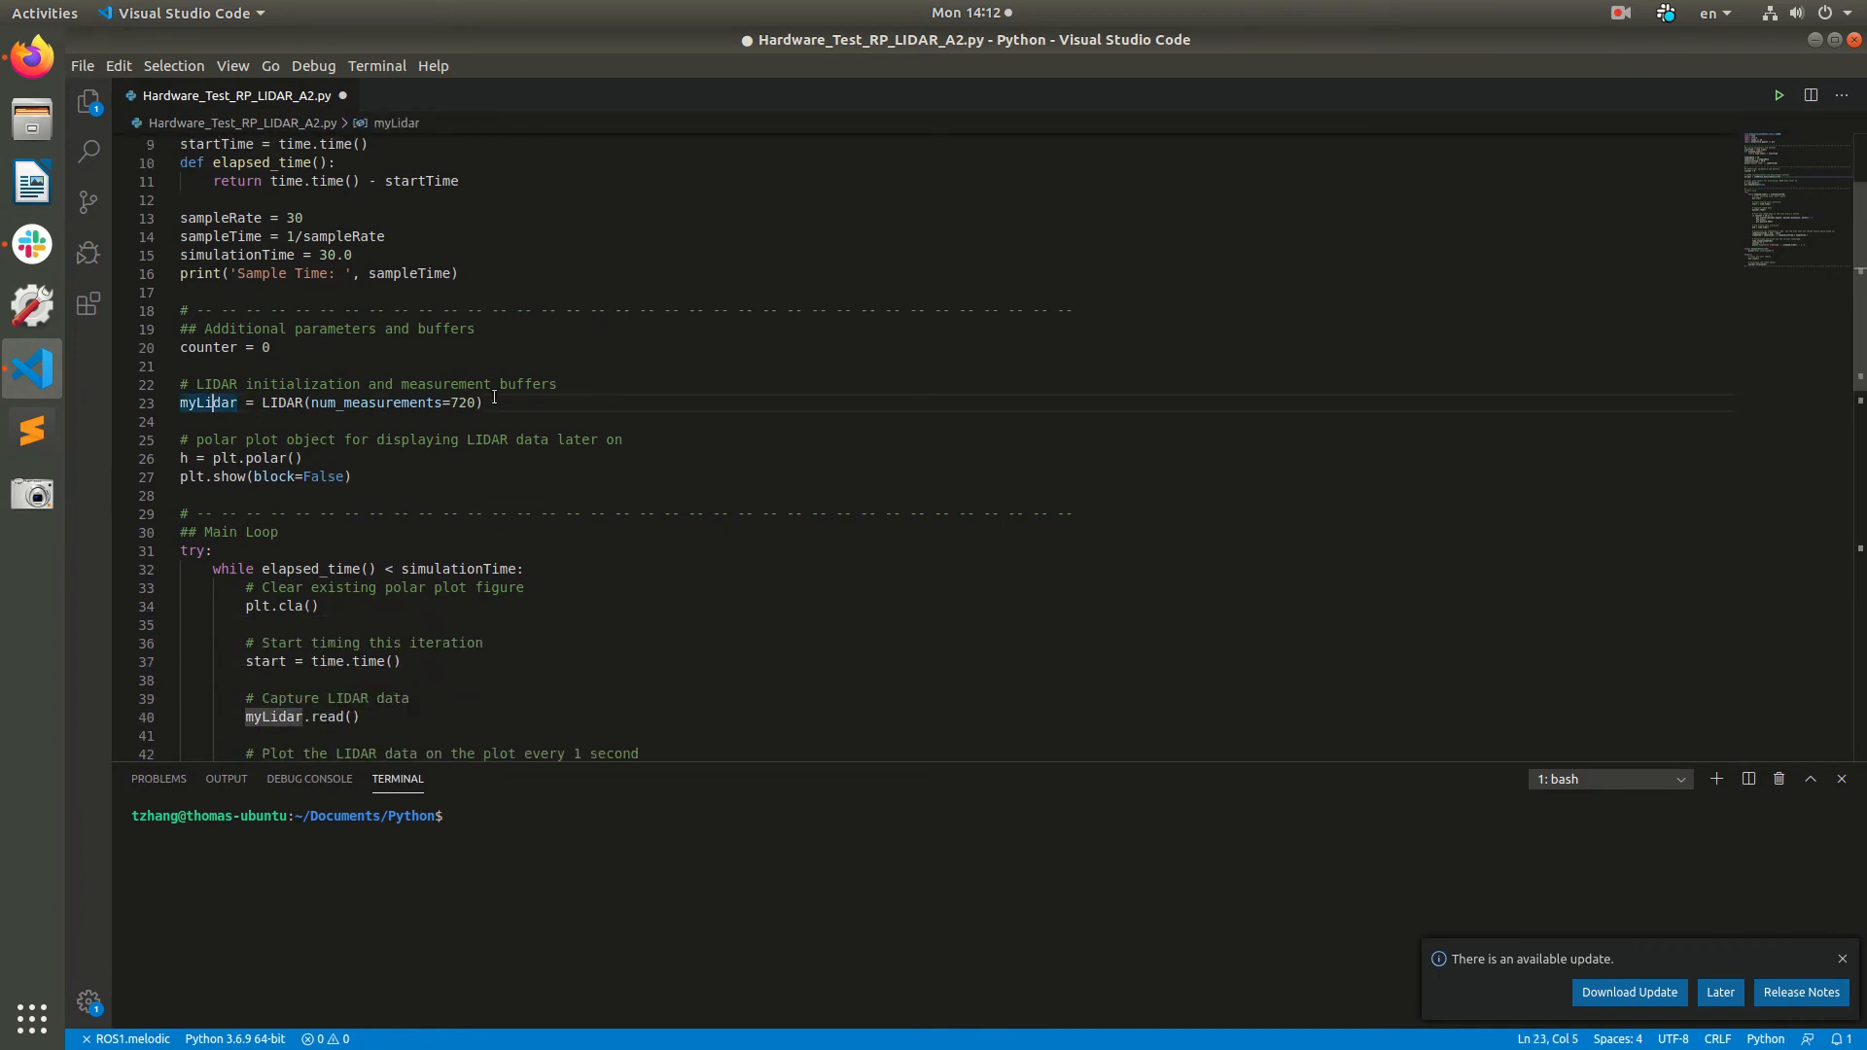
mouse_move(611, 391)
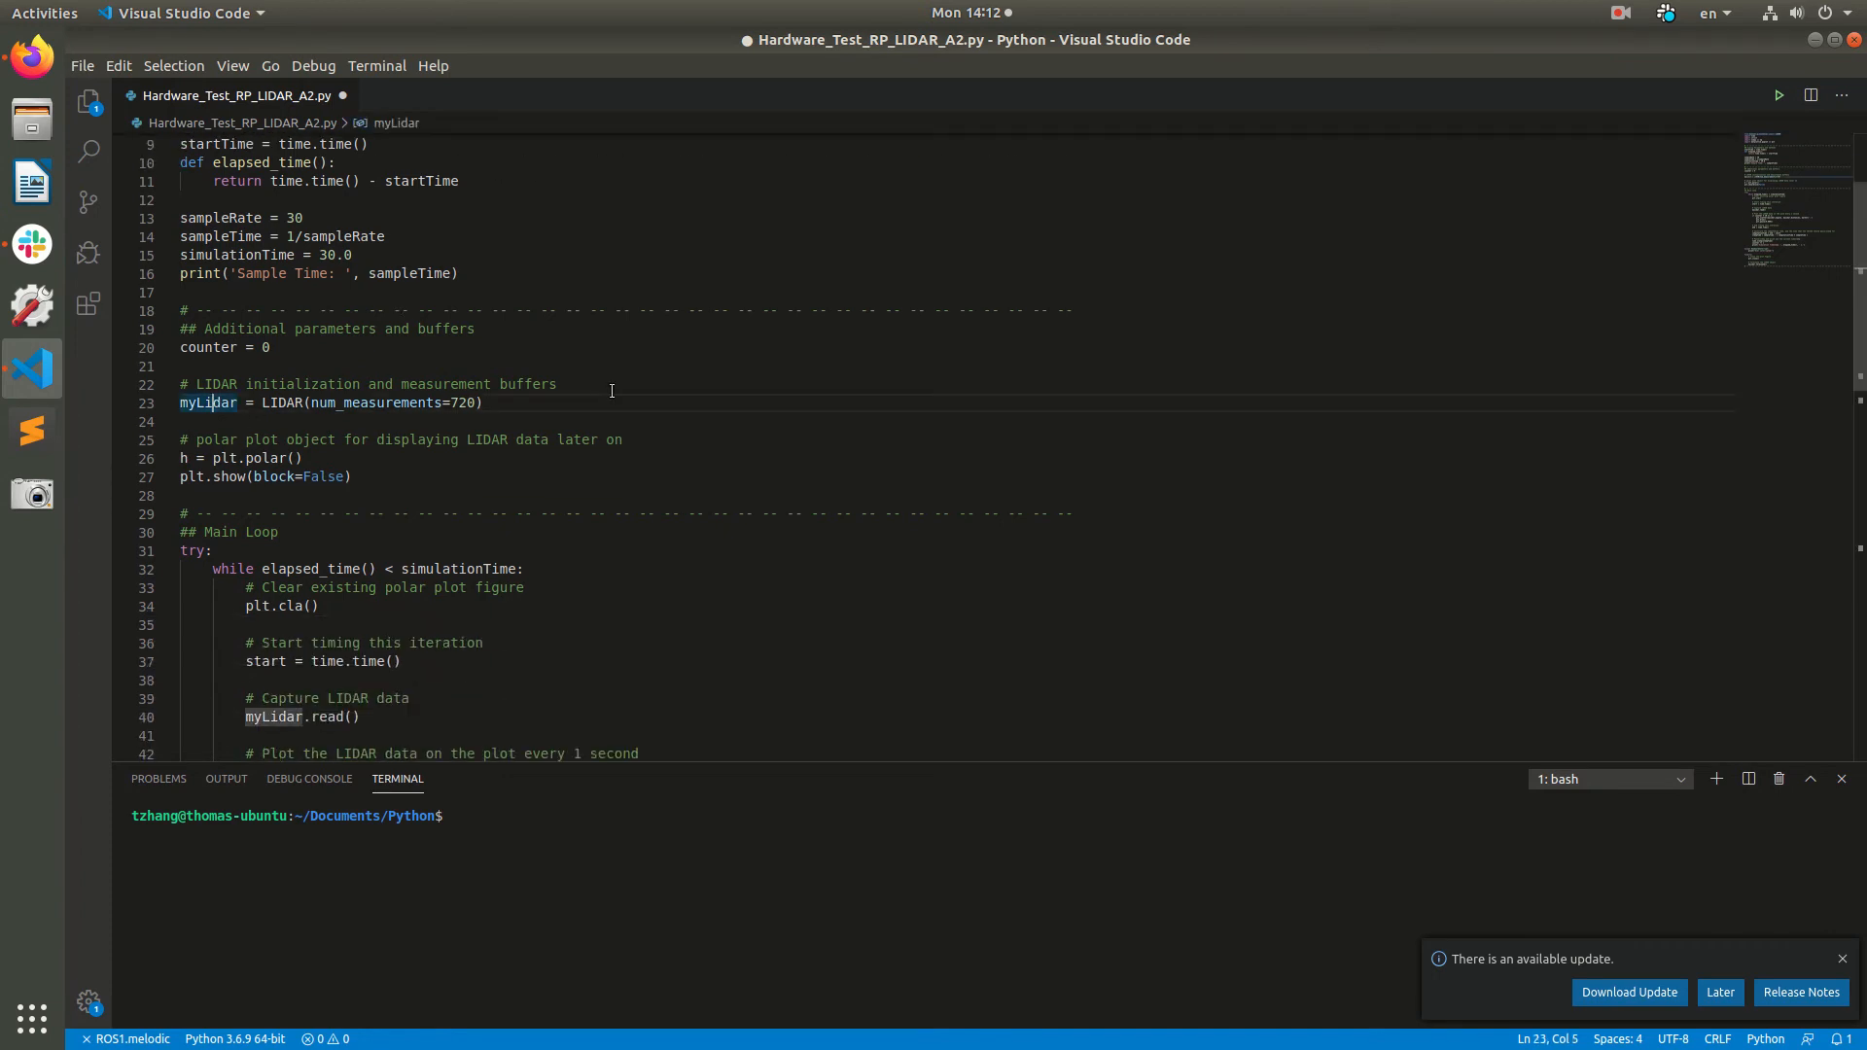
- Go to the LIDAR class definition in q_essential.py and highlight max_distance in its constructor
right_click(292, 403)
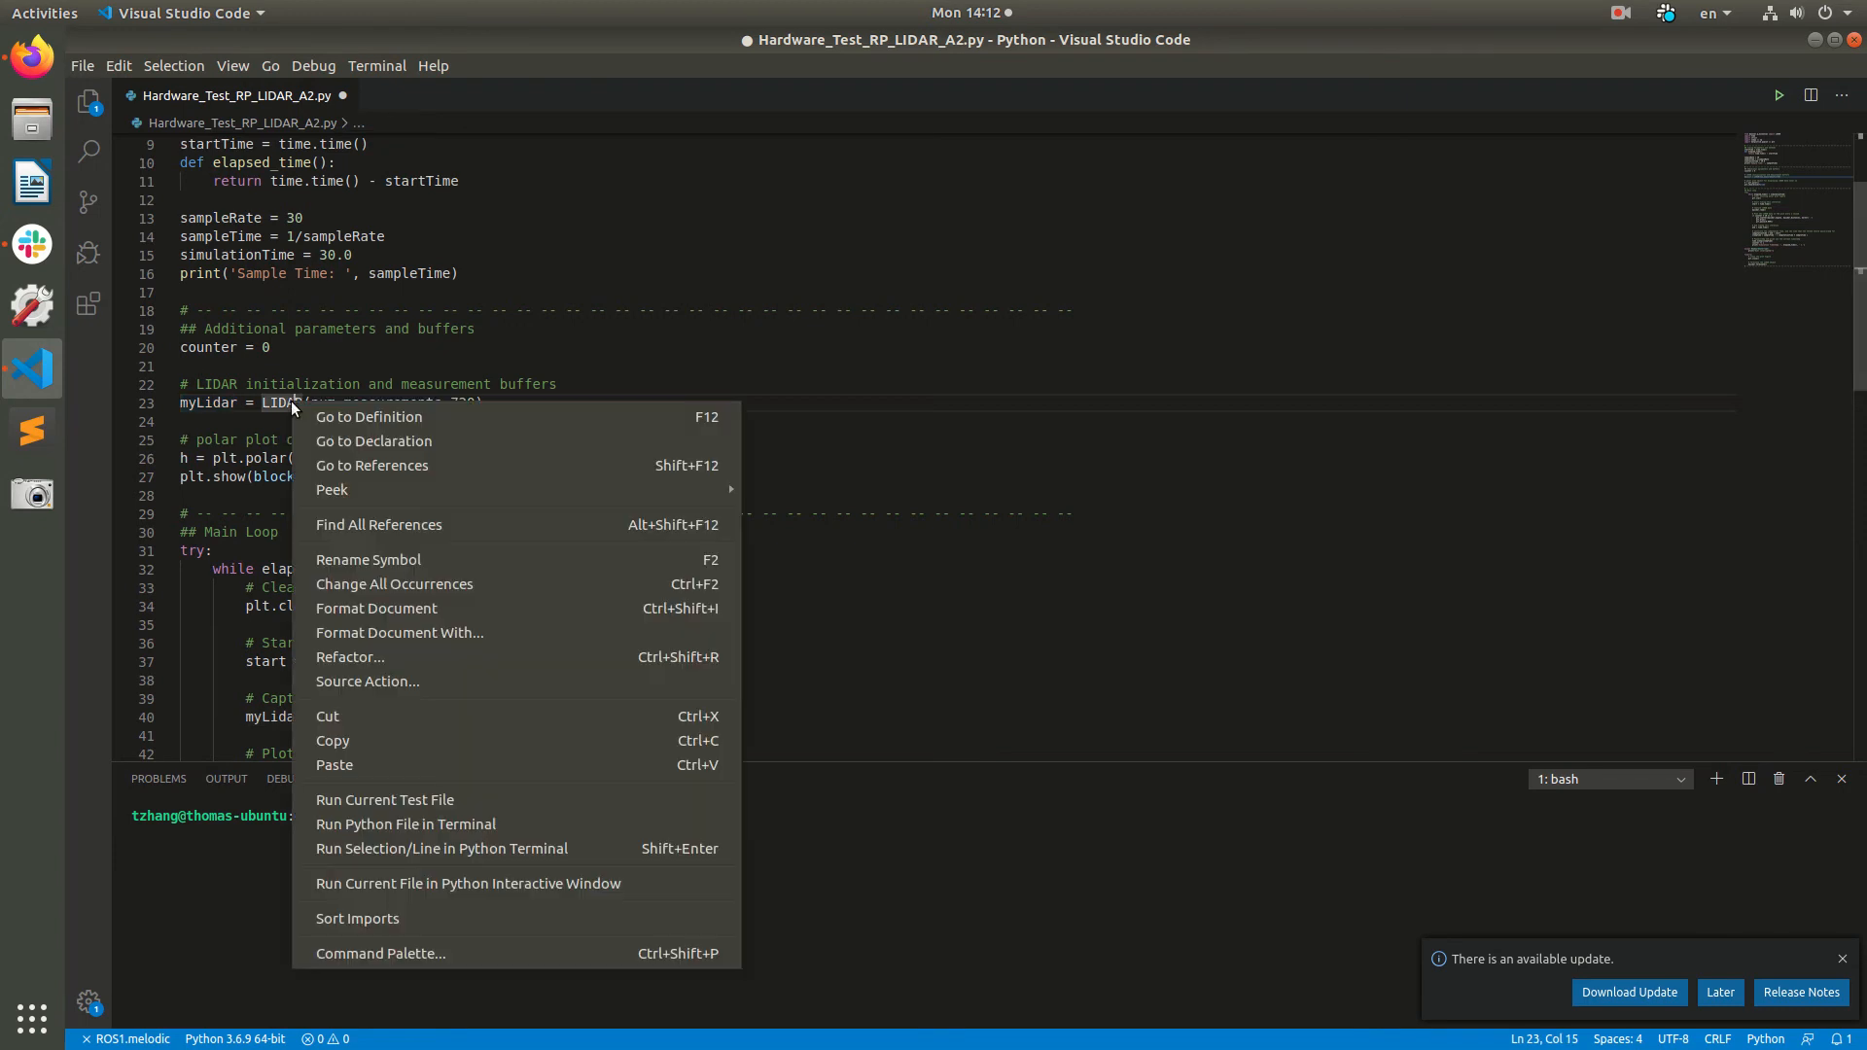
click(367, 416)
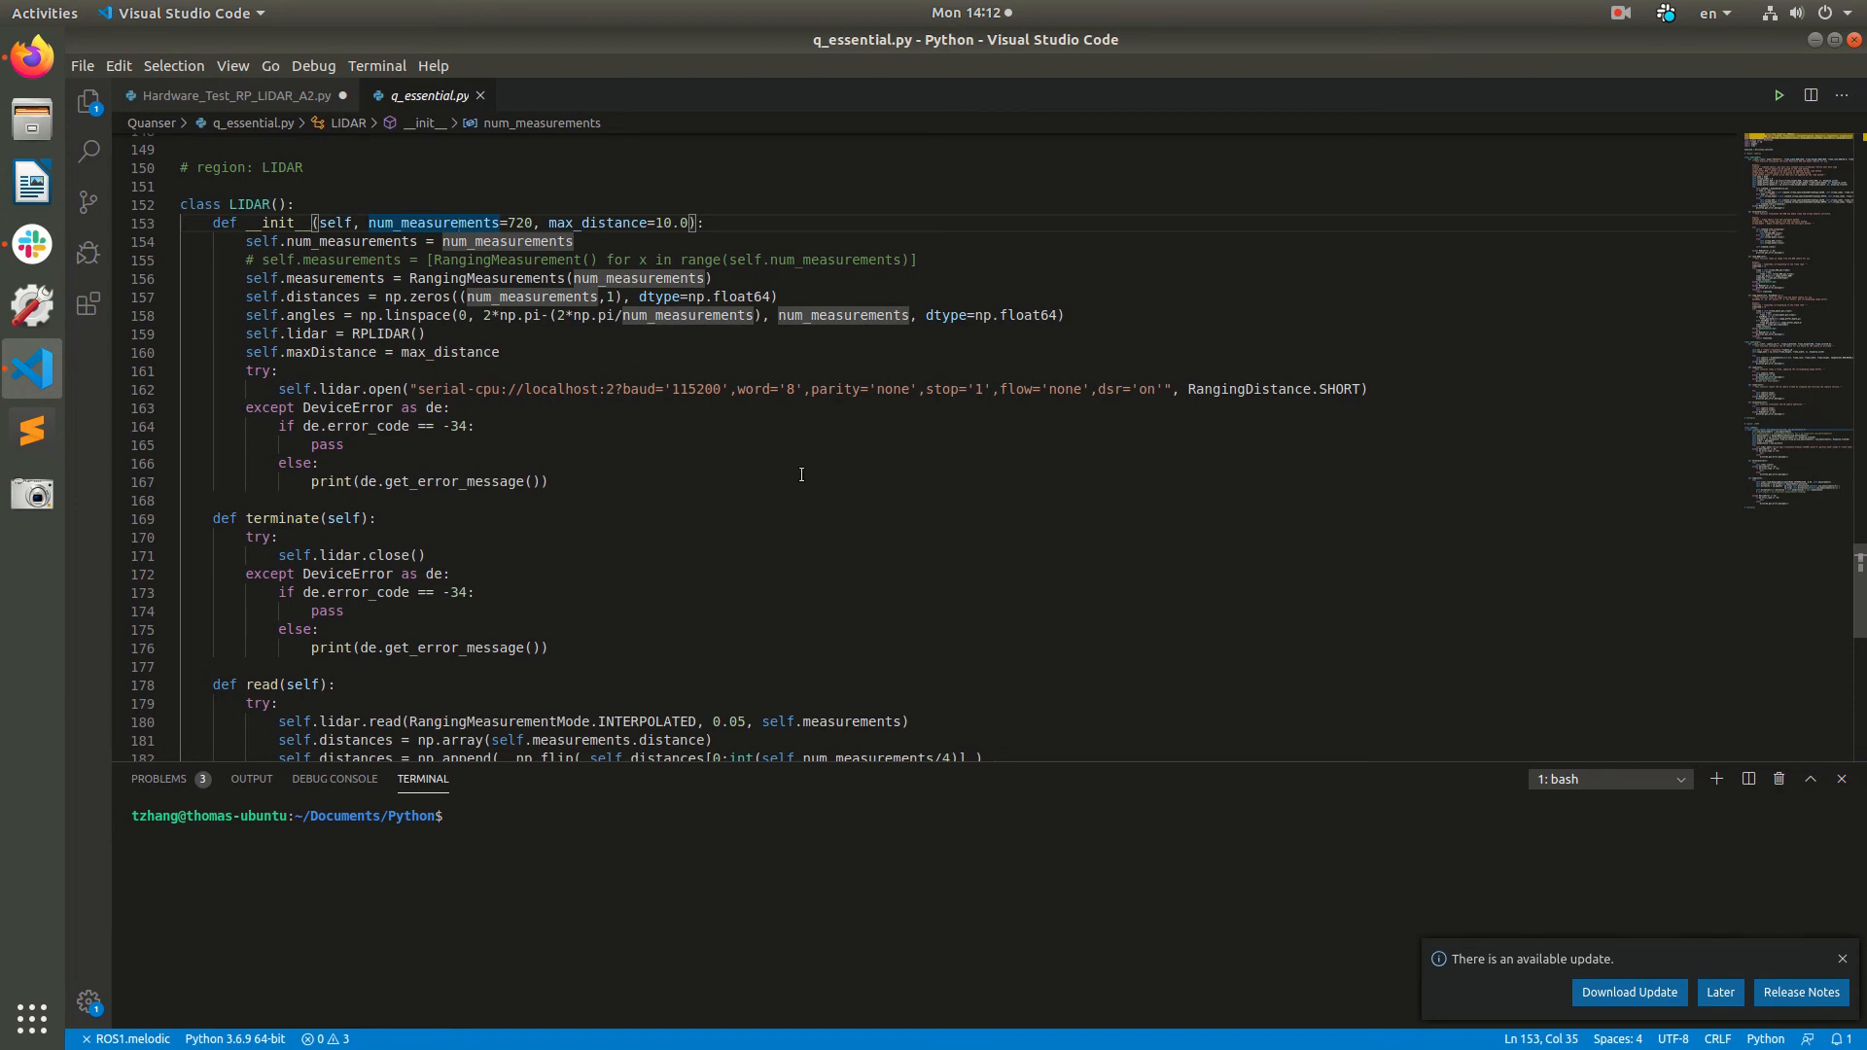
click(599, 222)
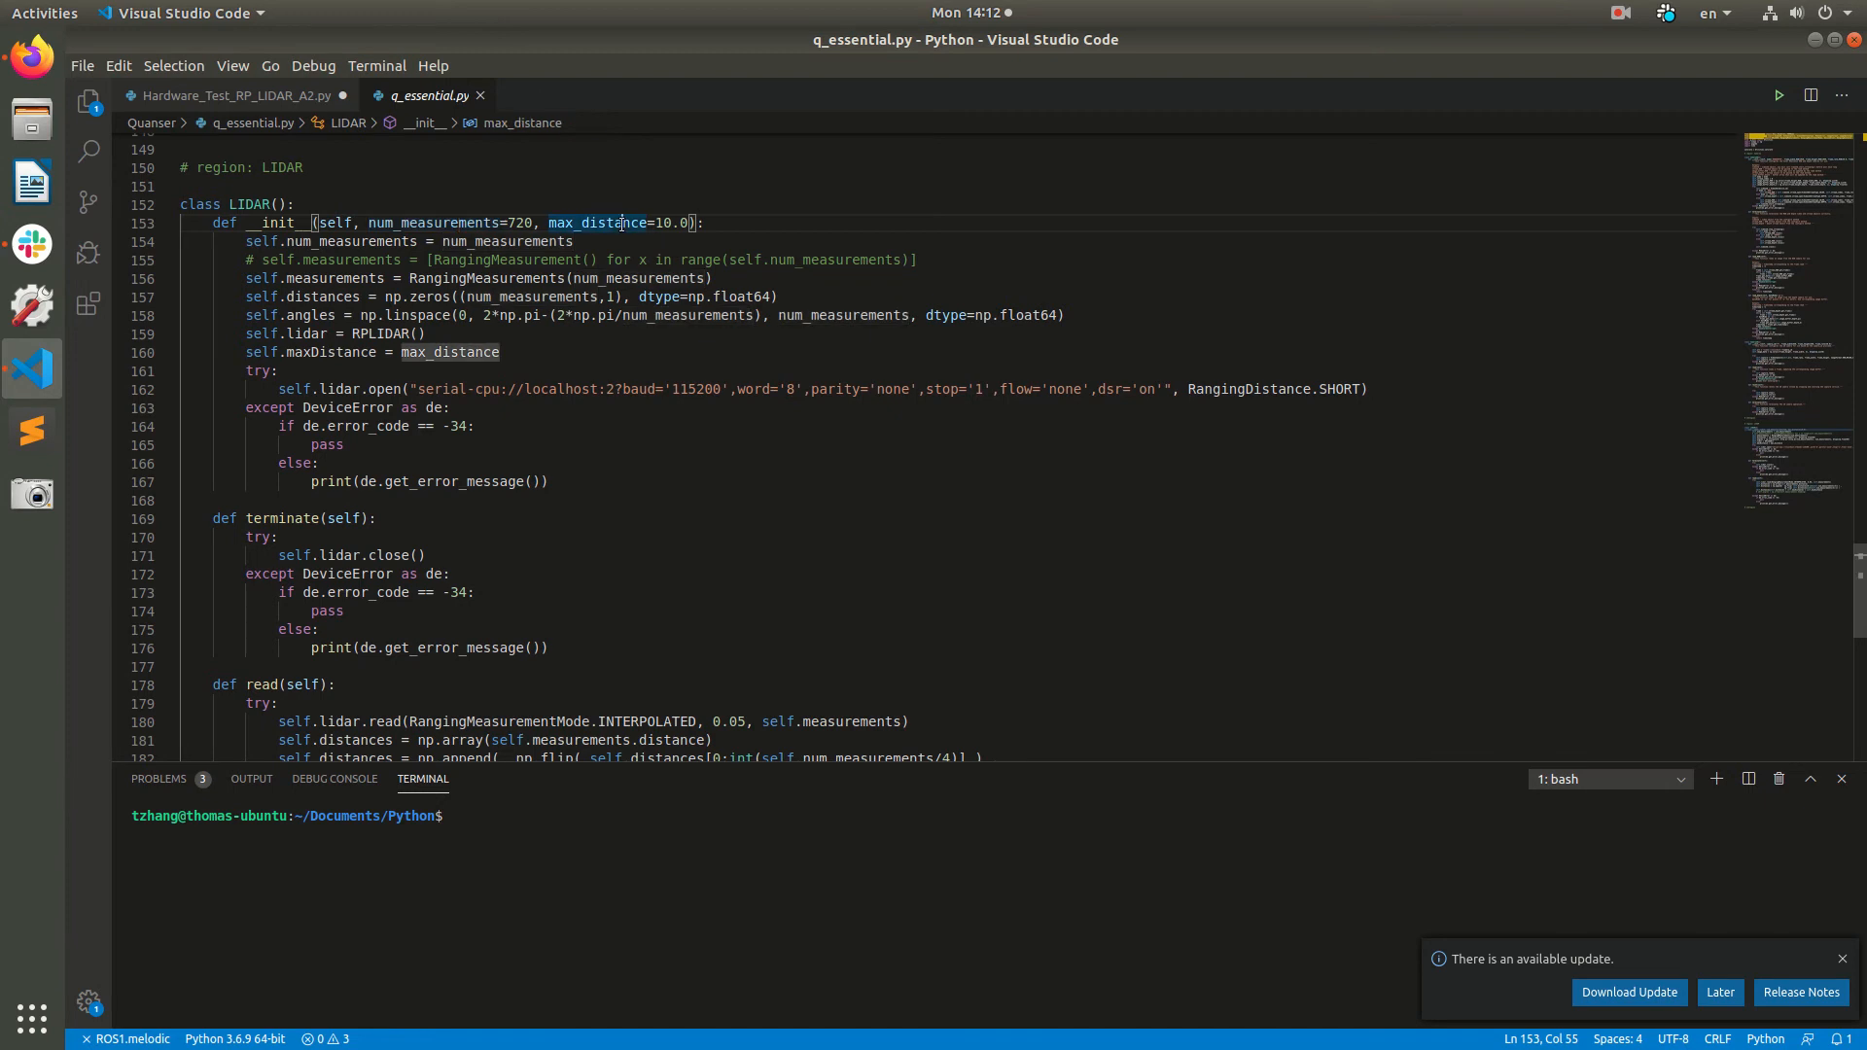
- Scroll to the LIDAR read() method, then return to the Hardware_Test_RP_LIDAR_A2.py script
scroll(down, 3)
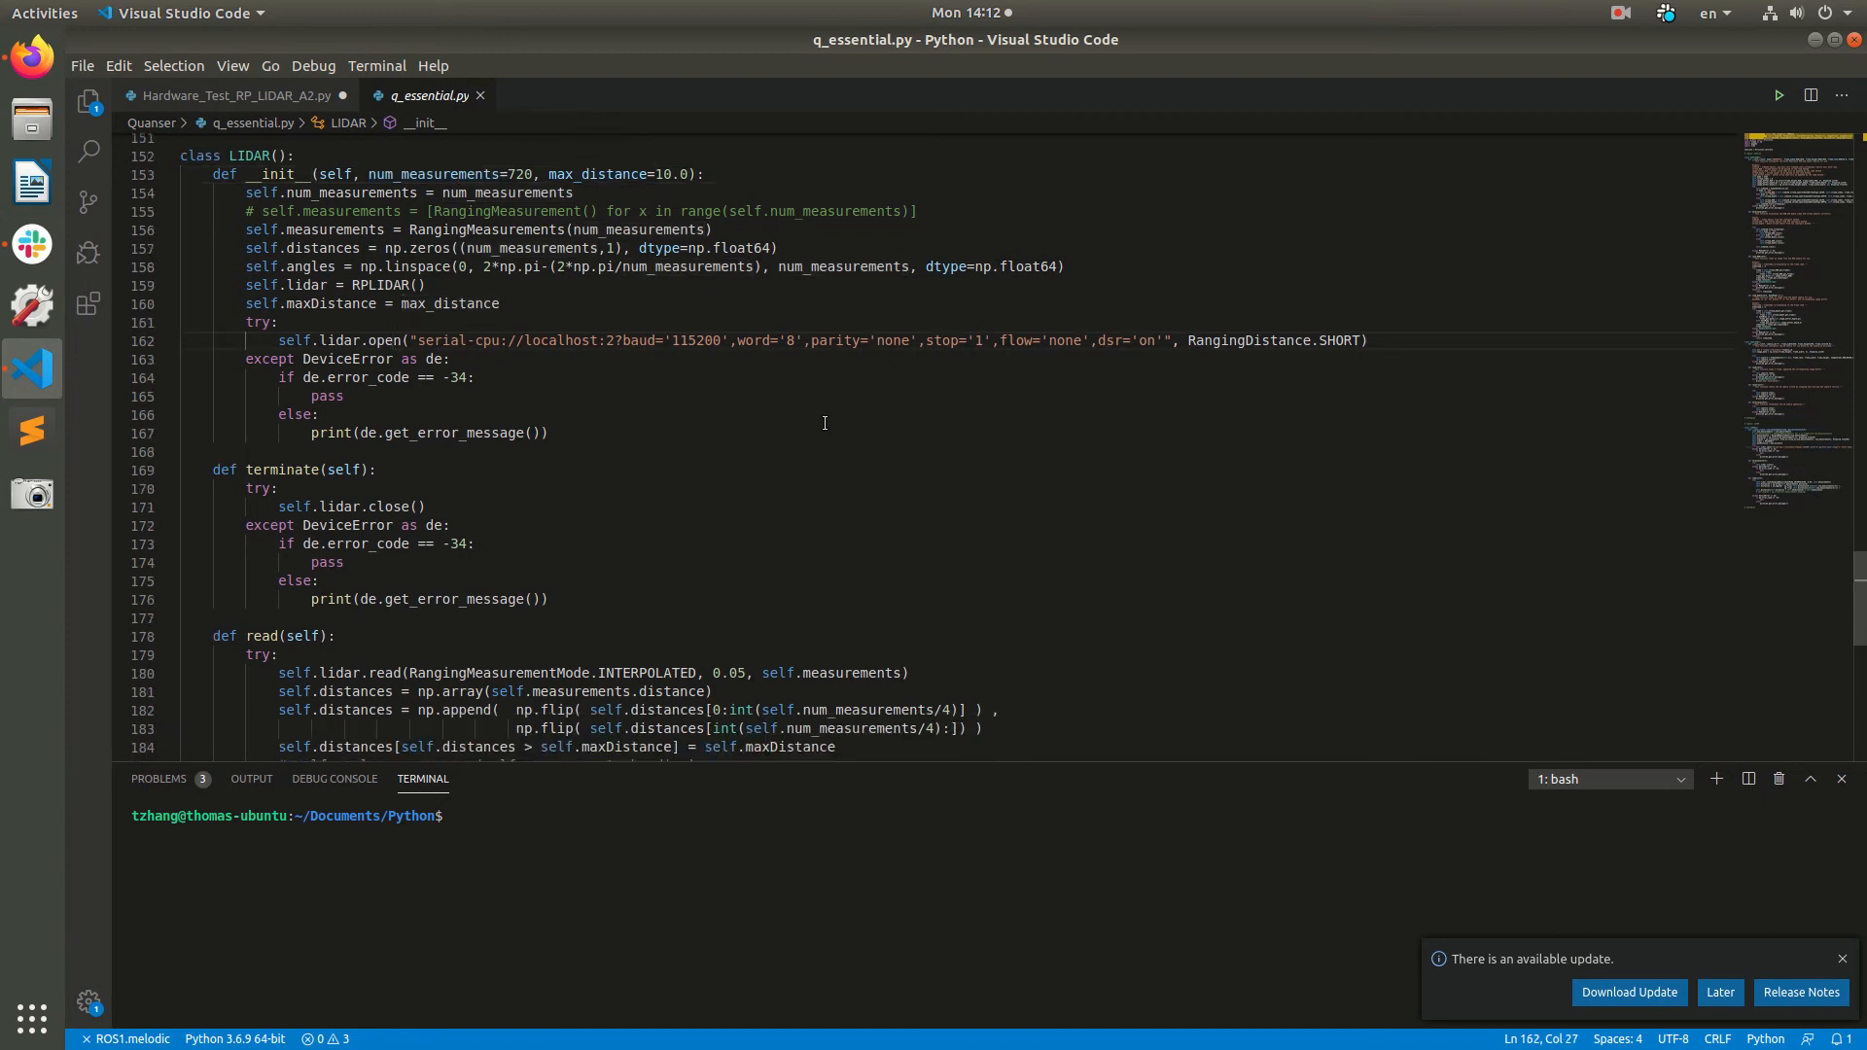
scroll(down, 3)
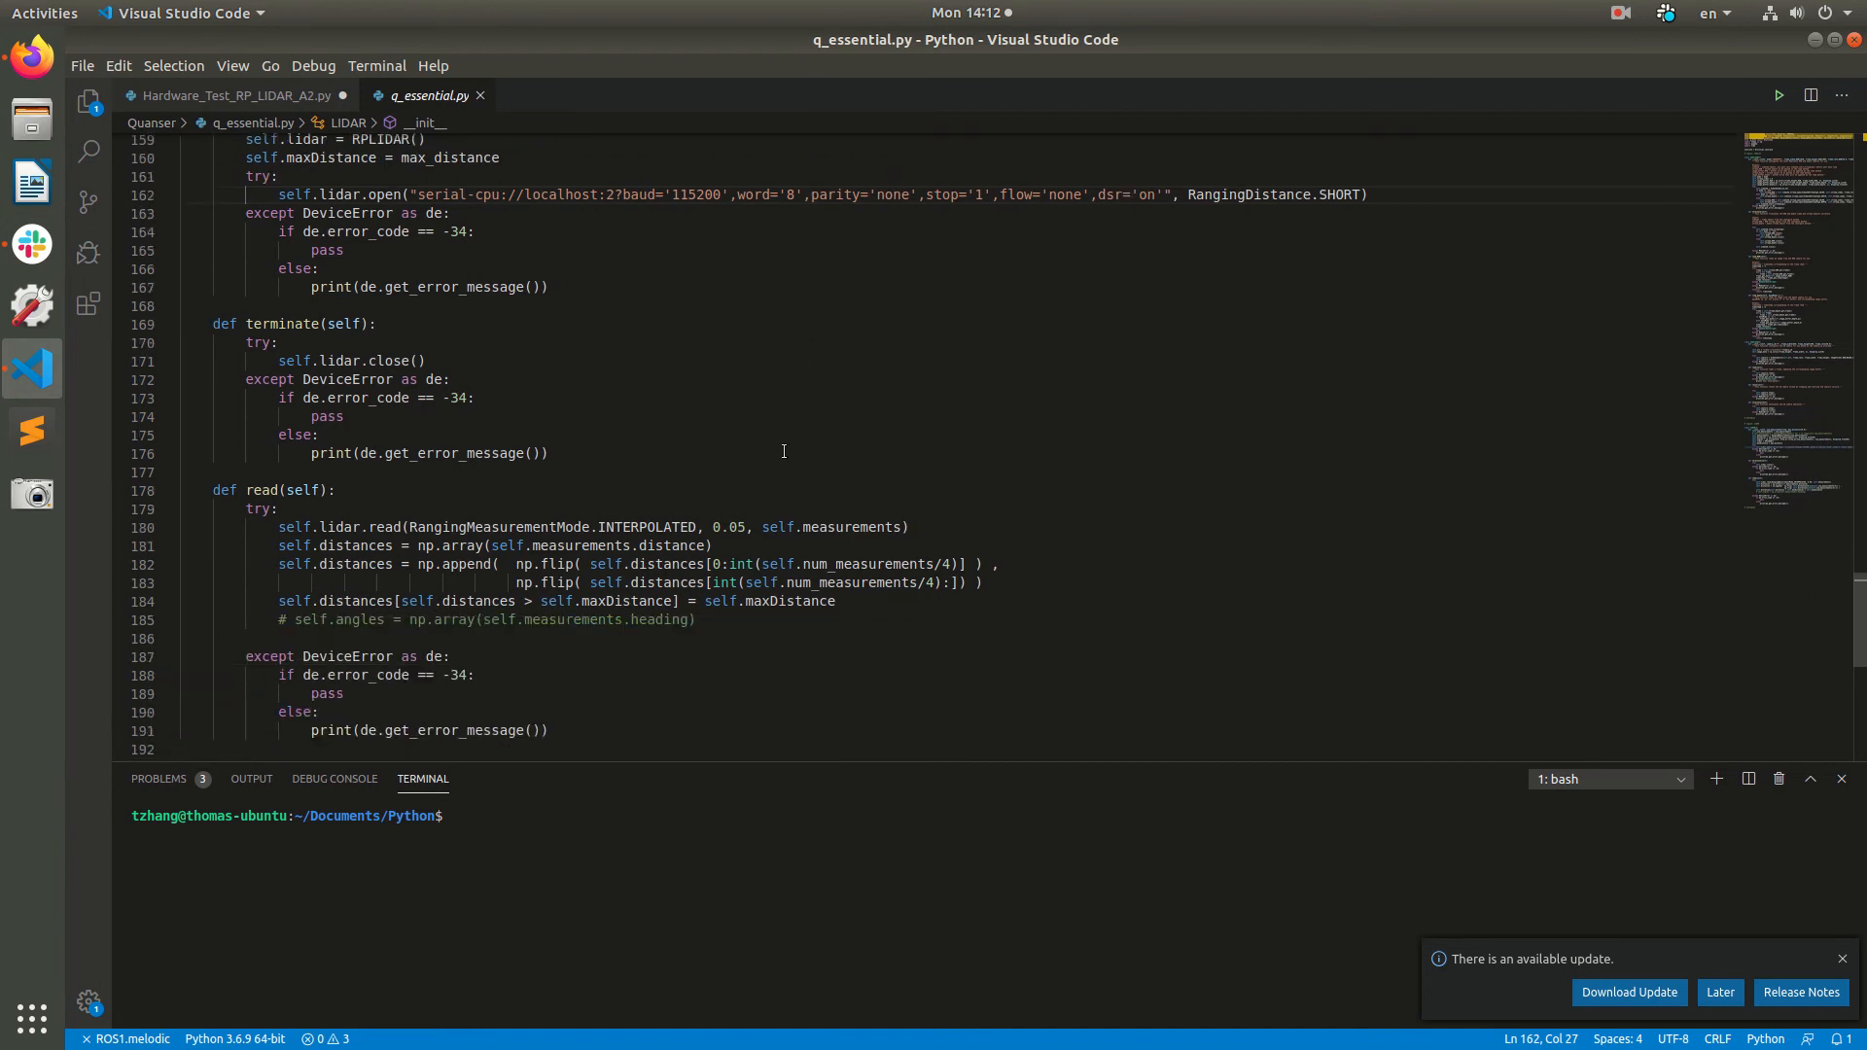
scroll(down, 3)
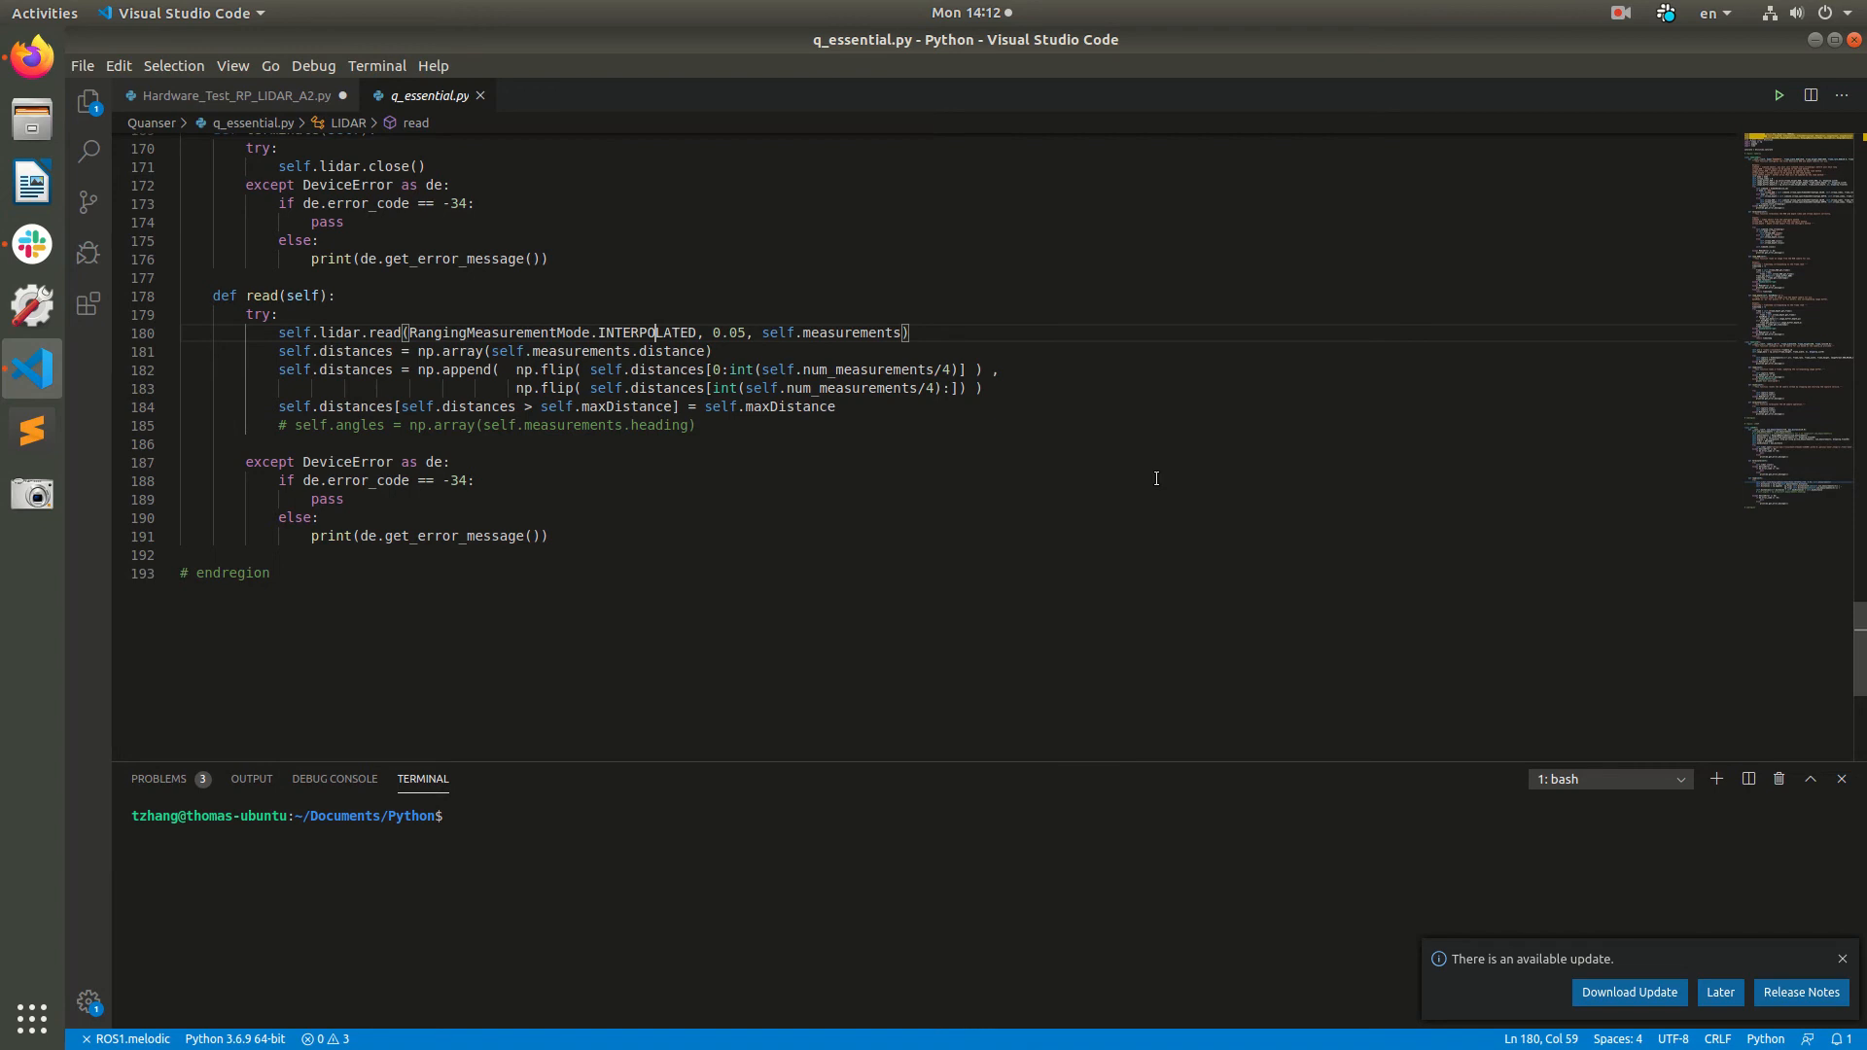
mouse_move(778, 465)
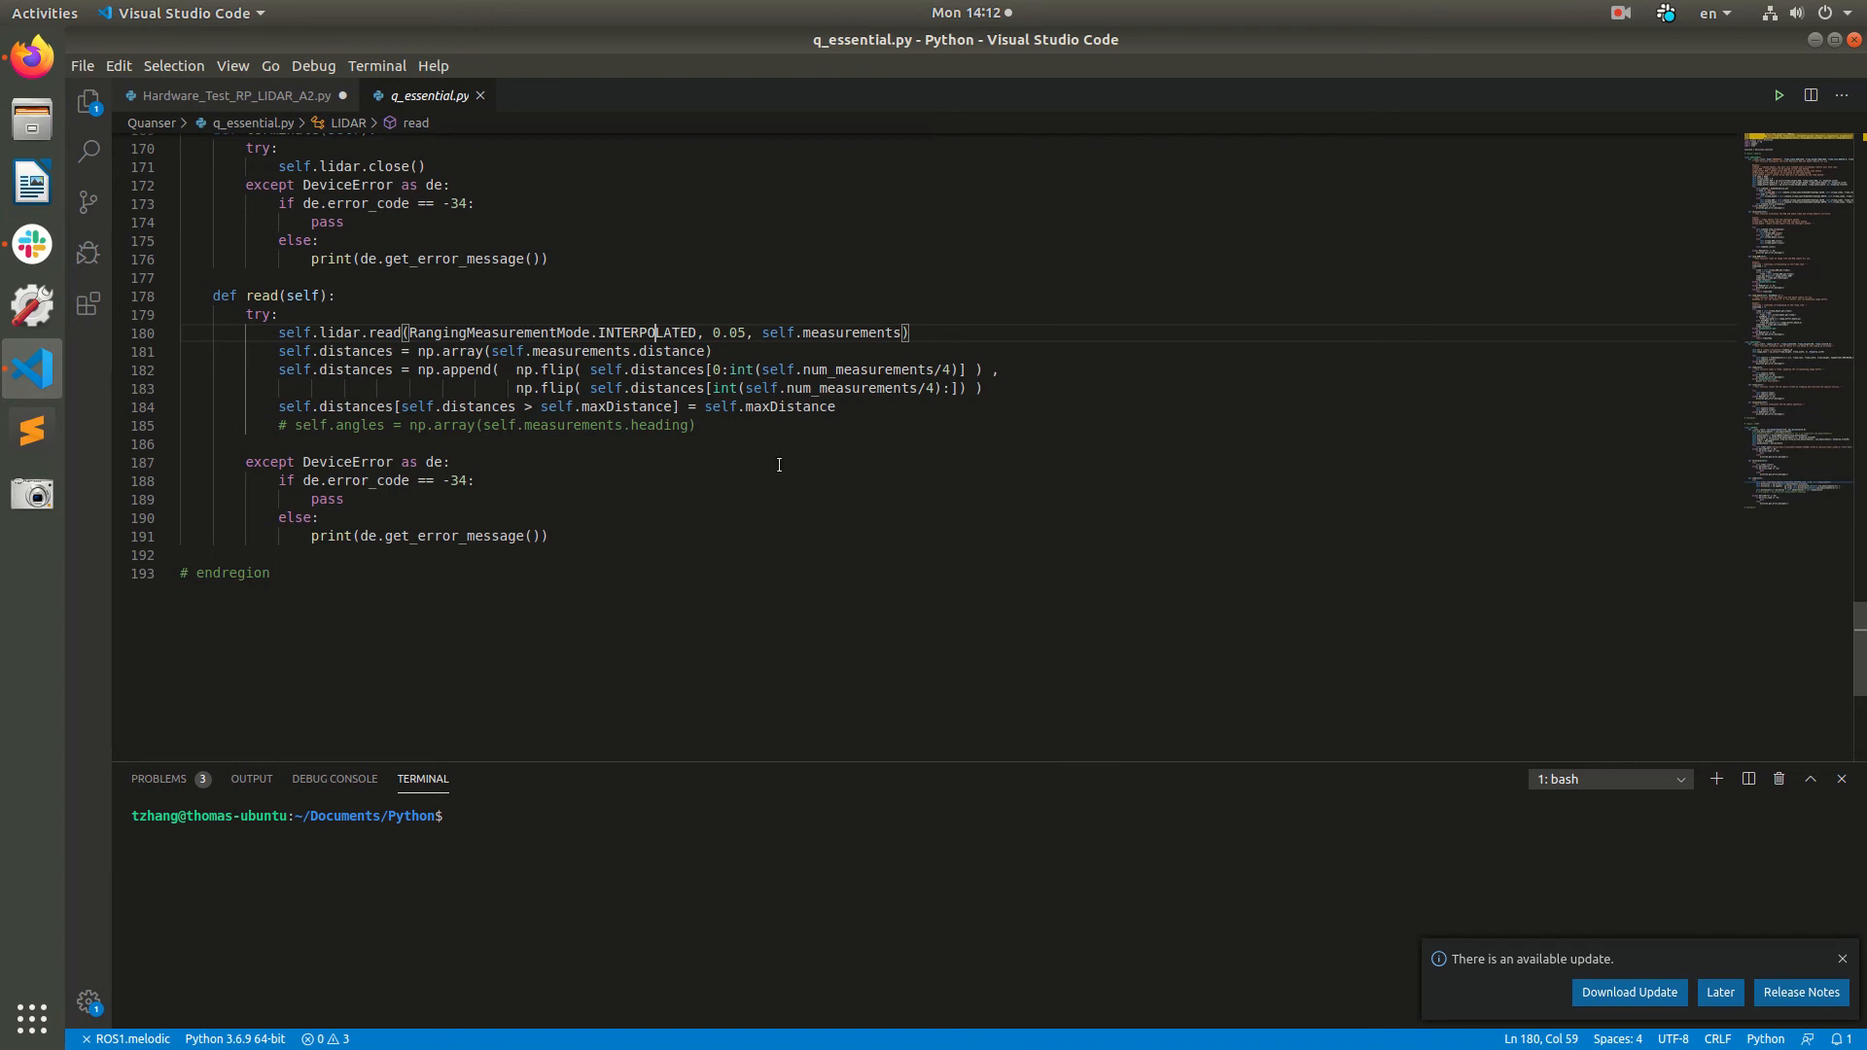
click(236, 95)
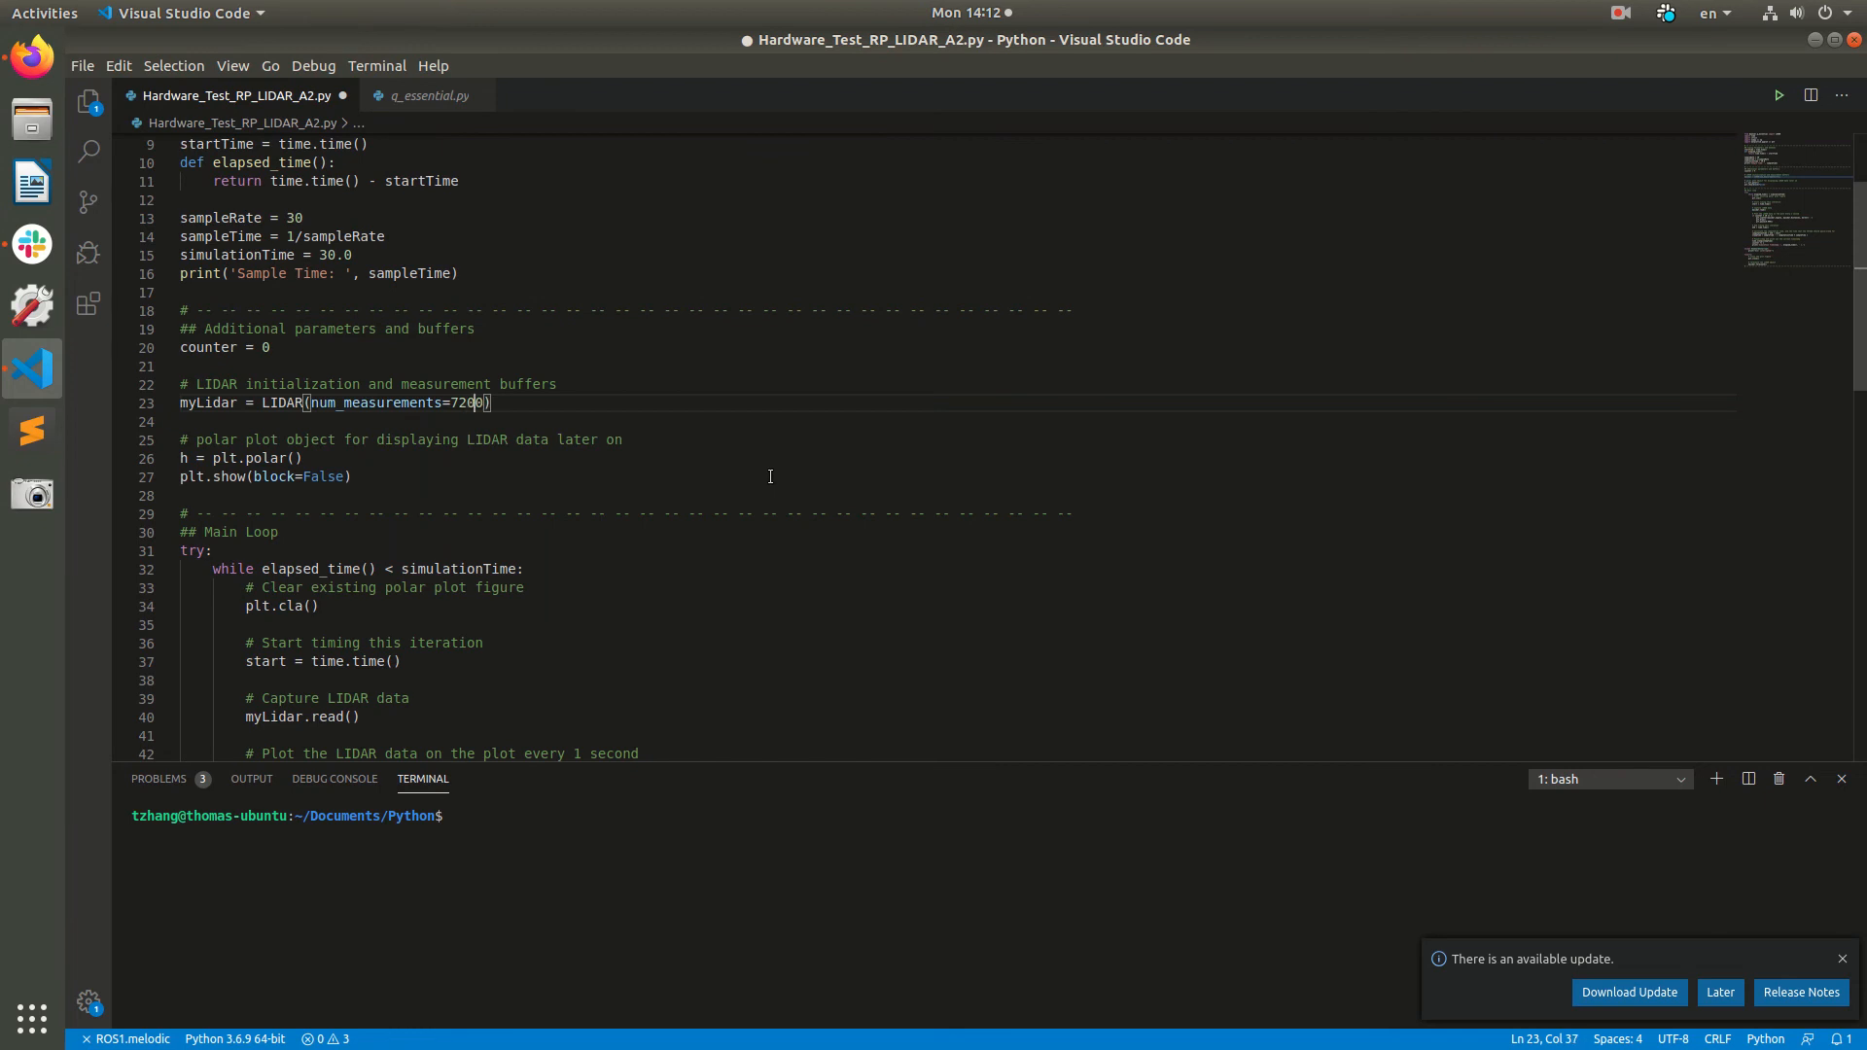
- Revisit the LIDAR __init__ in q_essential.py, then show the test script creating LIDAR with 7200 measurements
click(428, 96)
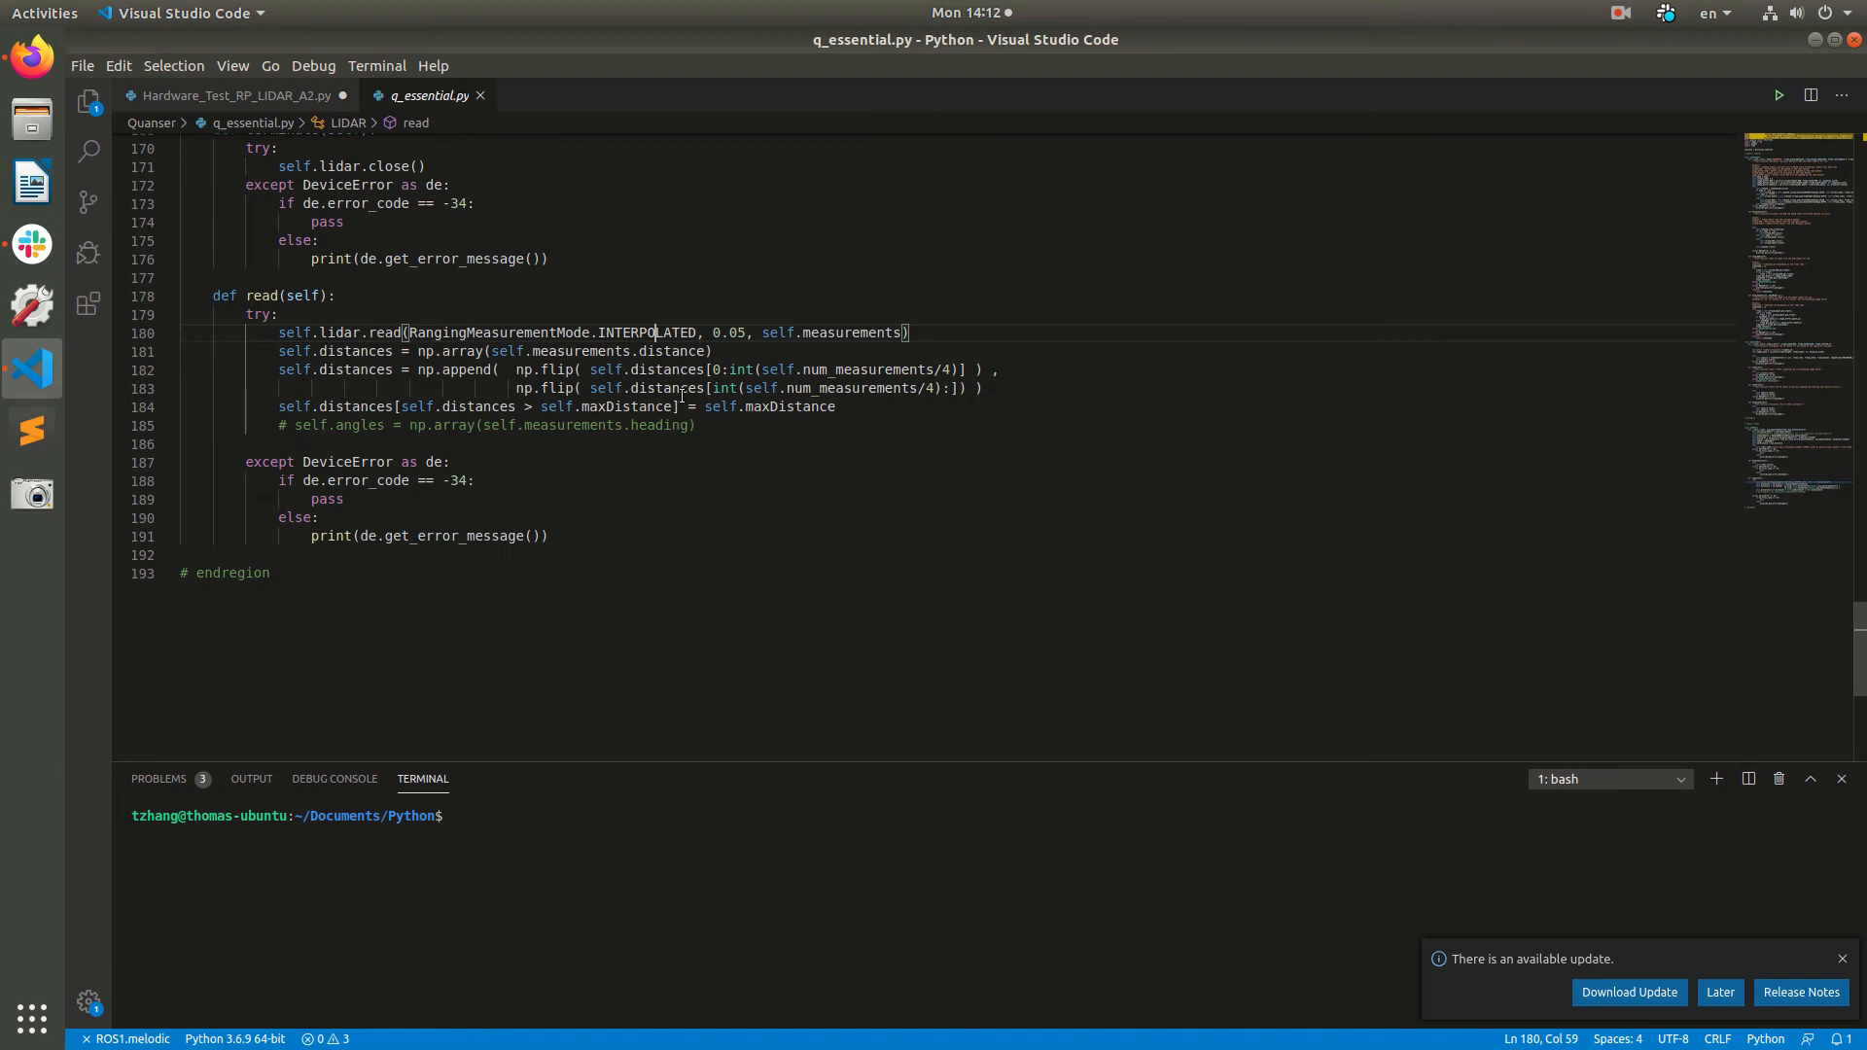
mouse_move(237, 95)
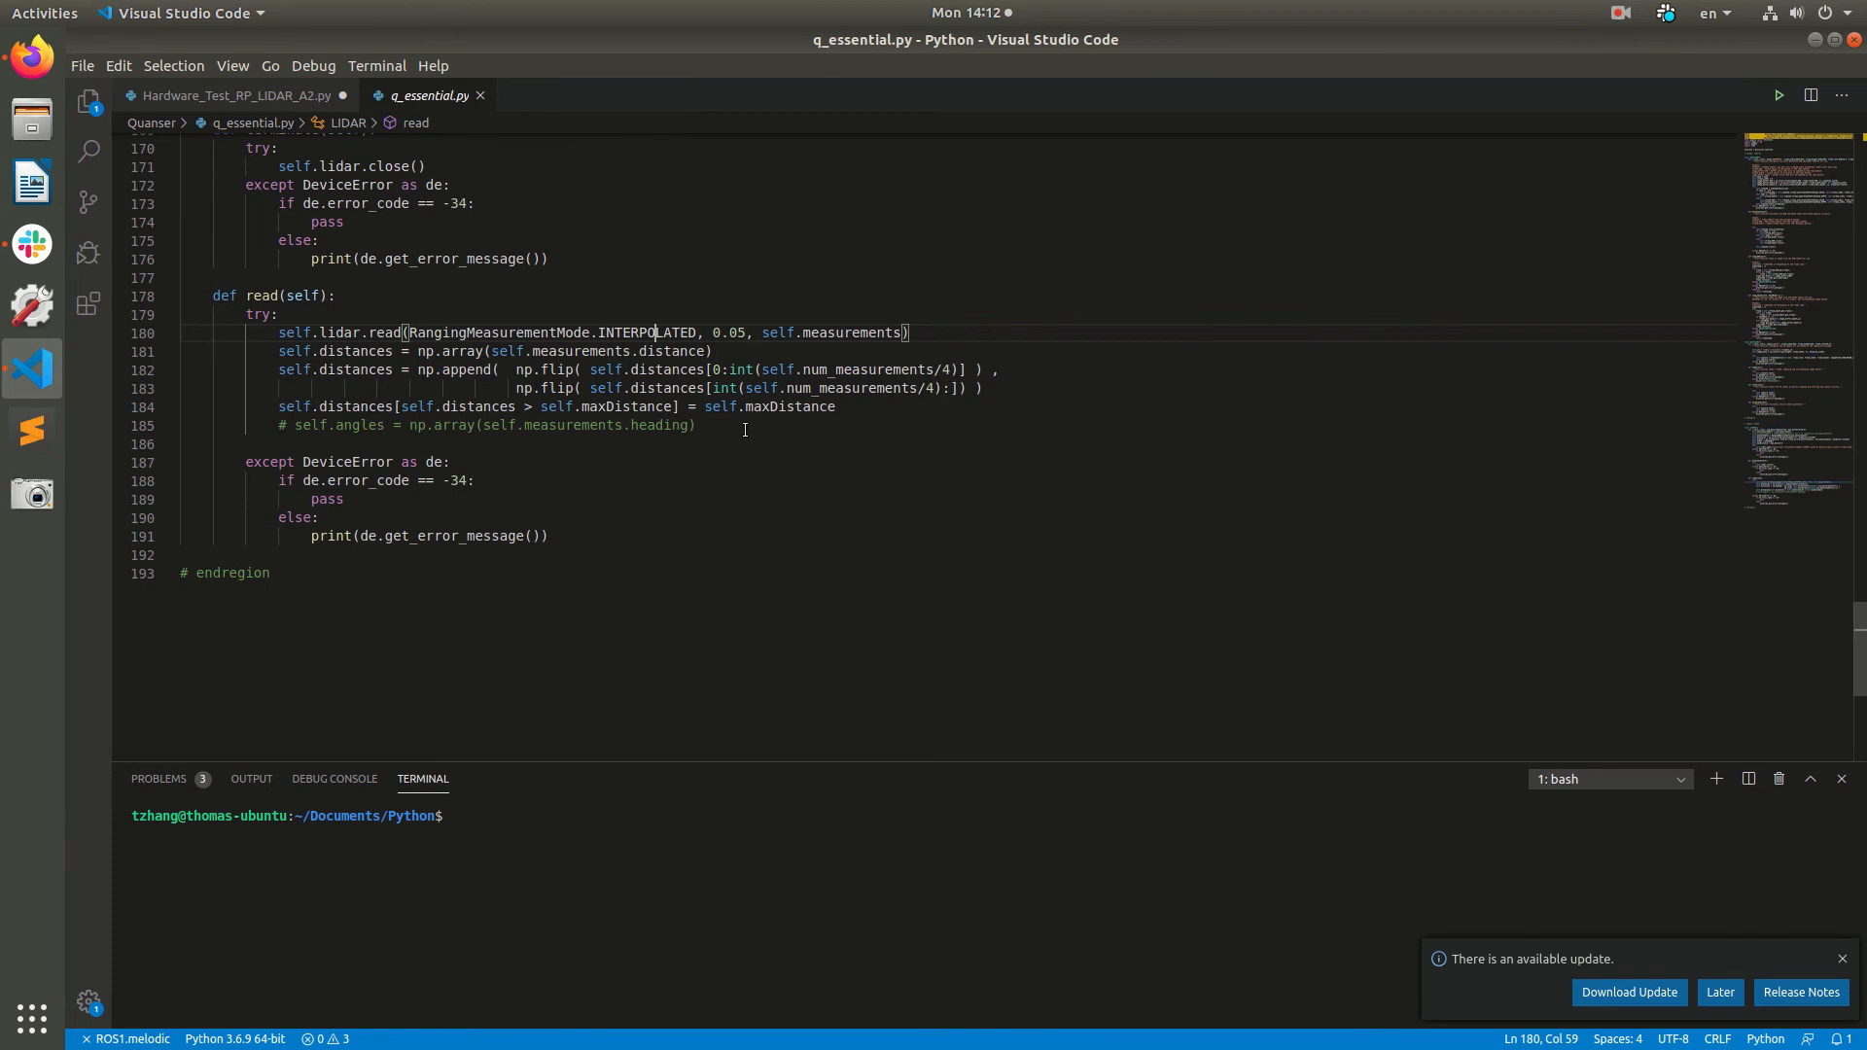
scroll(up, 3)
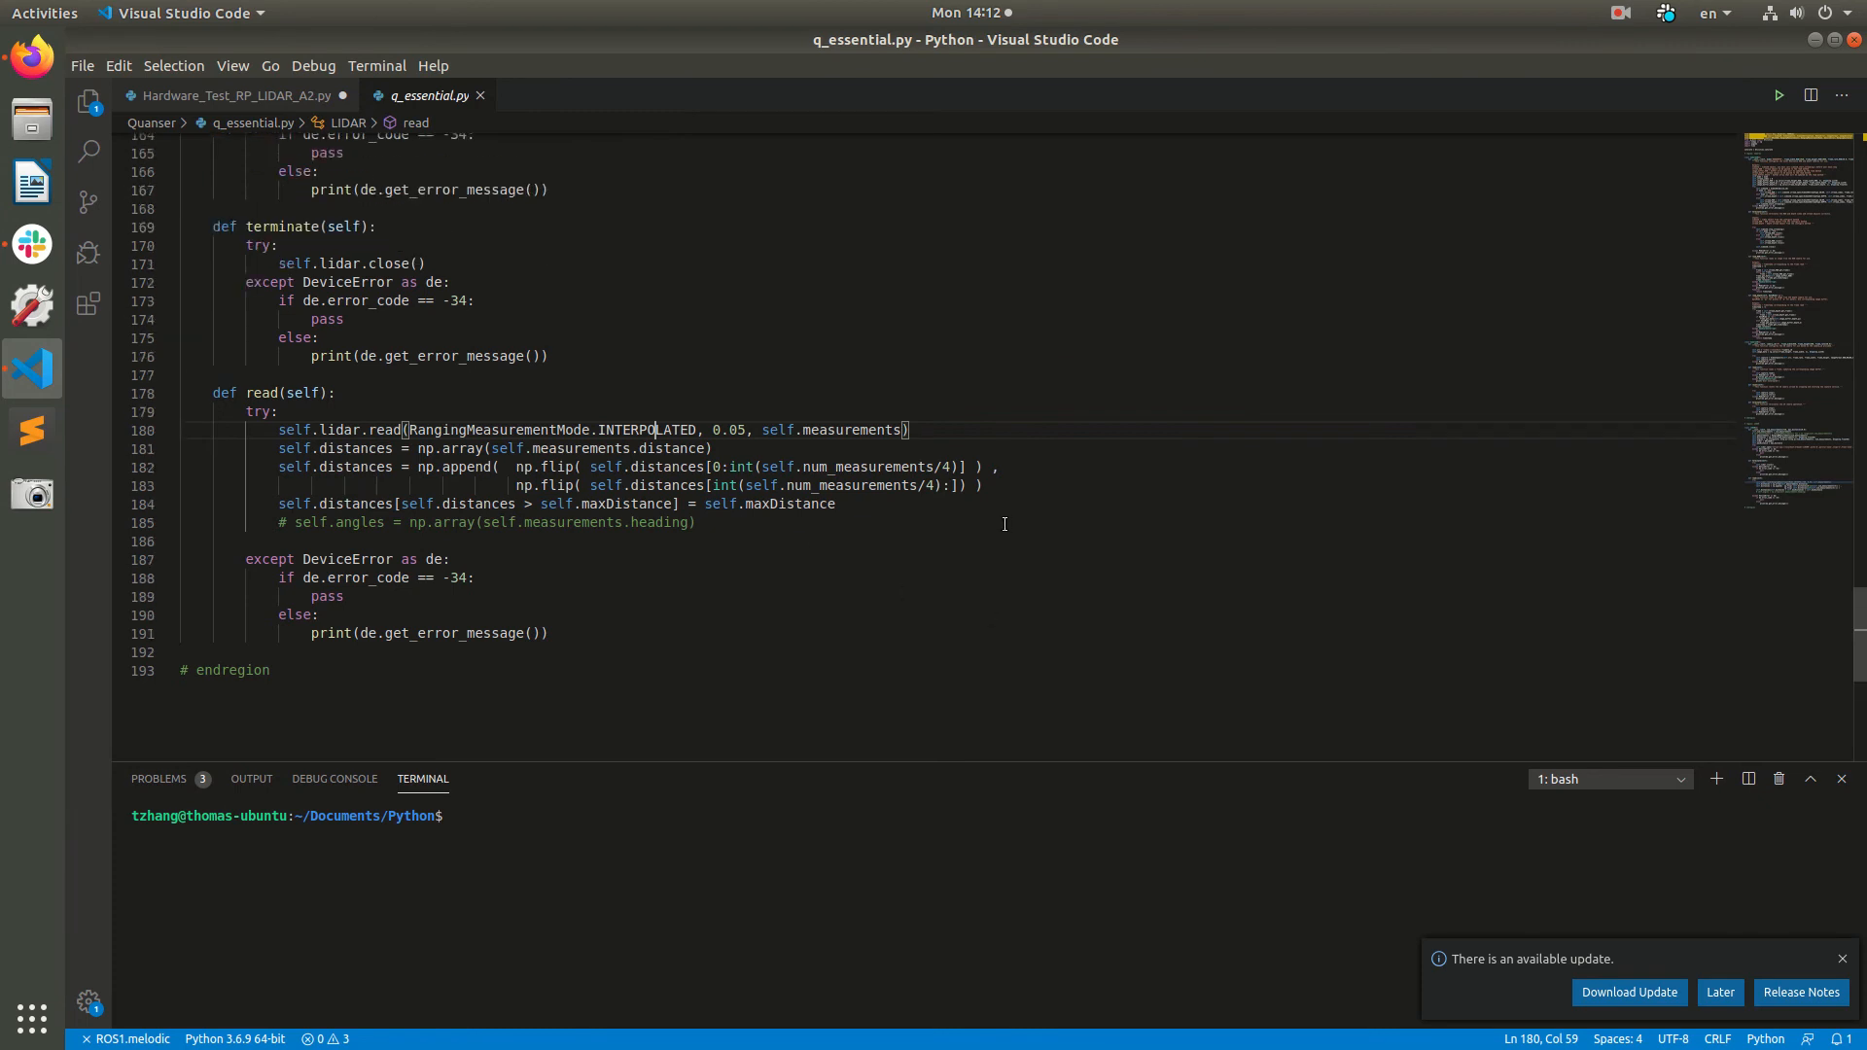
scroll(up, 3)
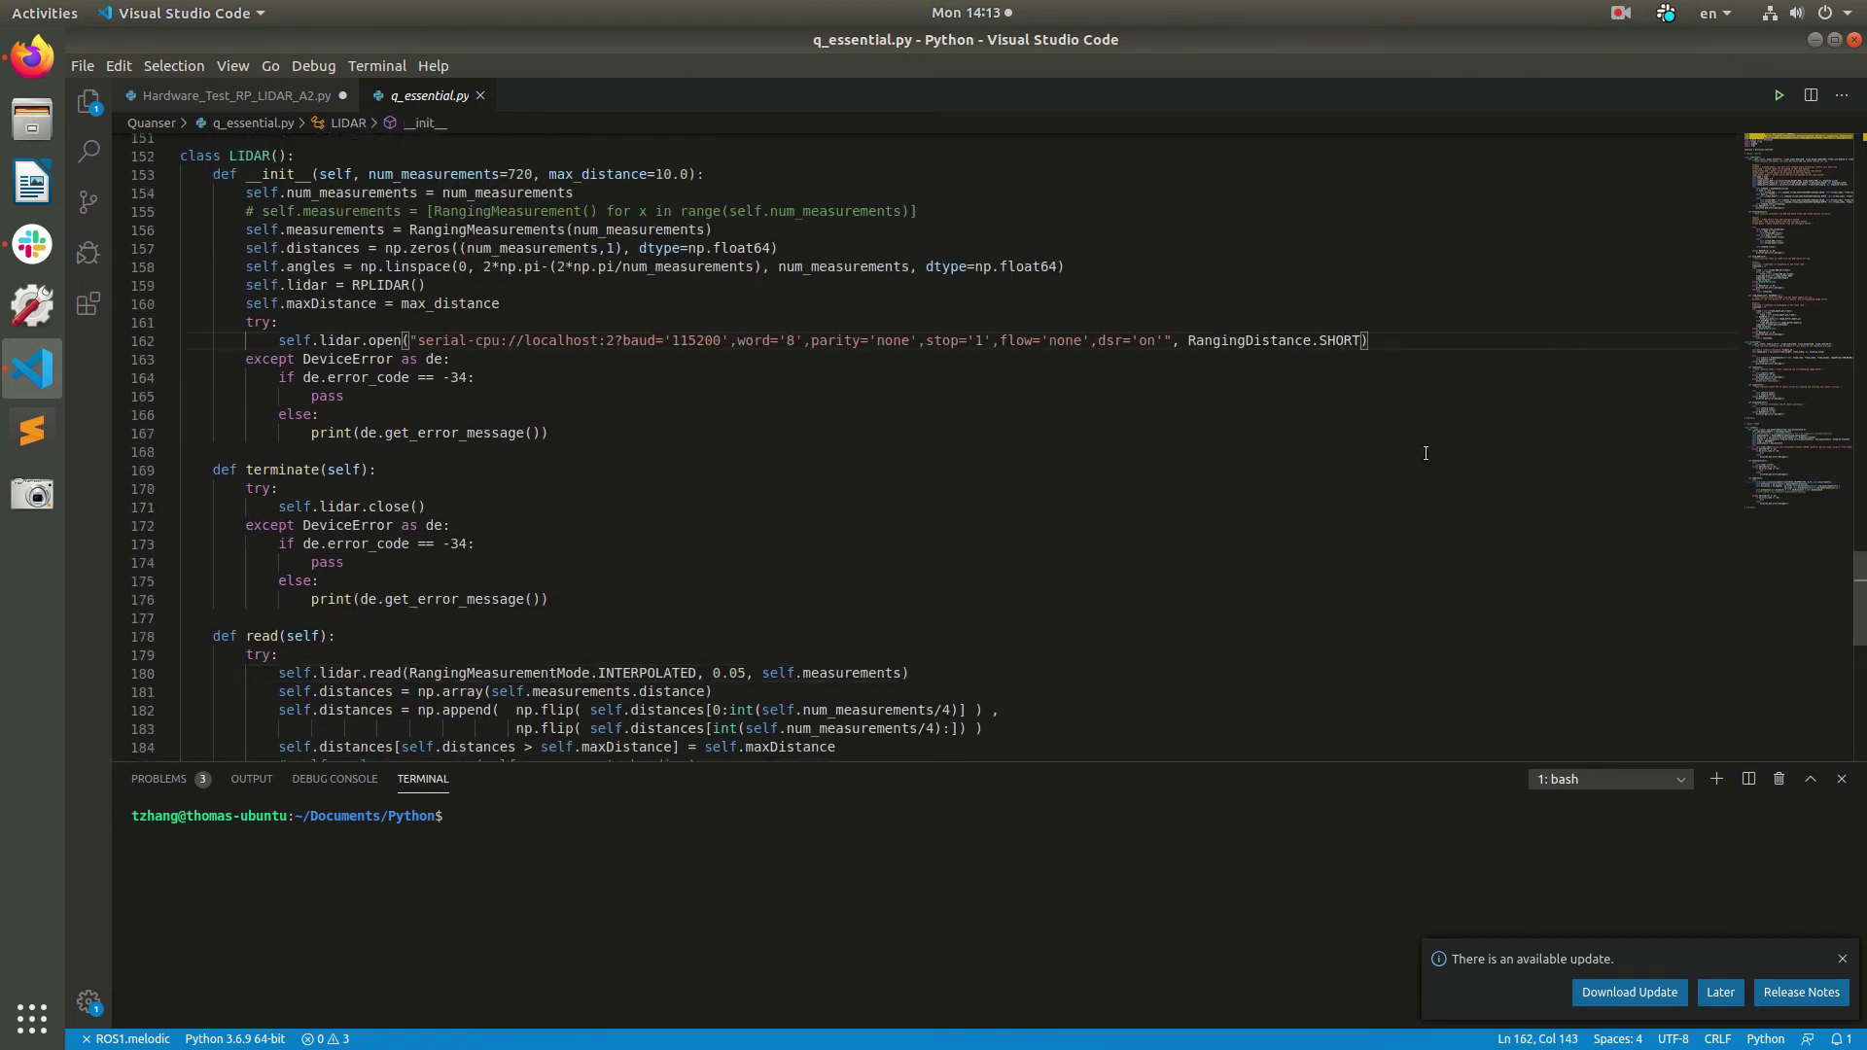
mouse_move(1447, 519)
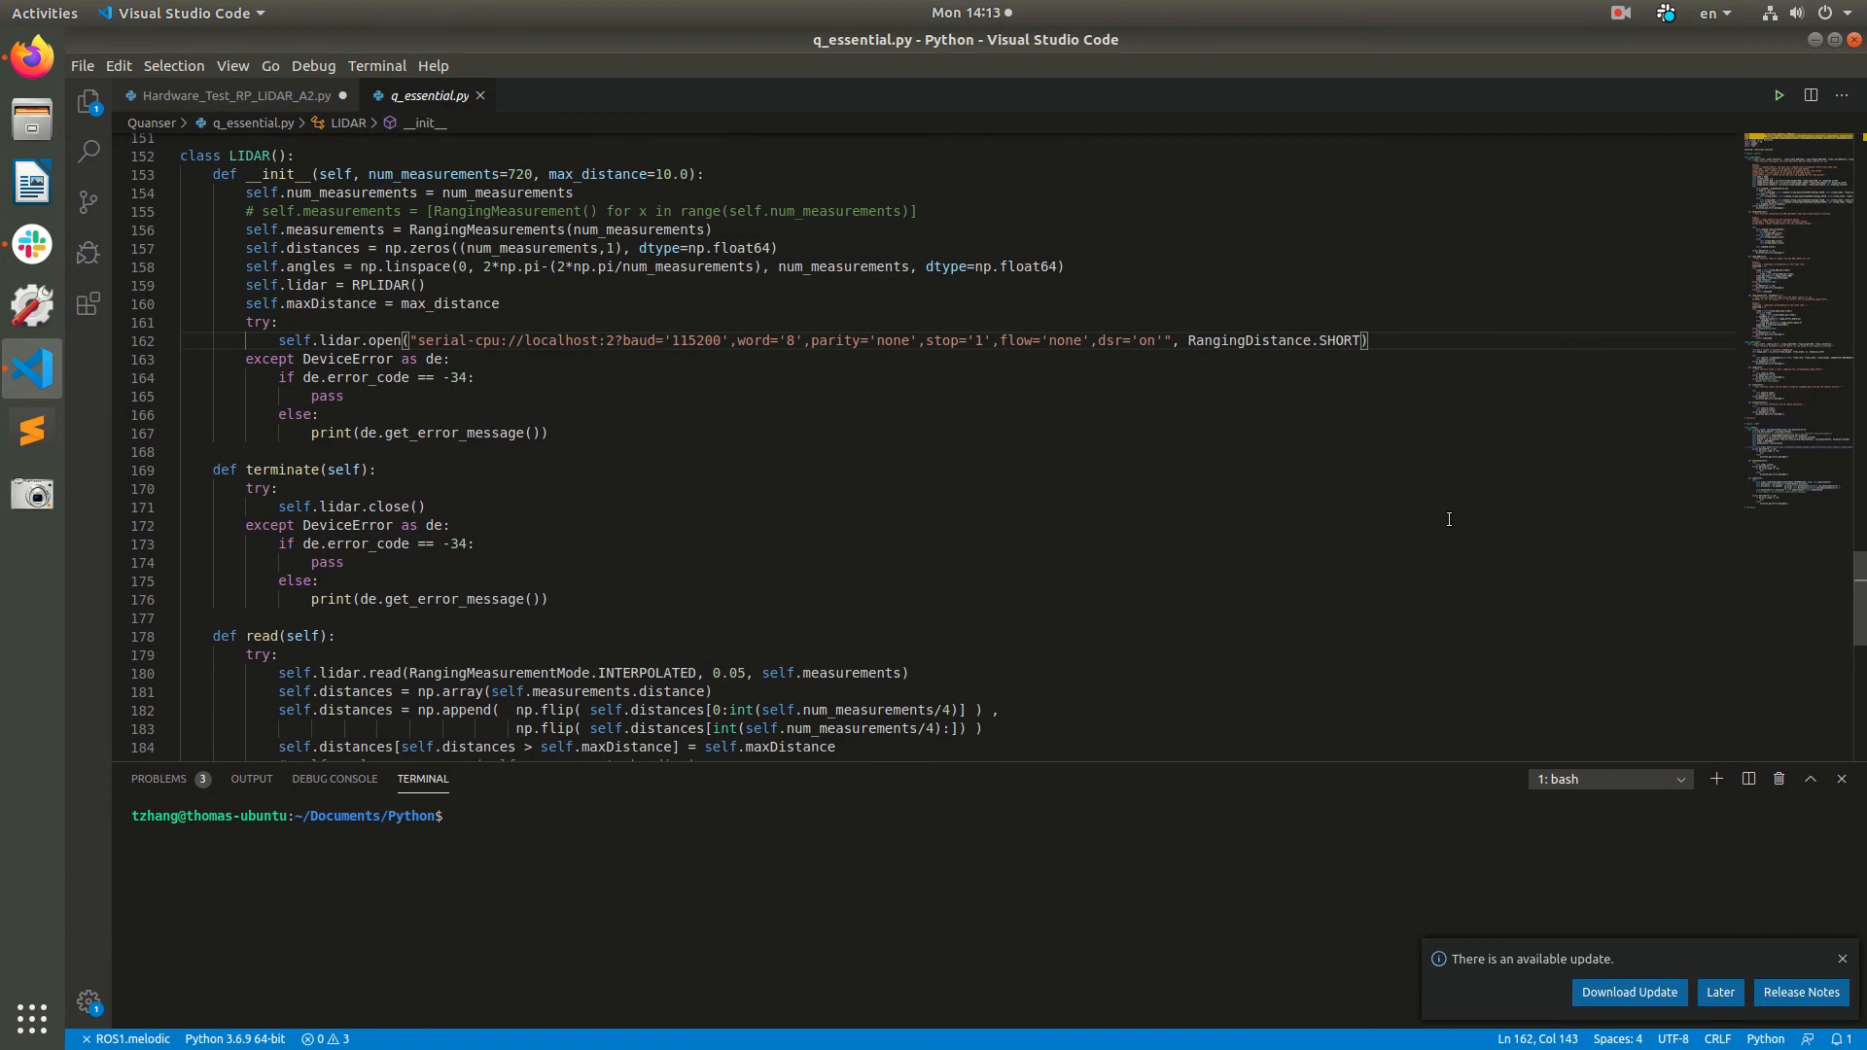
mouse_move(1319, 543)
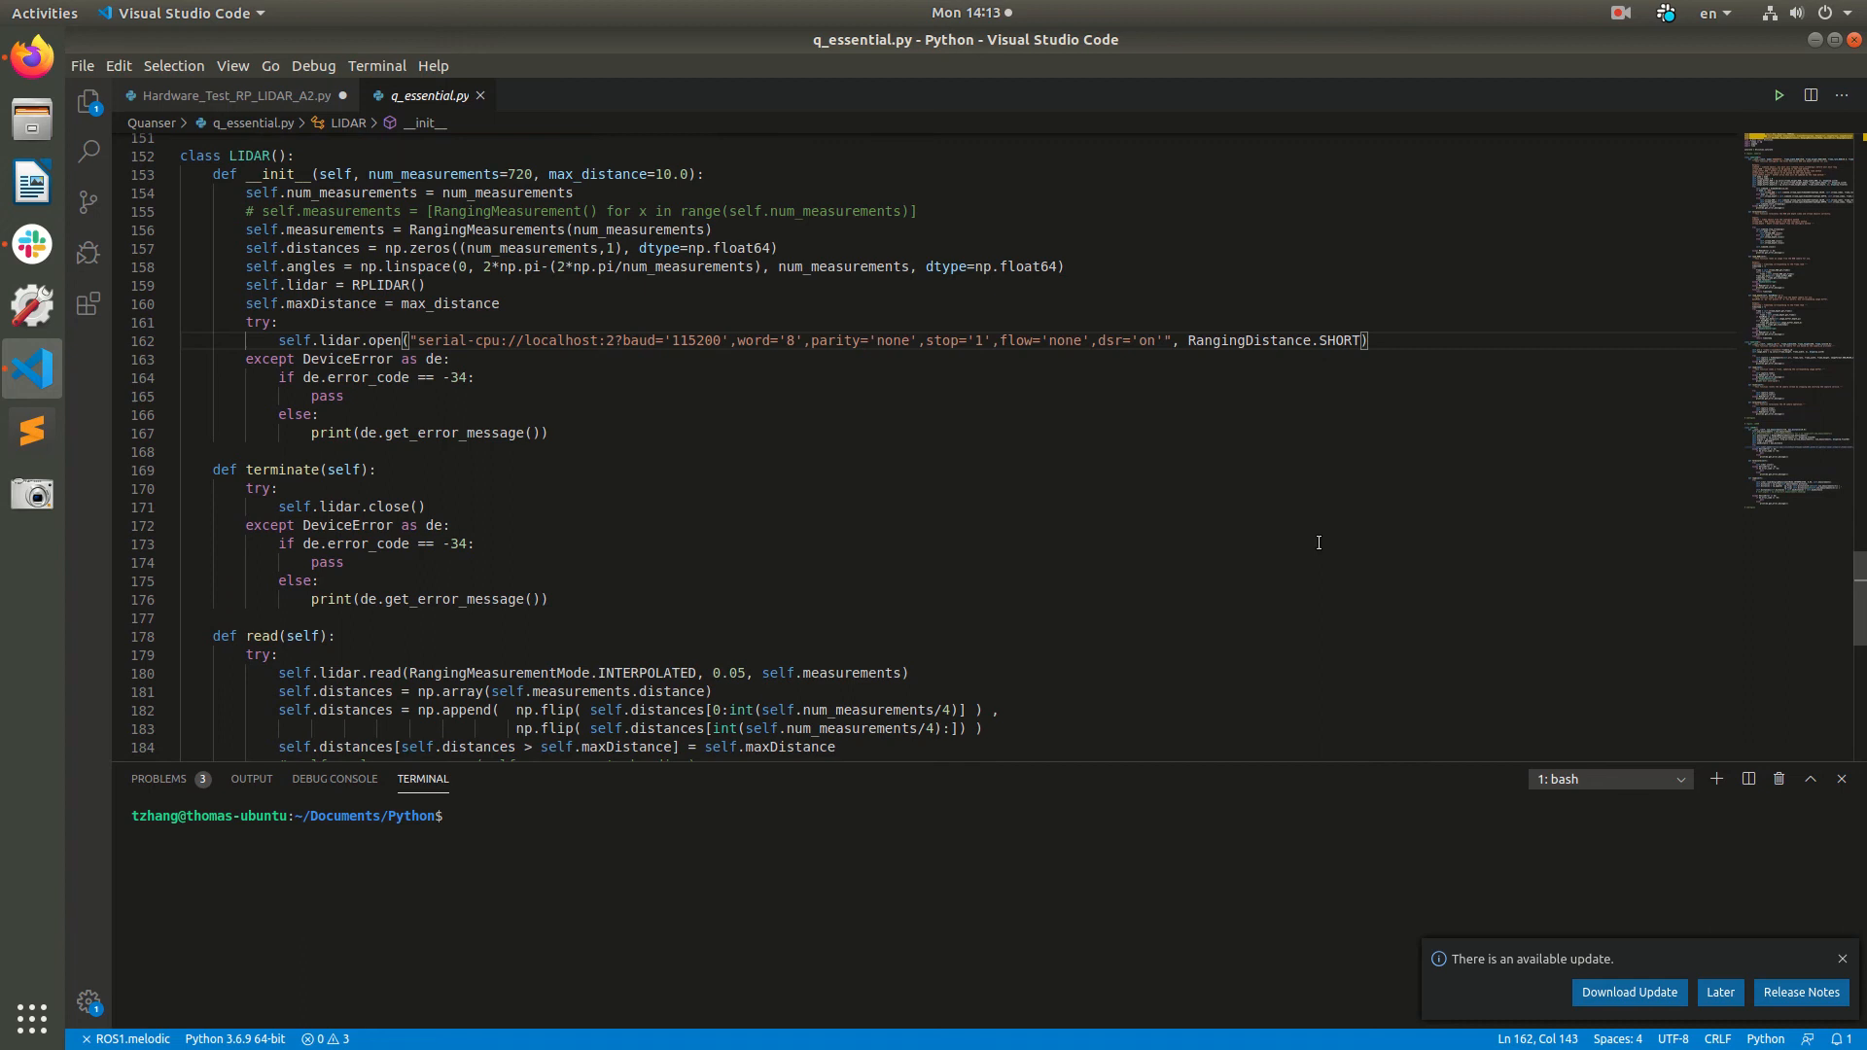
click(231, 95)
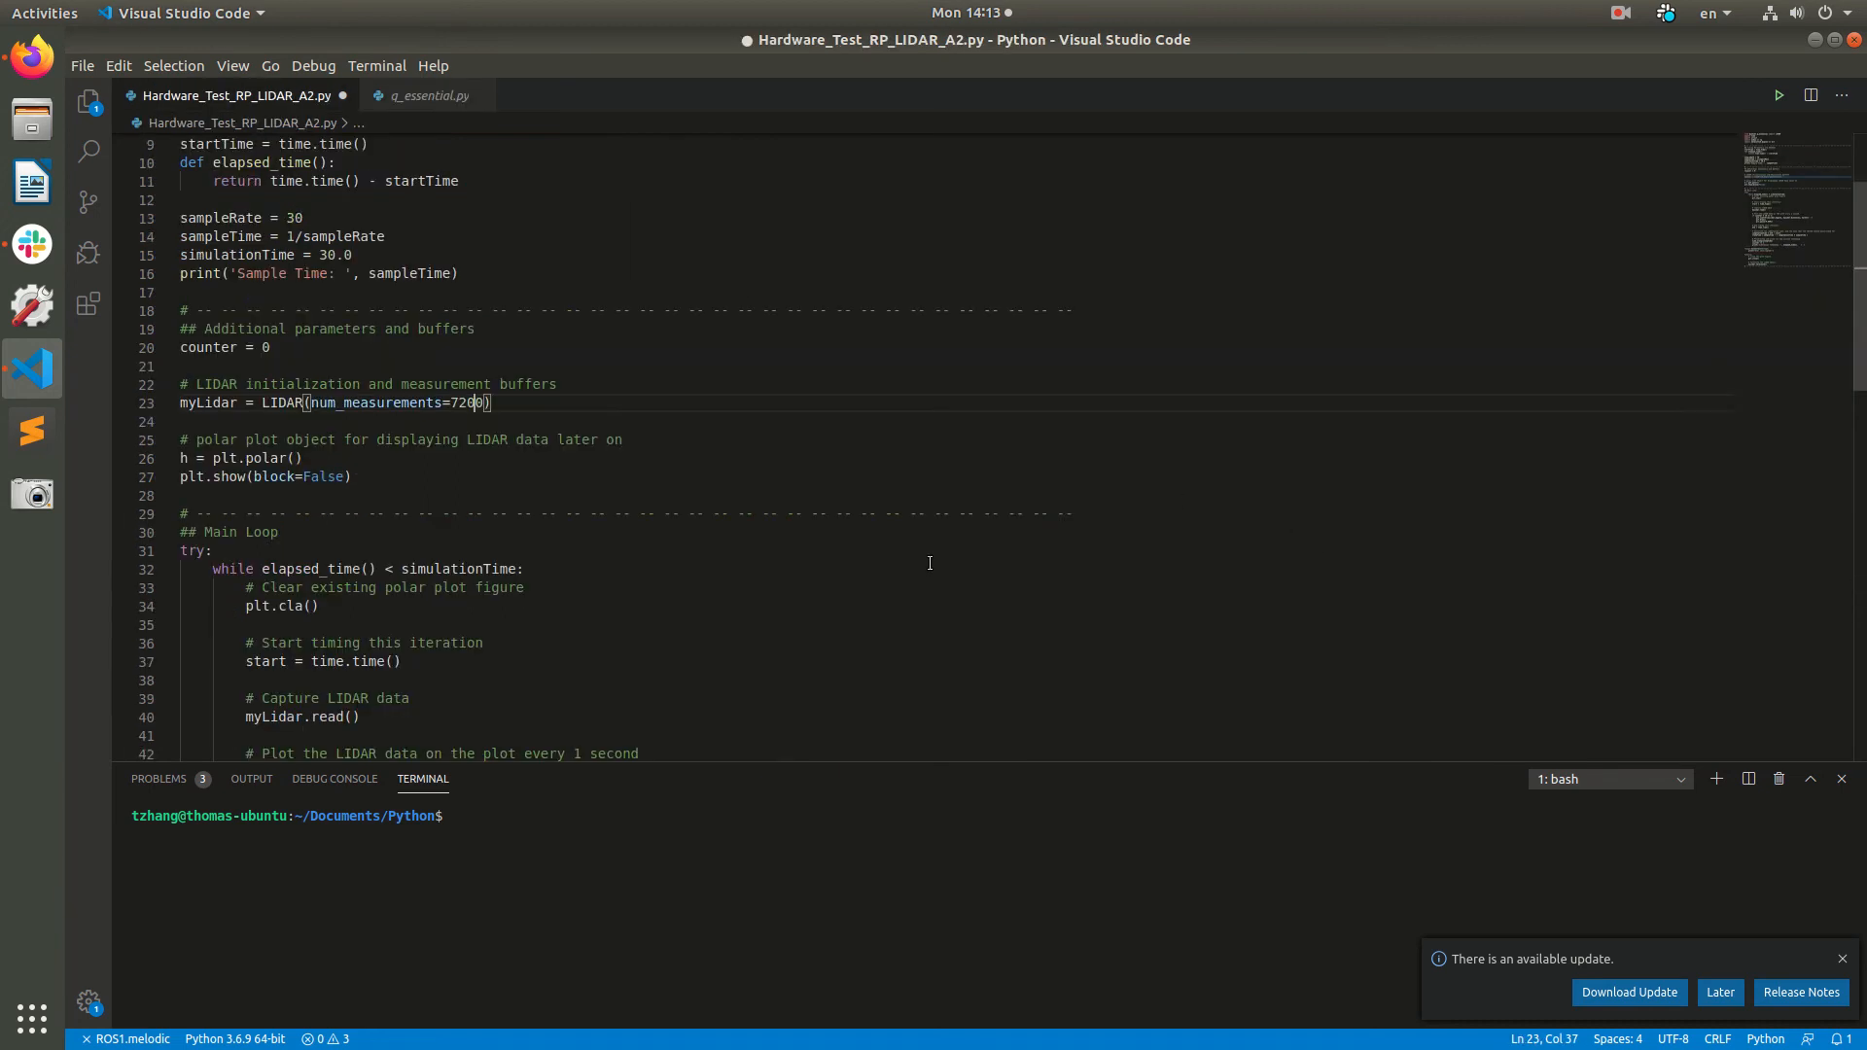
- Review the main loop's read and scatter-plot calls, then return to the LIDAR constructor in q_essential.py
scroll(down, 3)
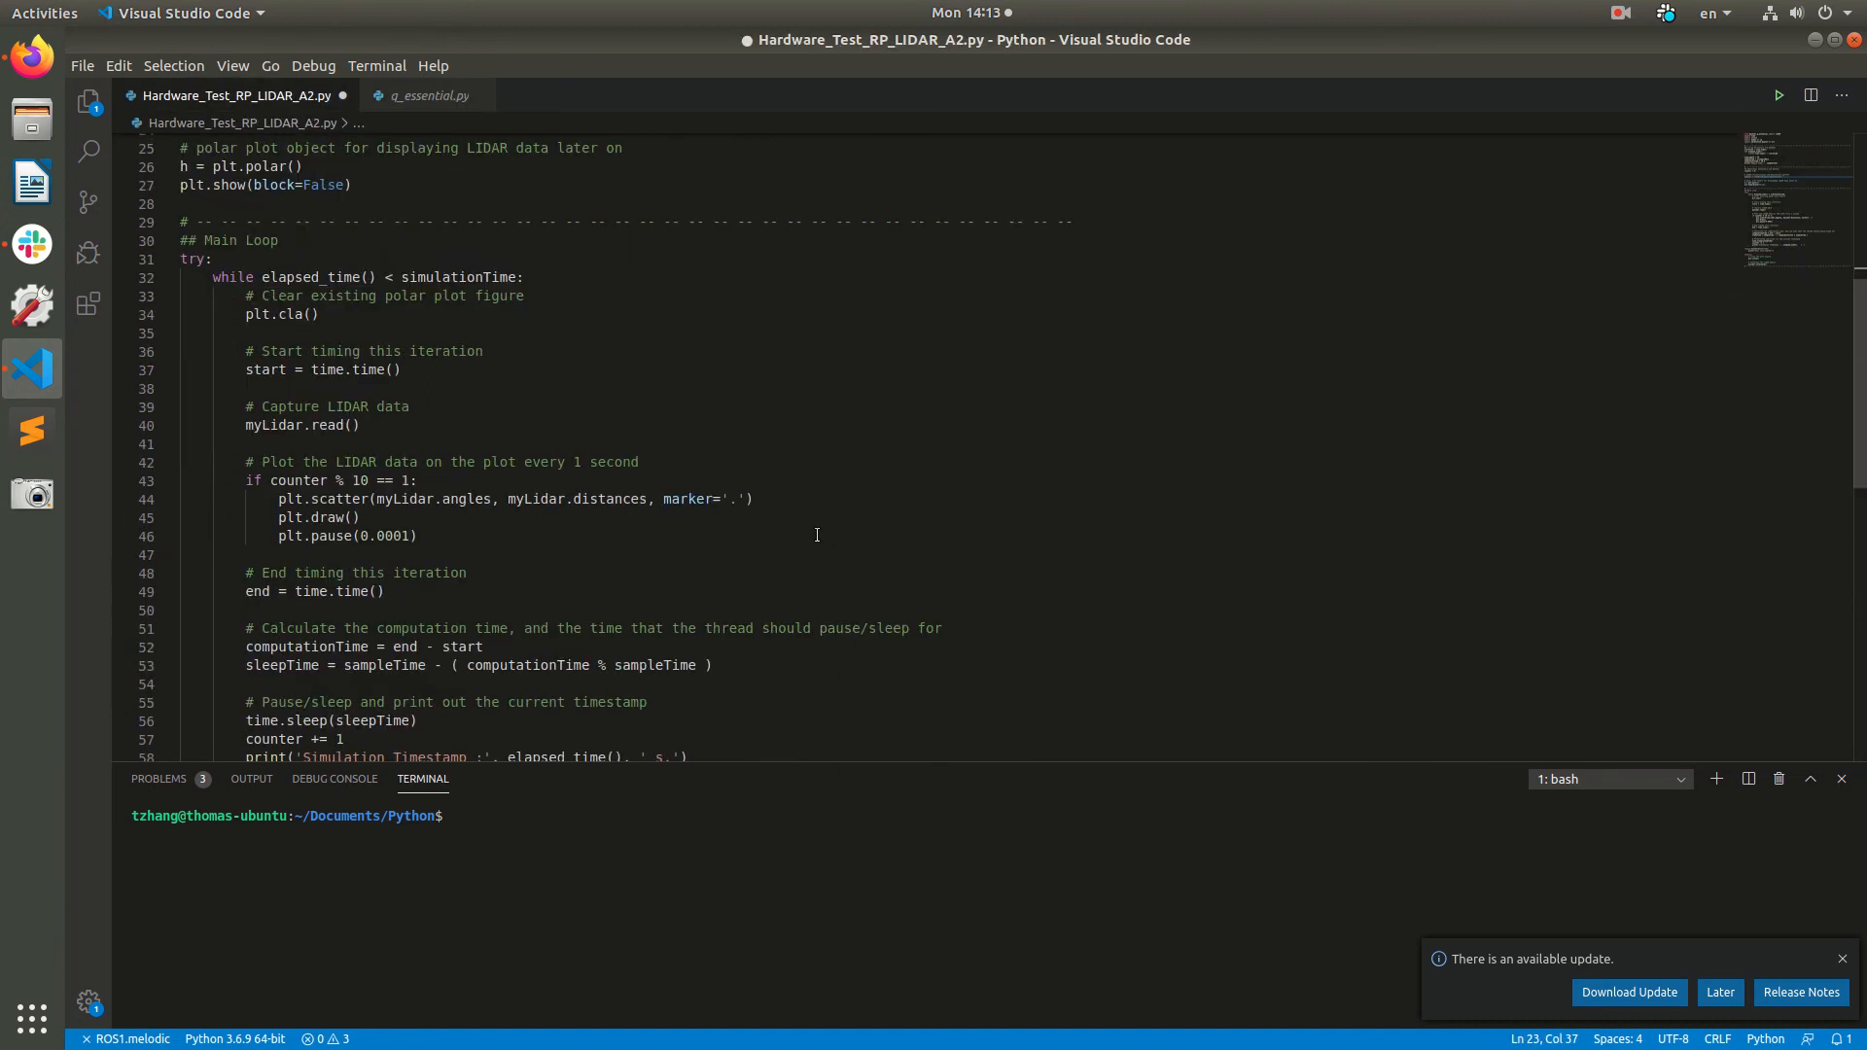
scroll(down, 3)
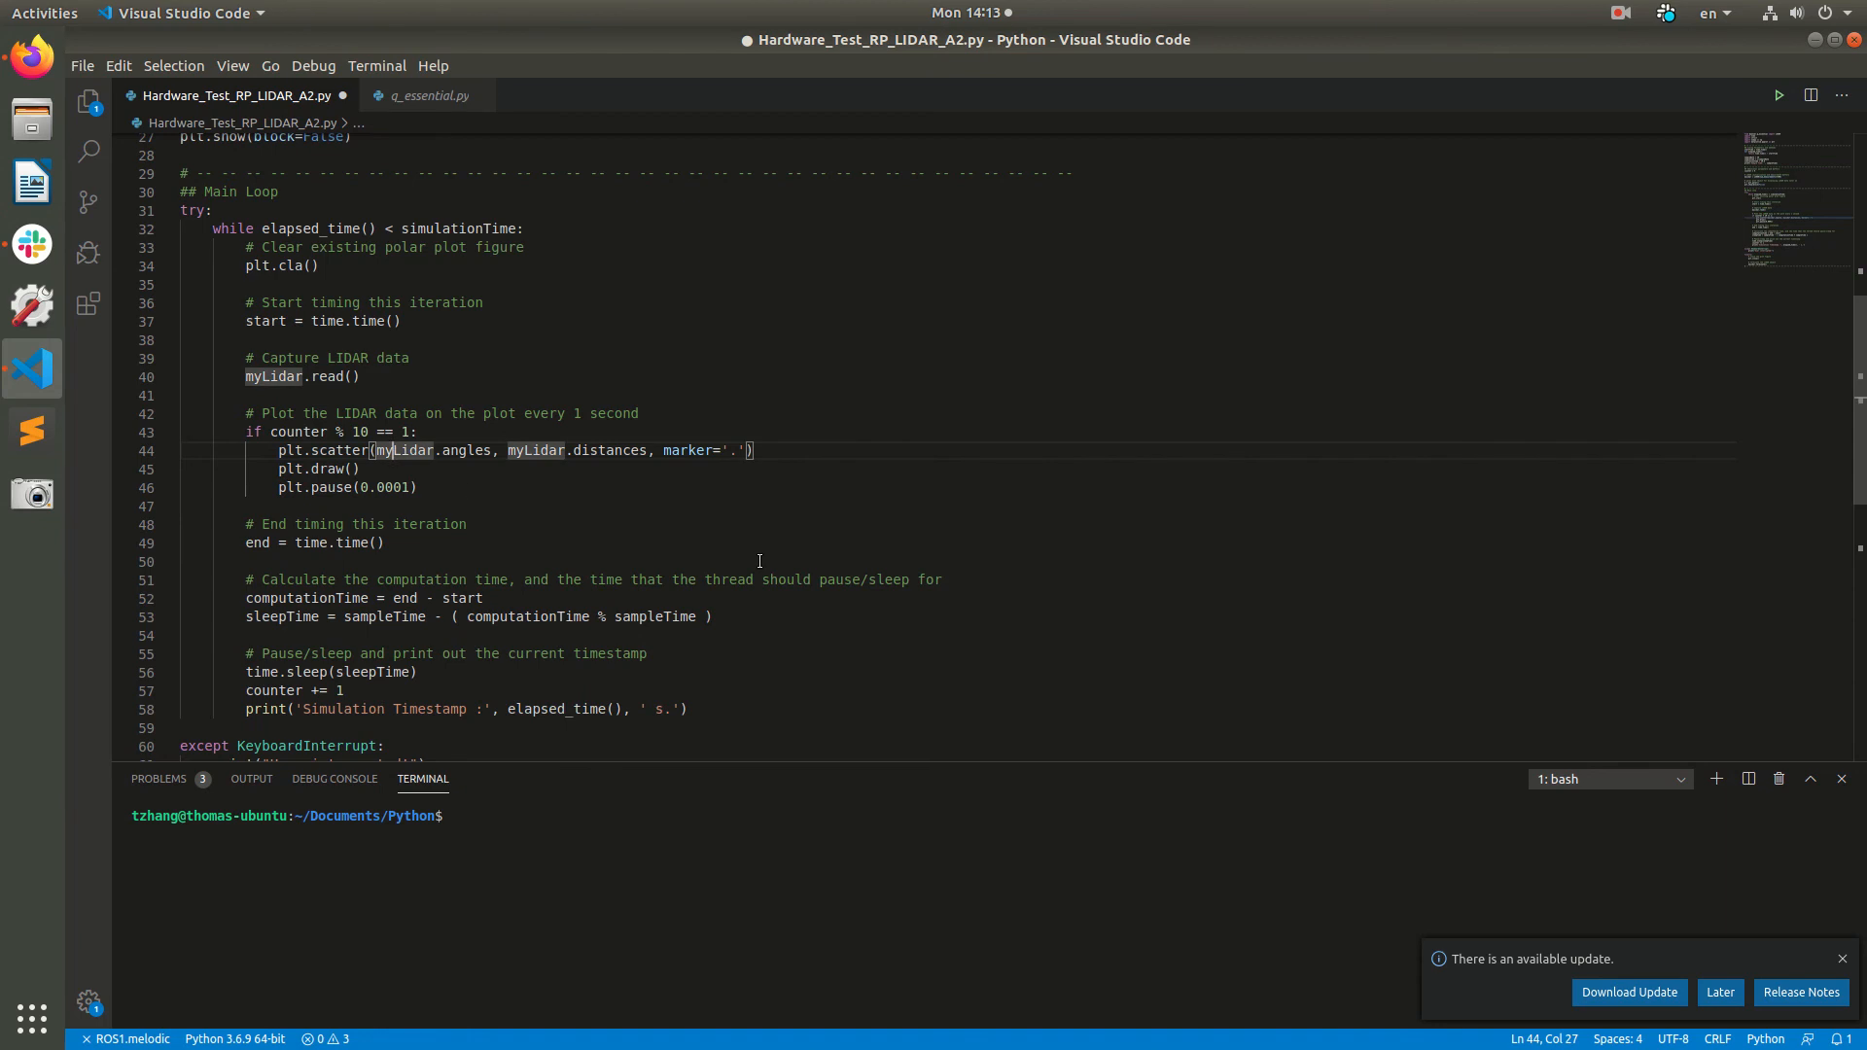
mouse_move(895, 616)
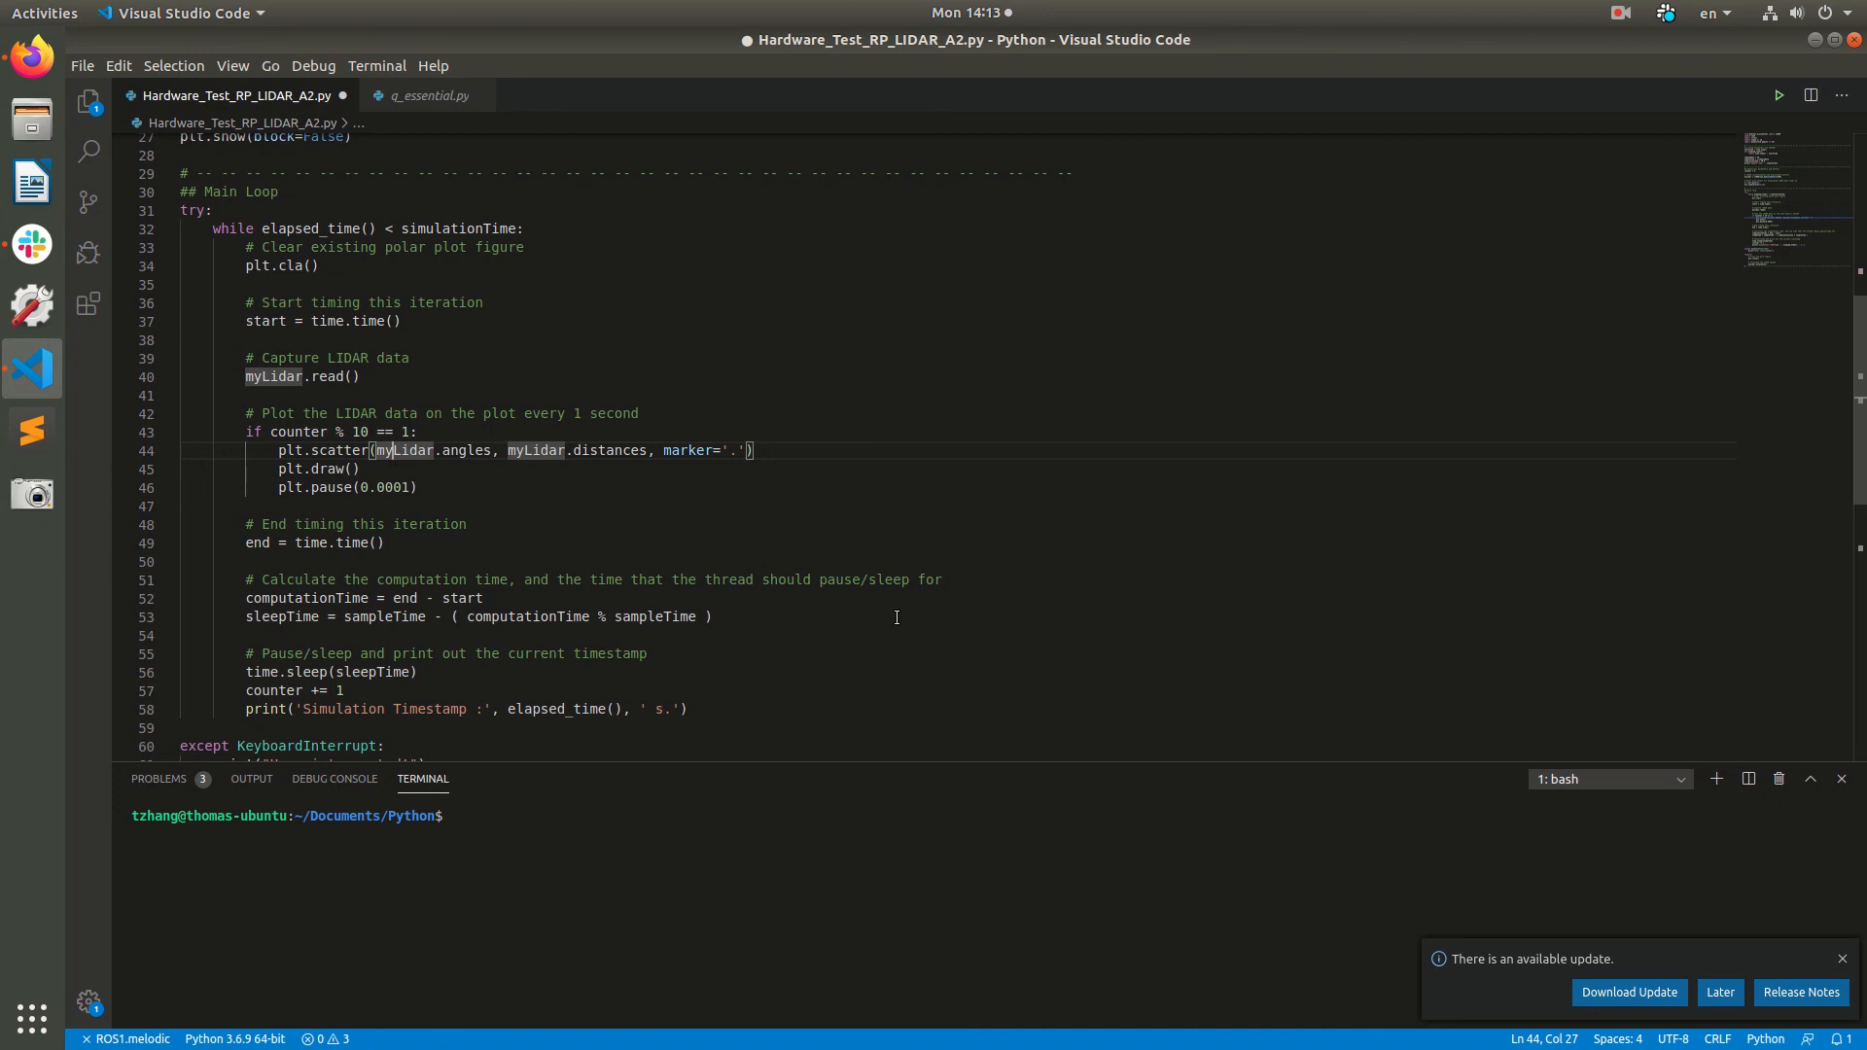
scroll(down, 3)
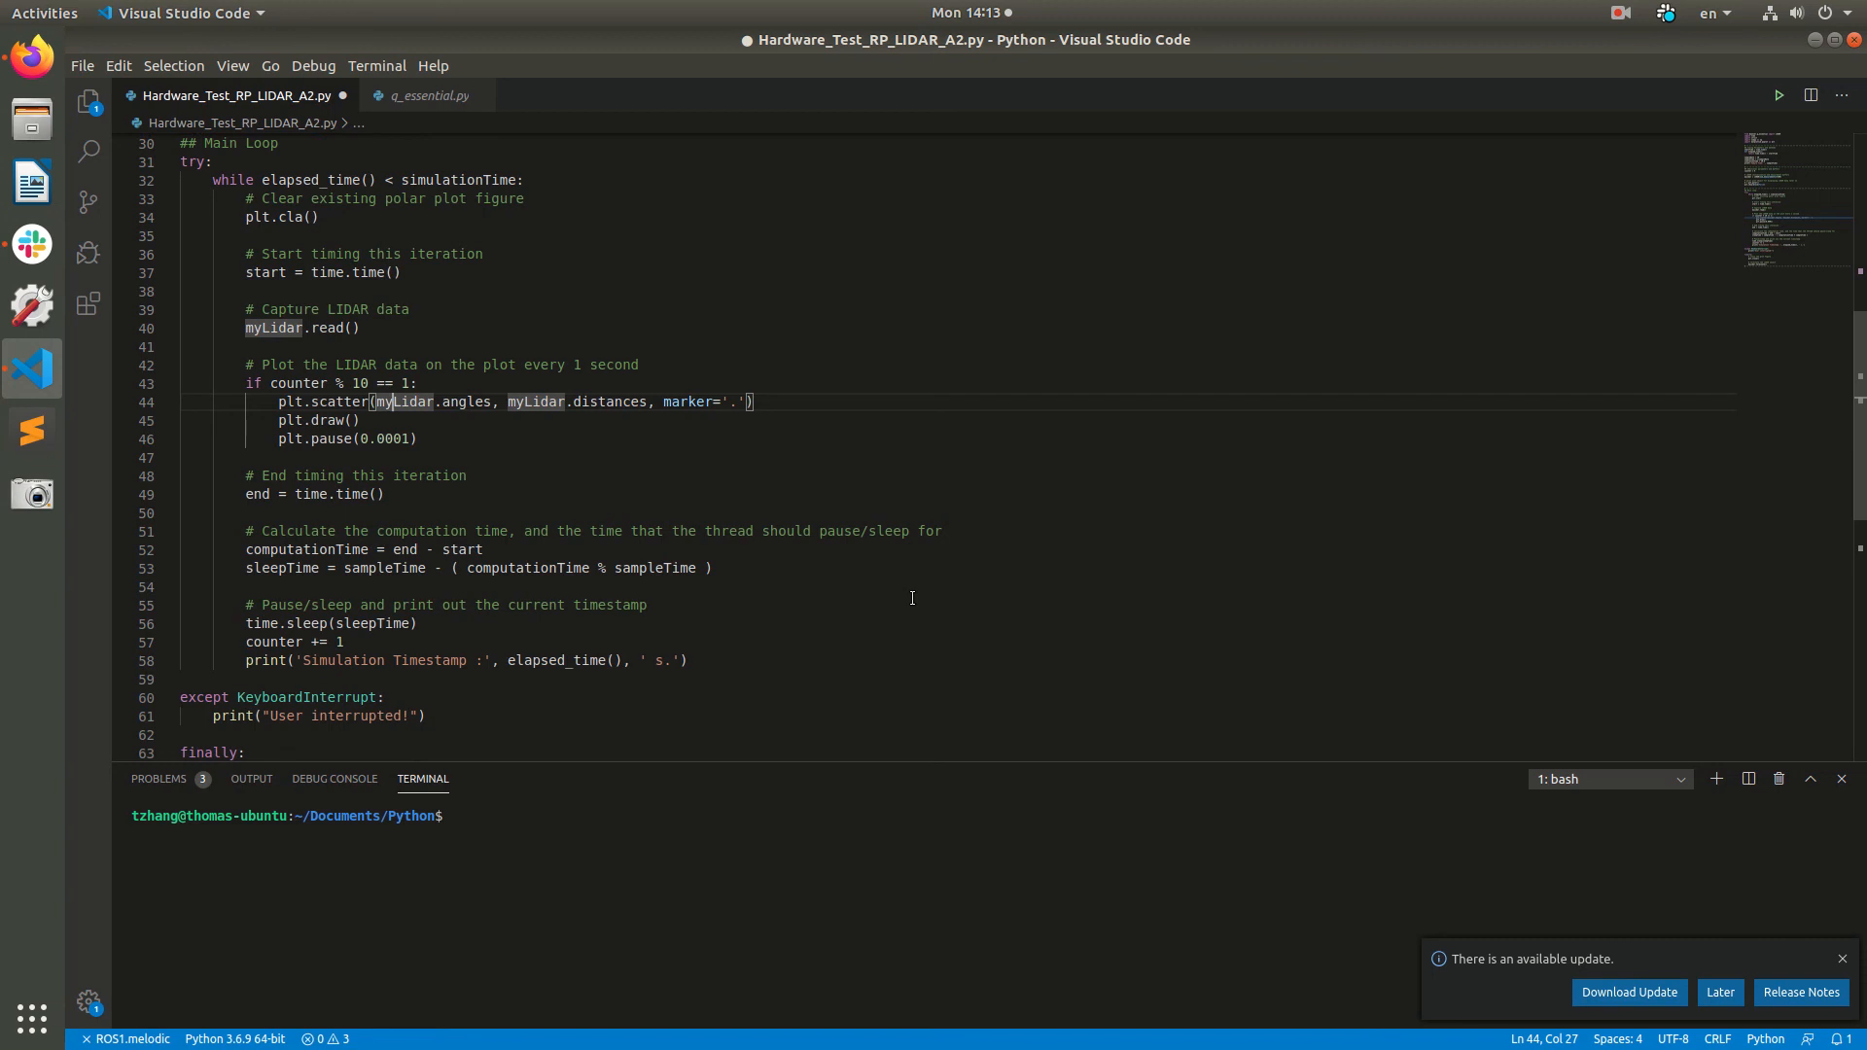
mouse_move(414, 123)
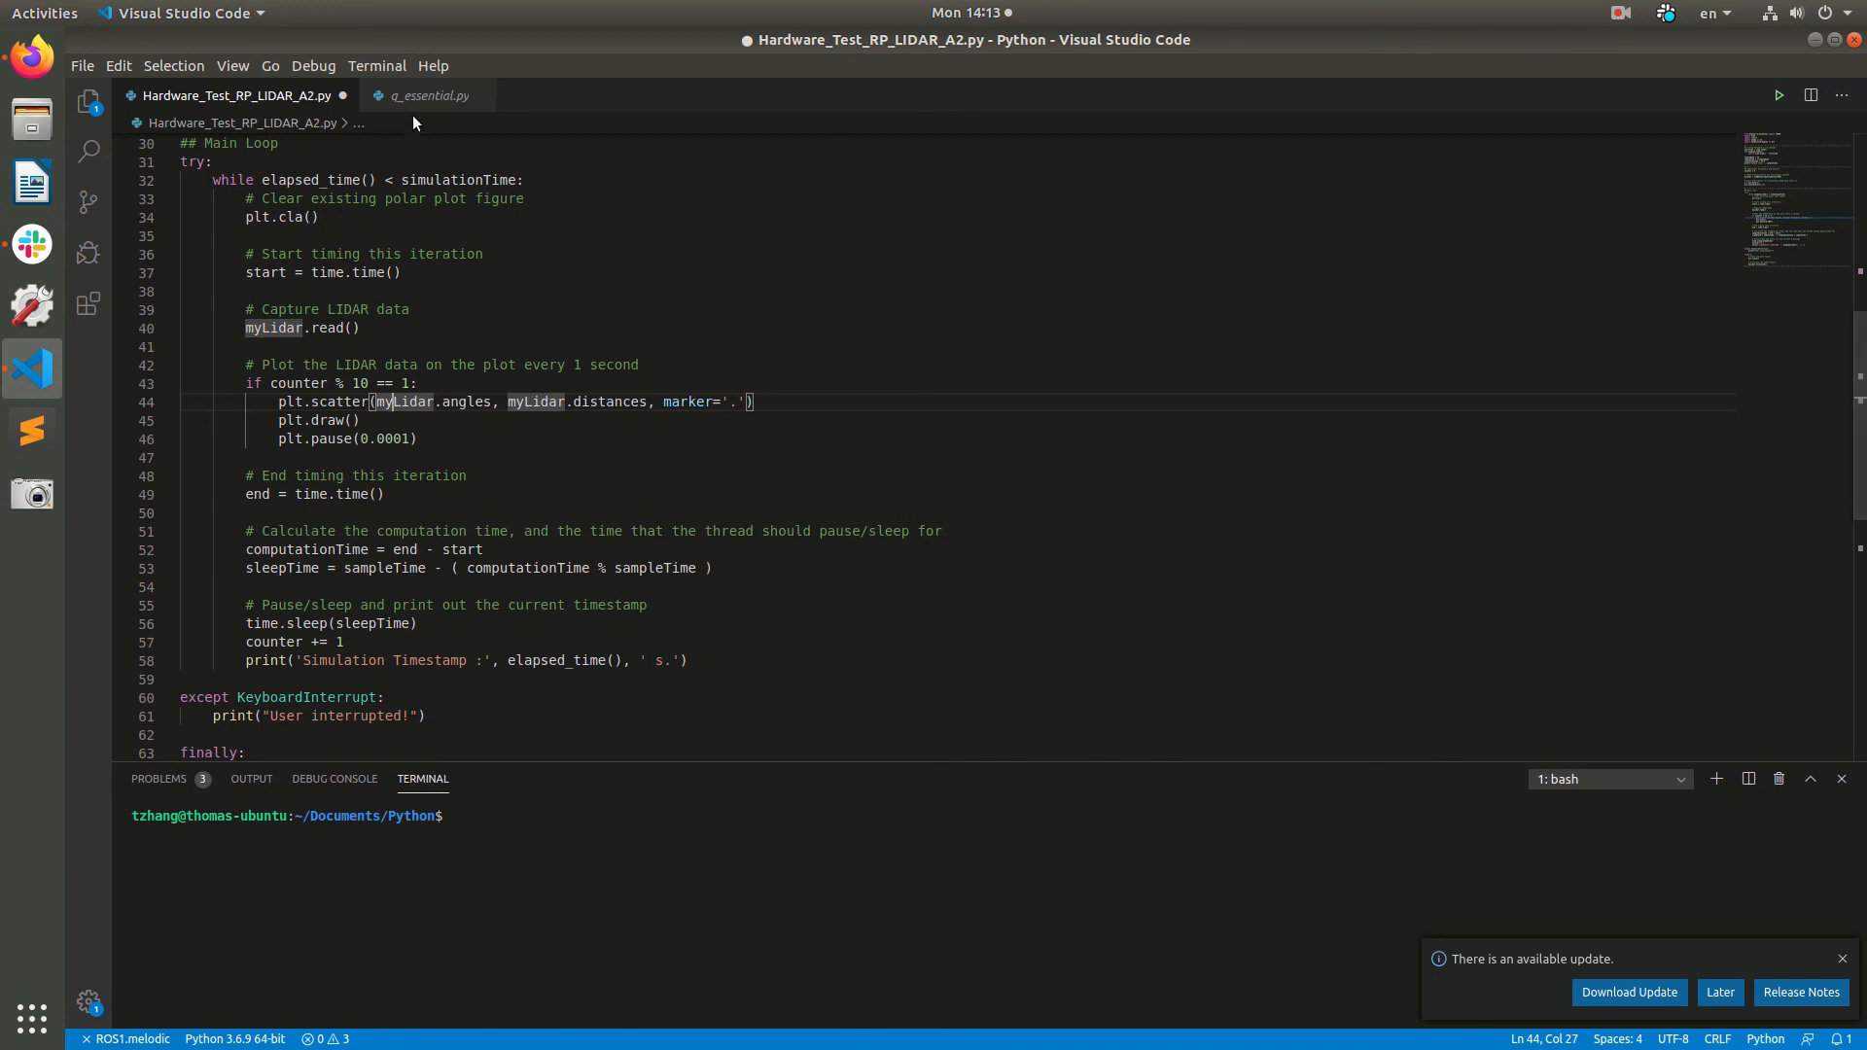
click(428, 95)
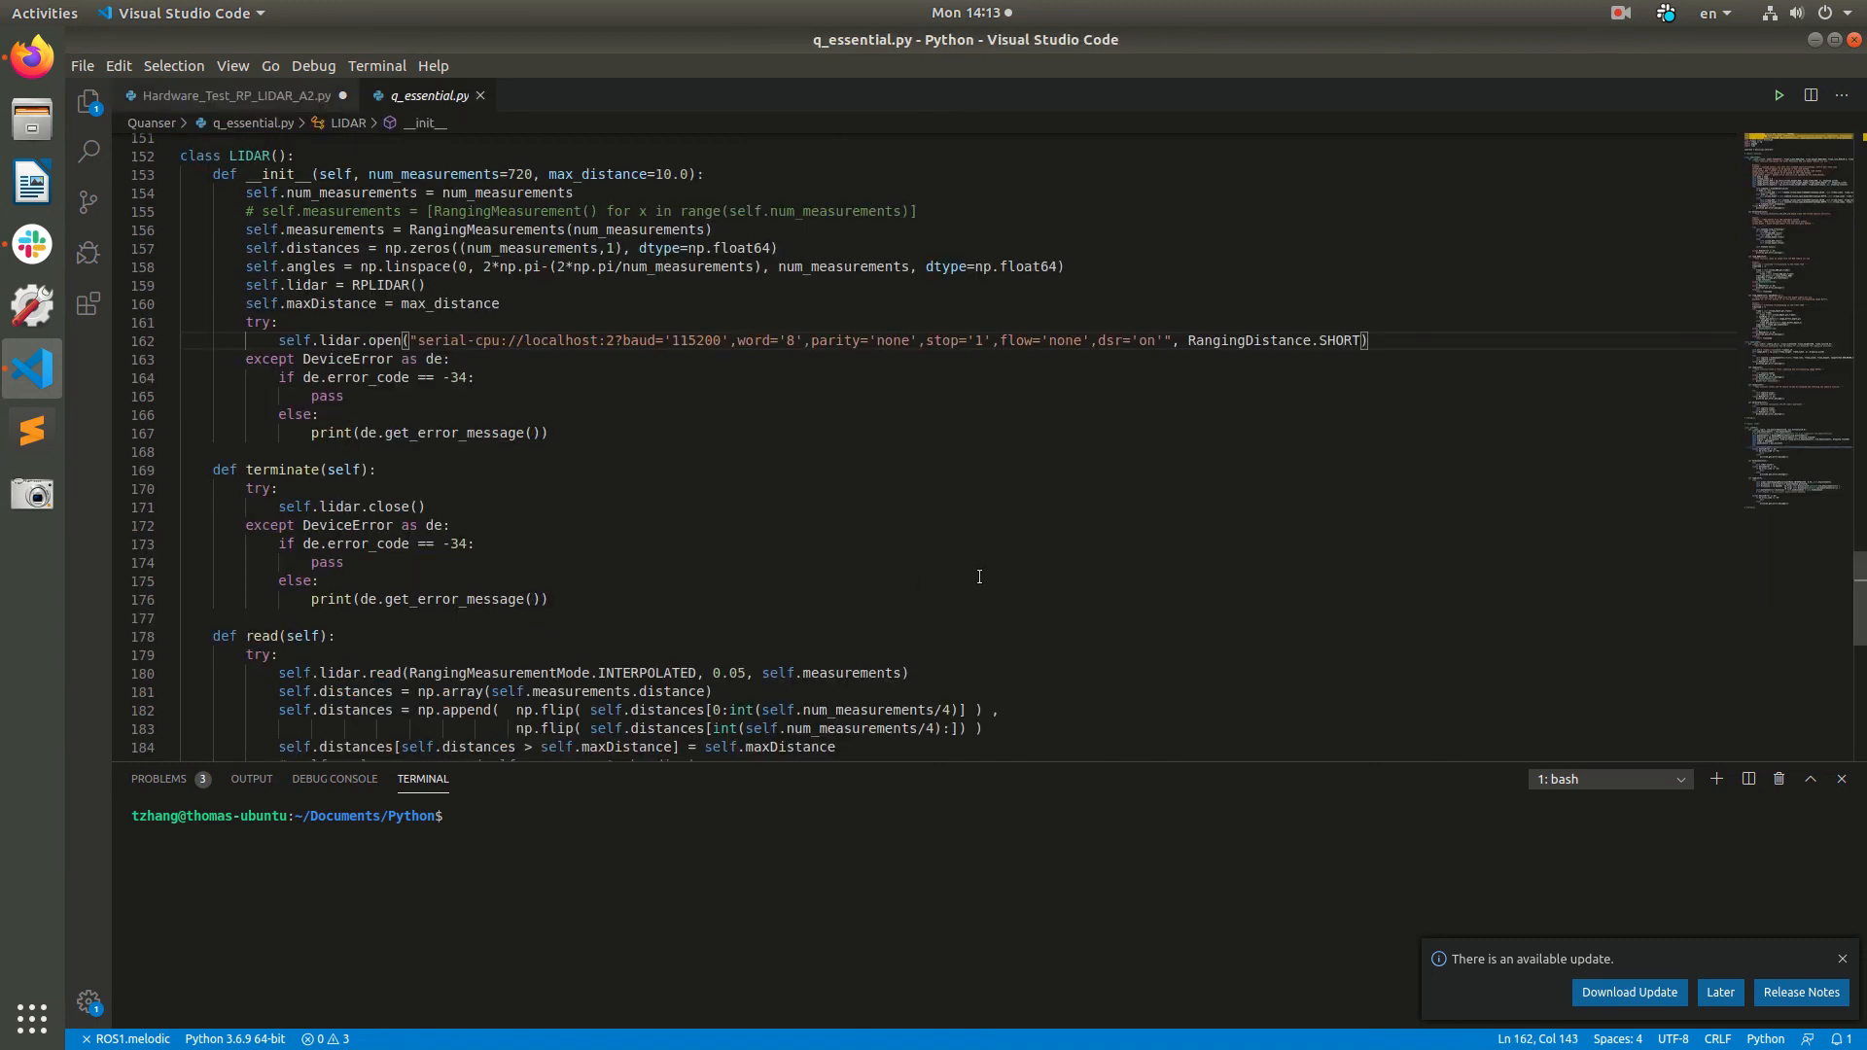
mouse_move(1013, 566)
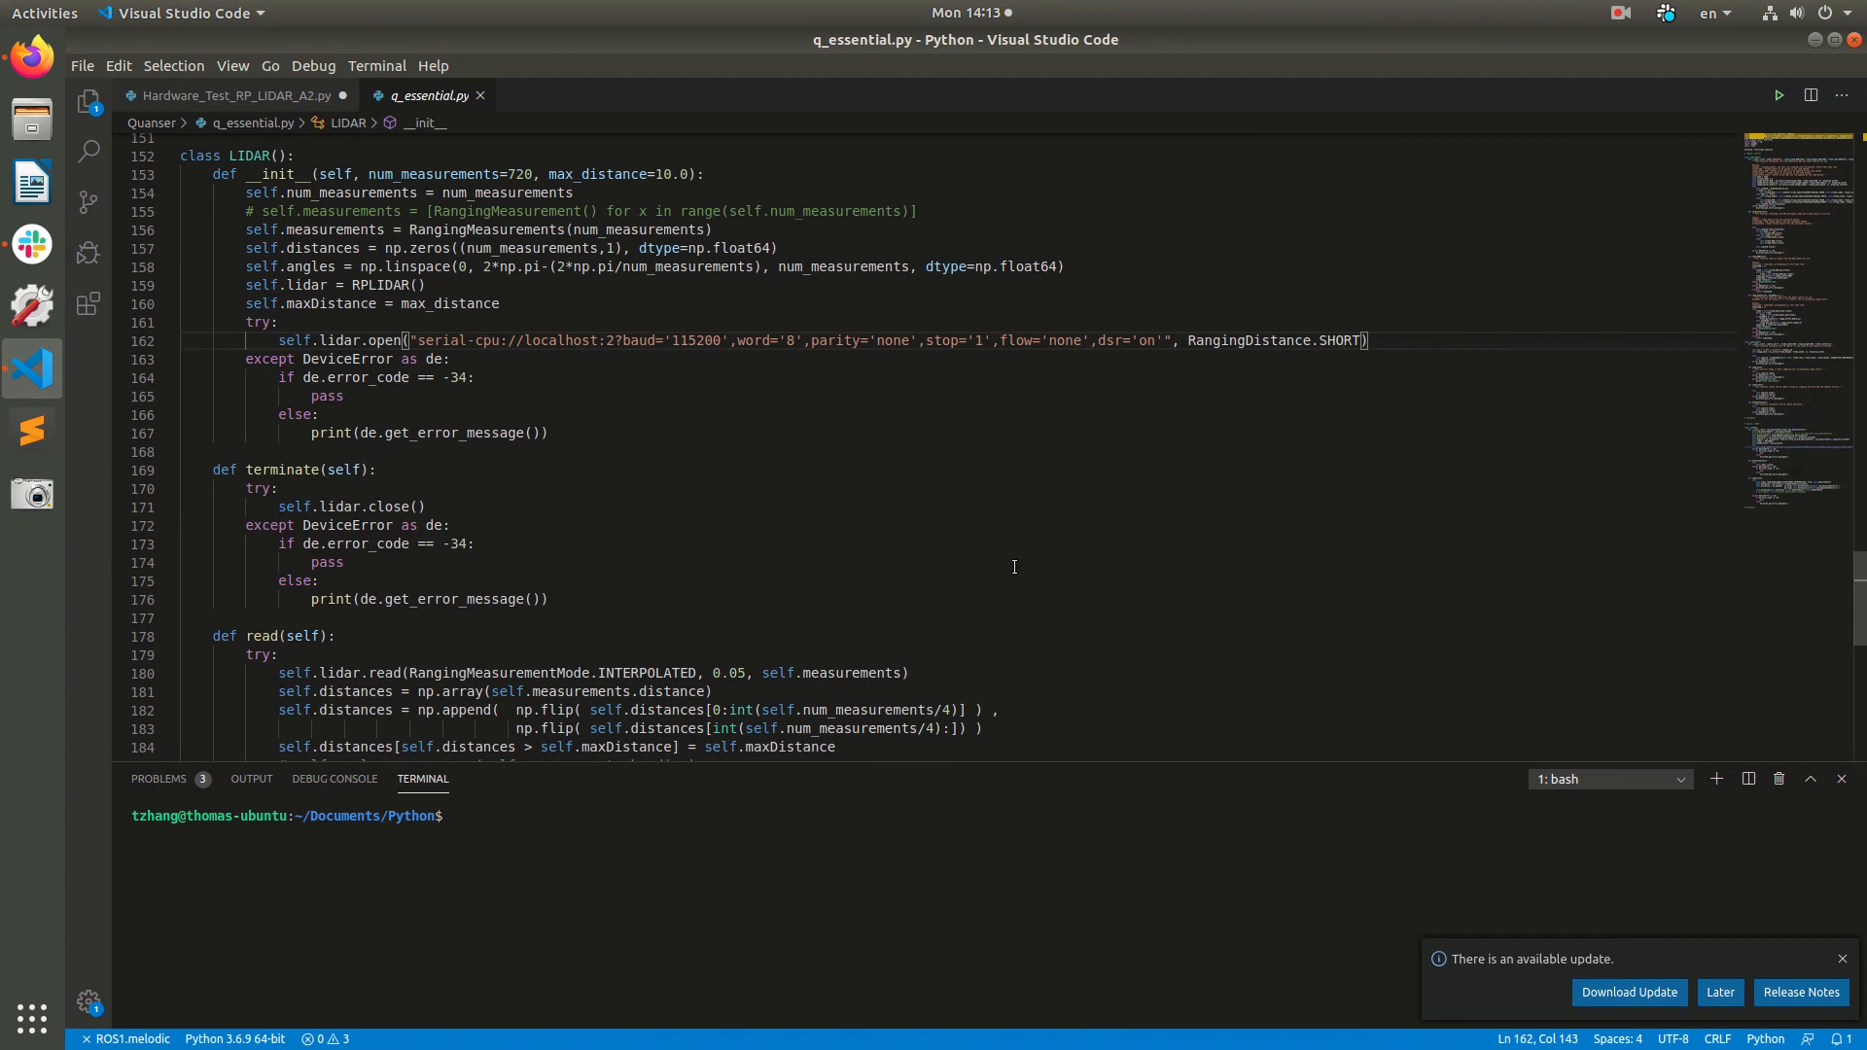